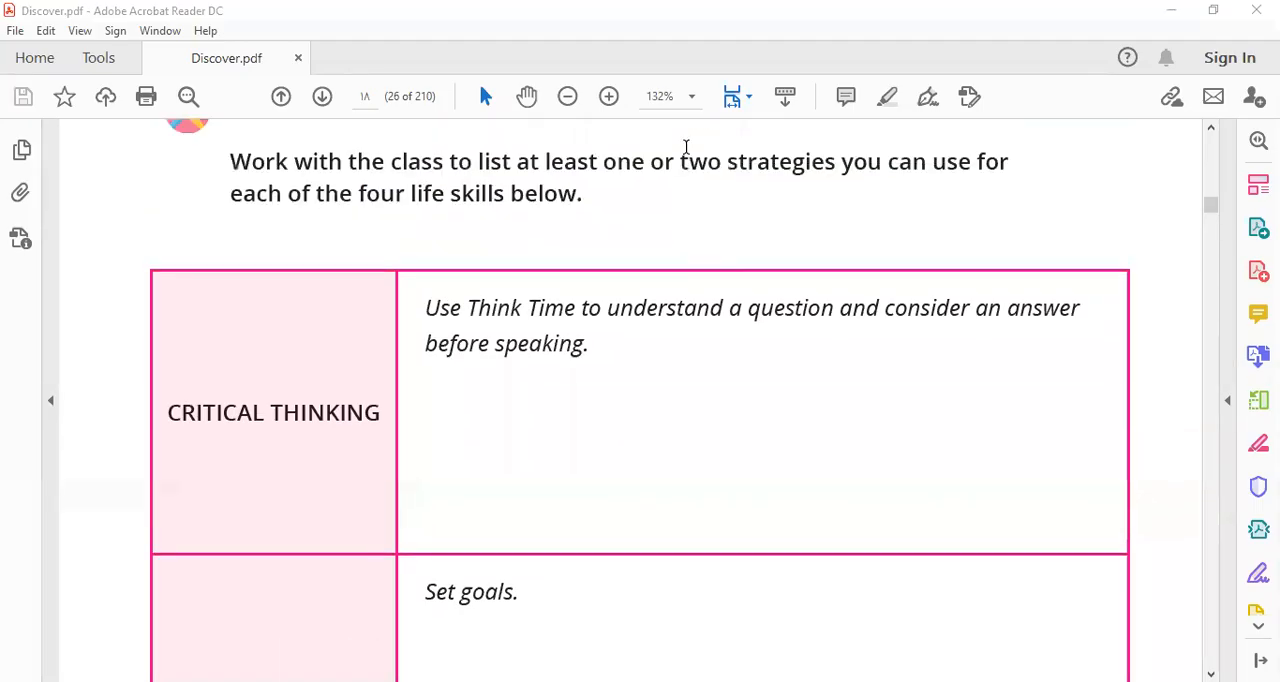
Scroll page 26 until the Critical Thinking and Self-Management table rows are visible.
{"action": "scroll", "scroll_direction": "up", "scroll_amount": 3}
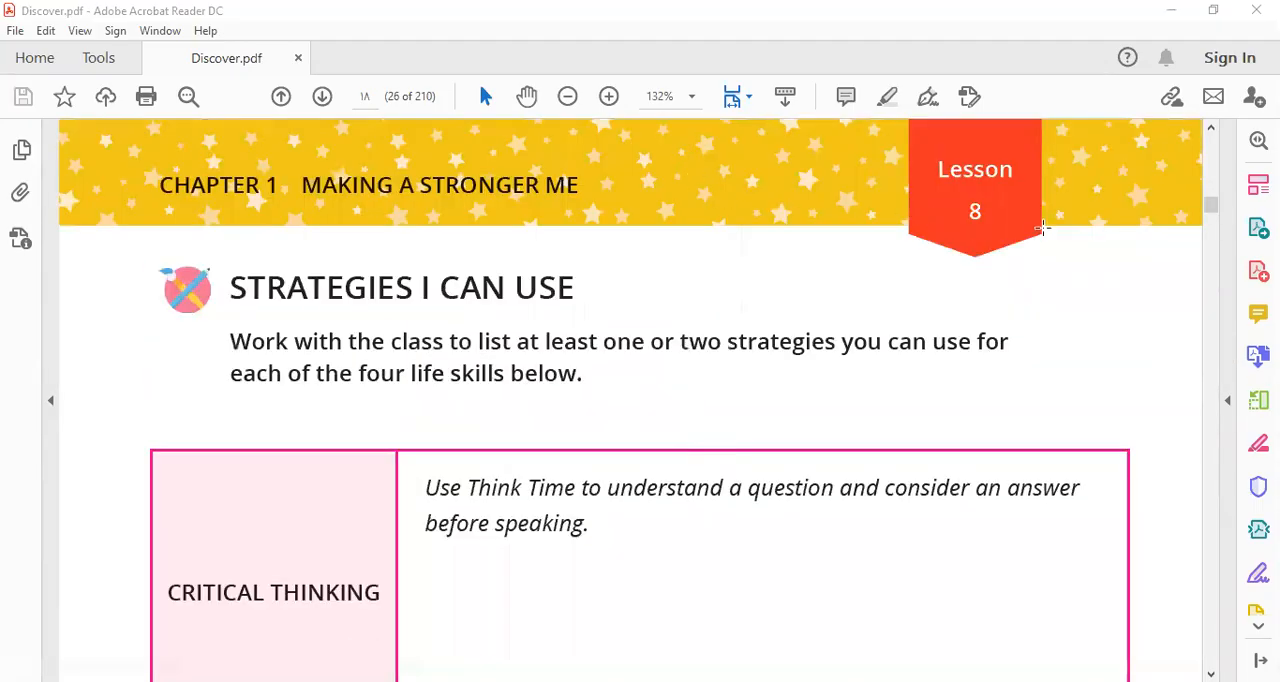
{"action": "scroll", "scroll_direction": "down", "scroll_amount": 3}
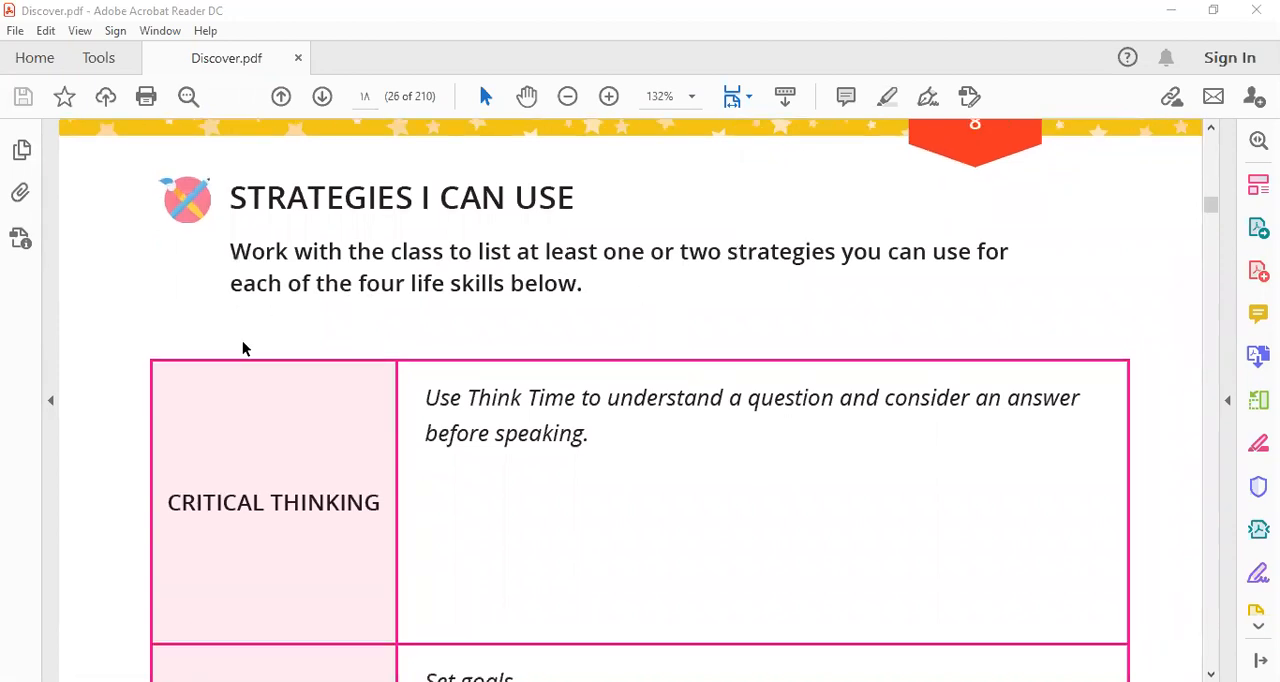
{"action": "scroll", "scroll_direction": "down", "scroll_amount": 3}
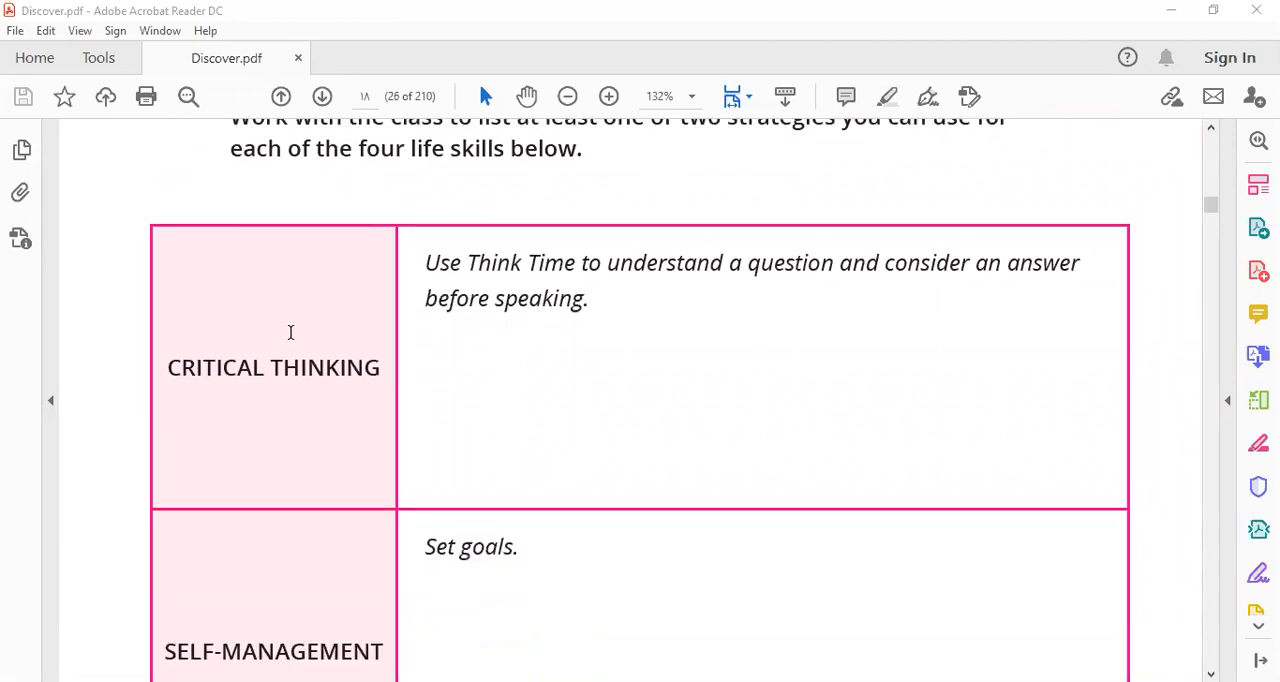
{"action": "scroll", "scroll_direction": "down", "scroll_amount": 3}
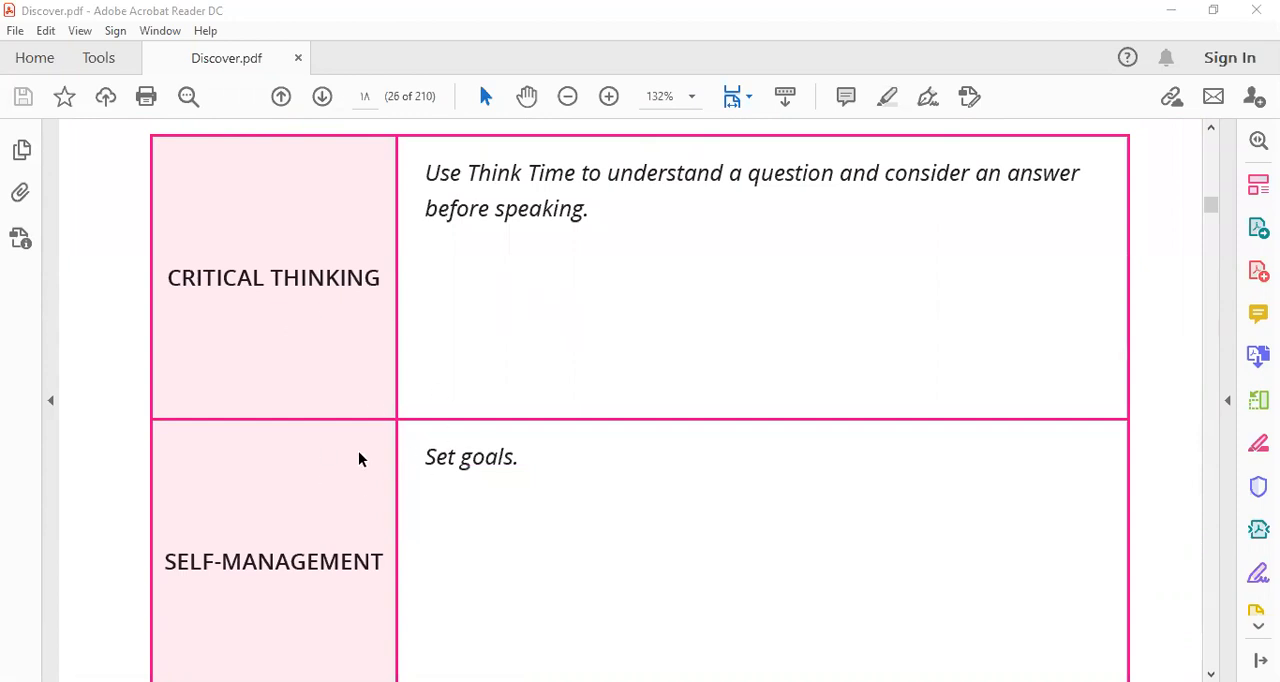
{"action": "mouse_move", "coordinate": [423, 421]}
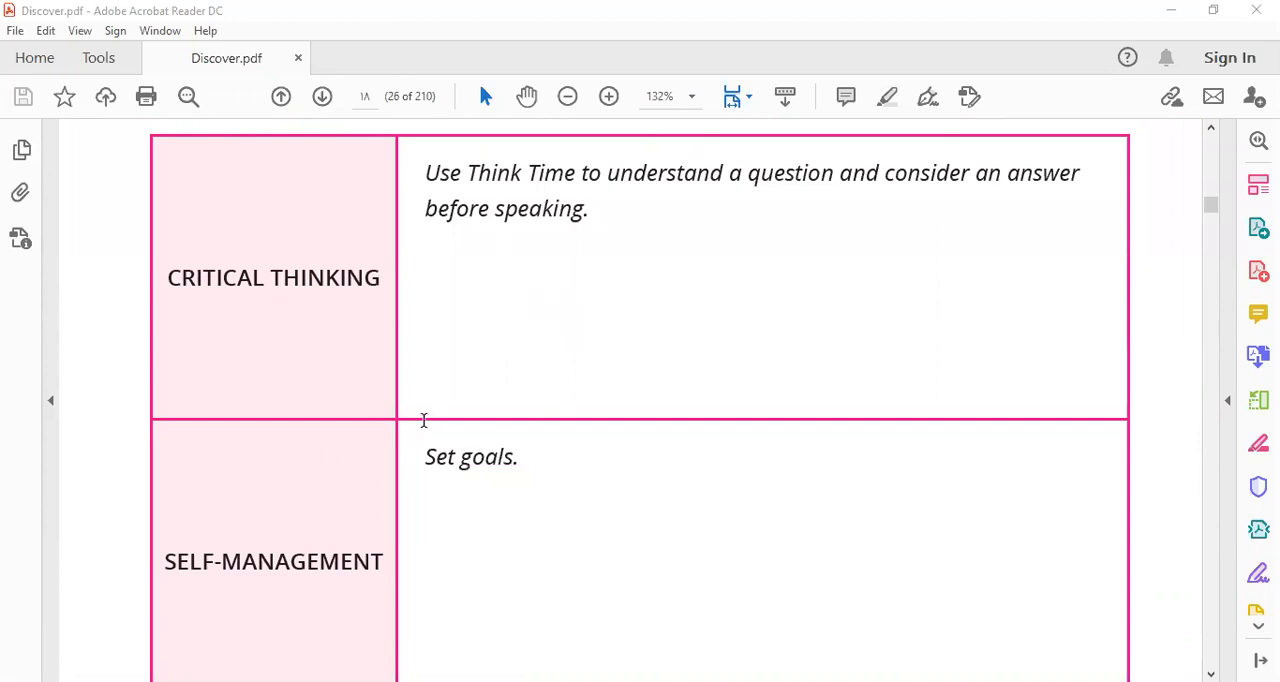
{"action": "mouse_move", "coordinate": [395, 270]}
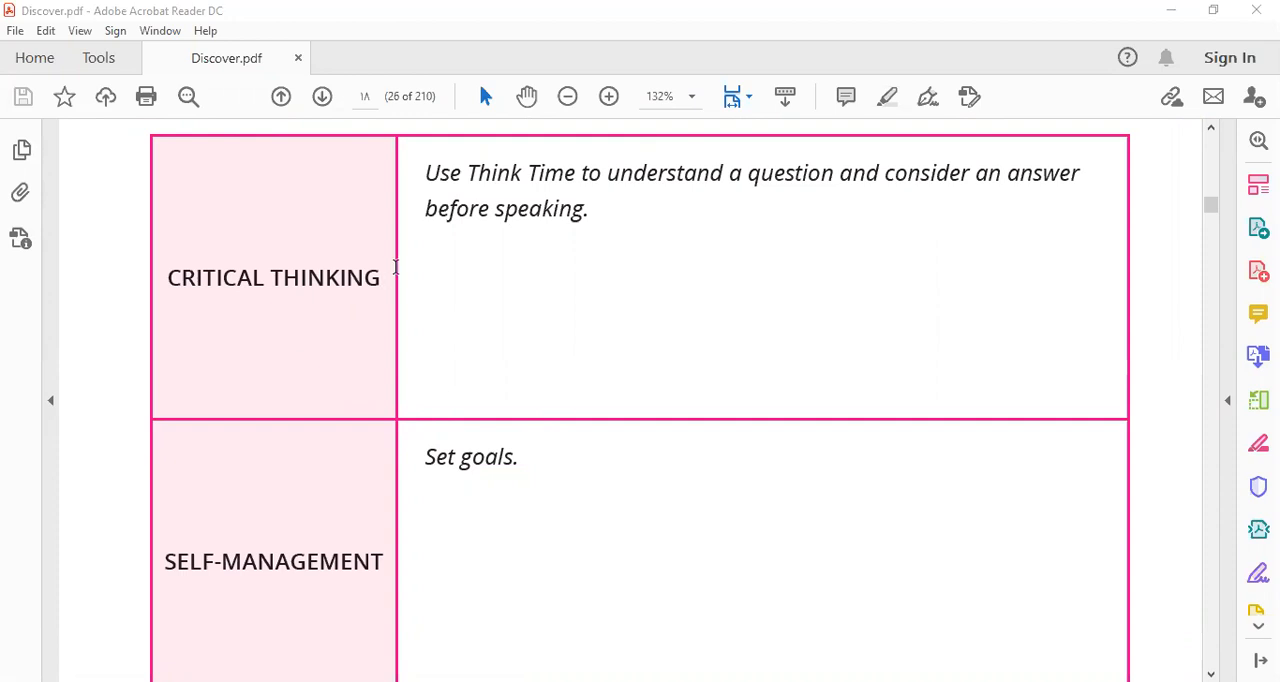
{"action": "mouse_move", "coordinate": [580, 177]}
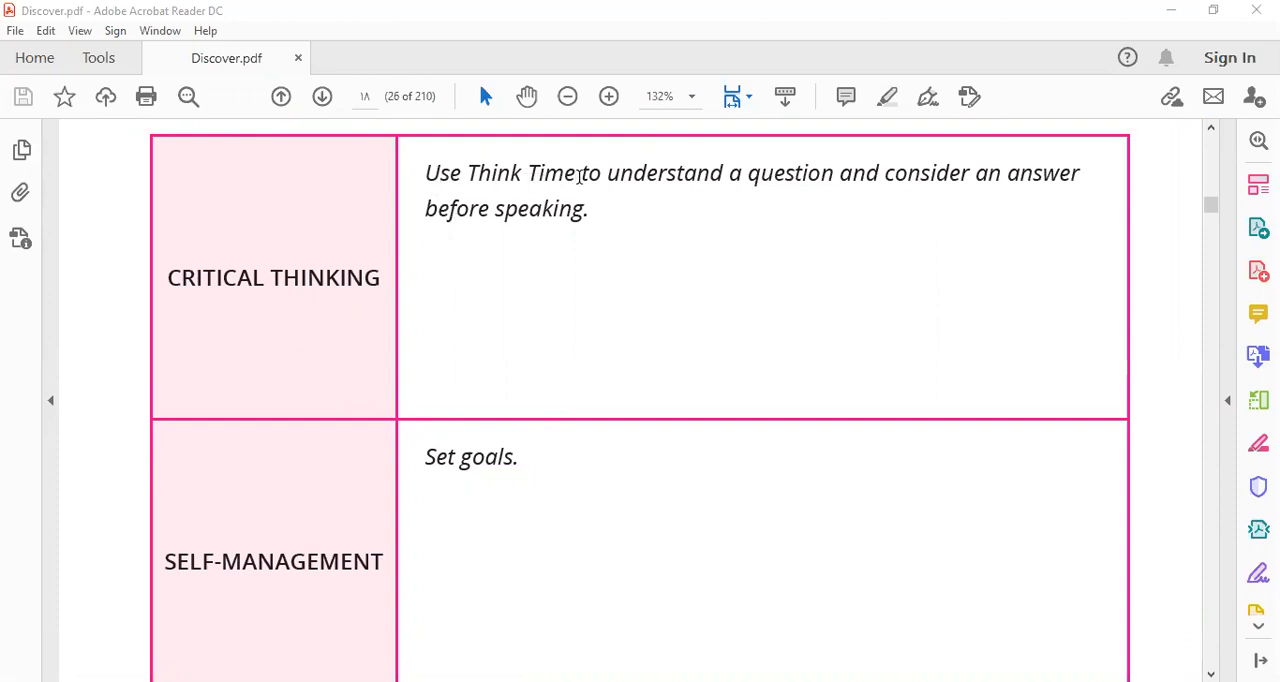
{"action": "mouse_move", "coordinate": [1047, 192]}
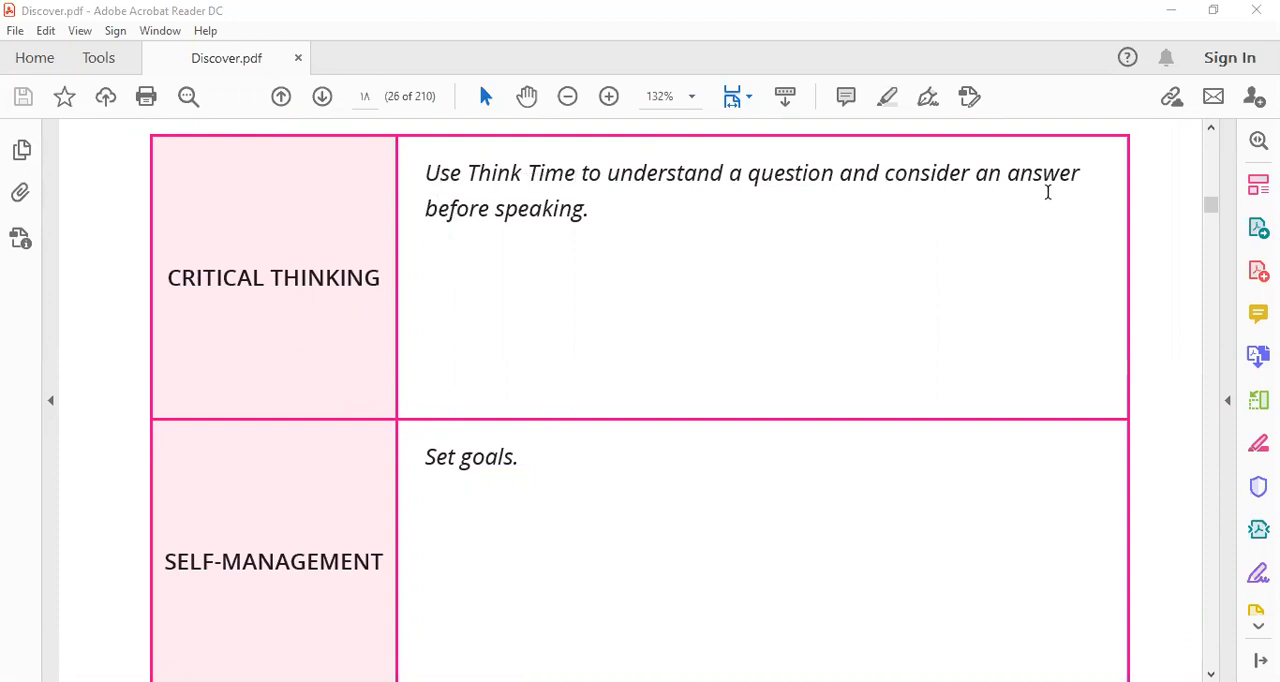
{"action": "mouse_move", "coordinate": [596, 230]}
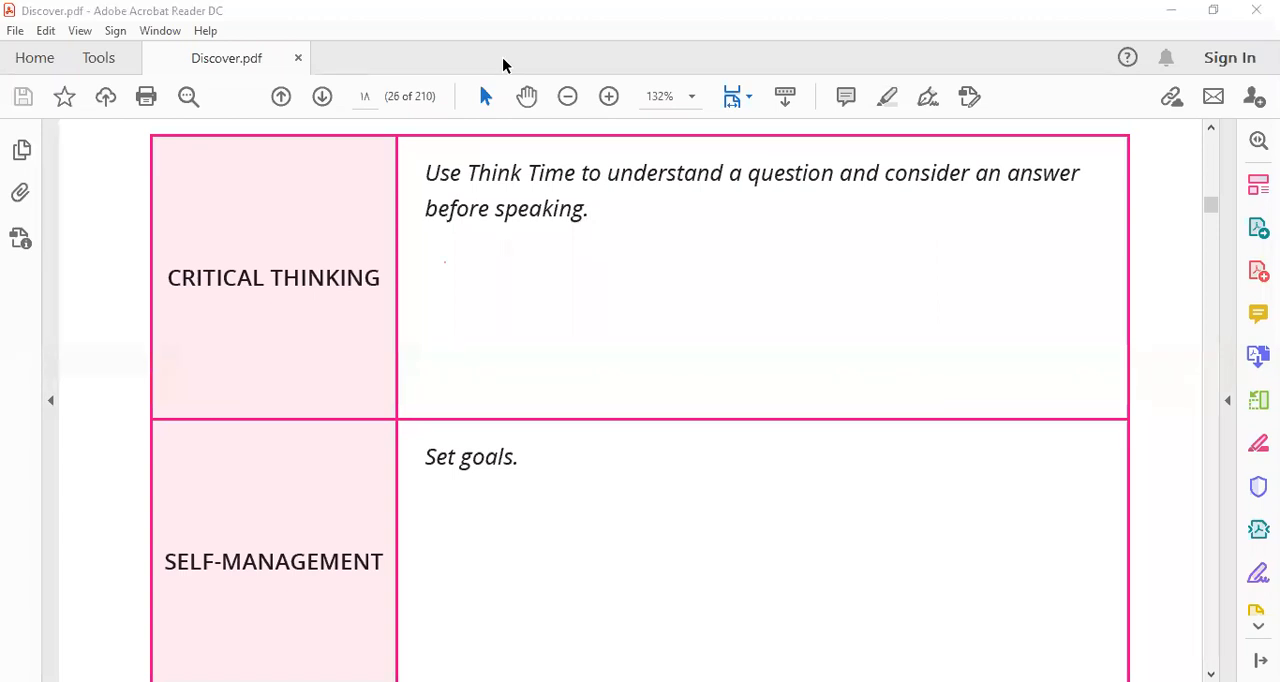
Type 'comparison' in red beneath the Critical Thinking strategy sentence.
{"action": "type", "text": "c"}
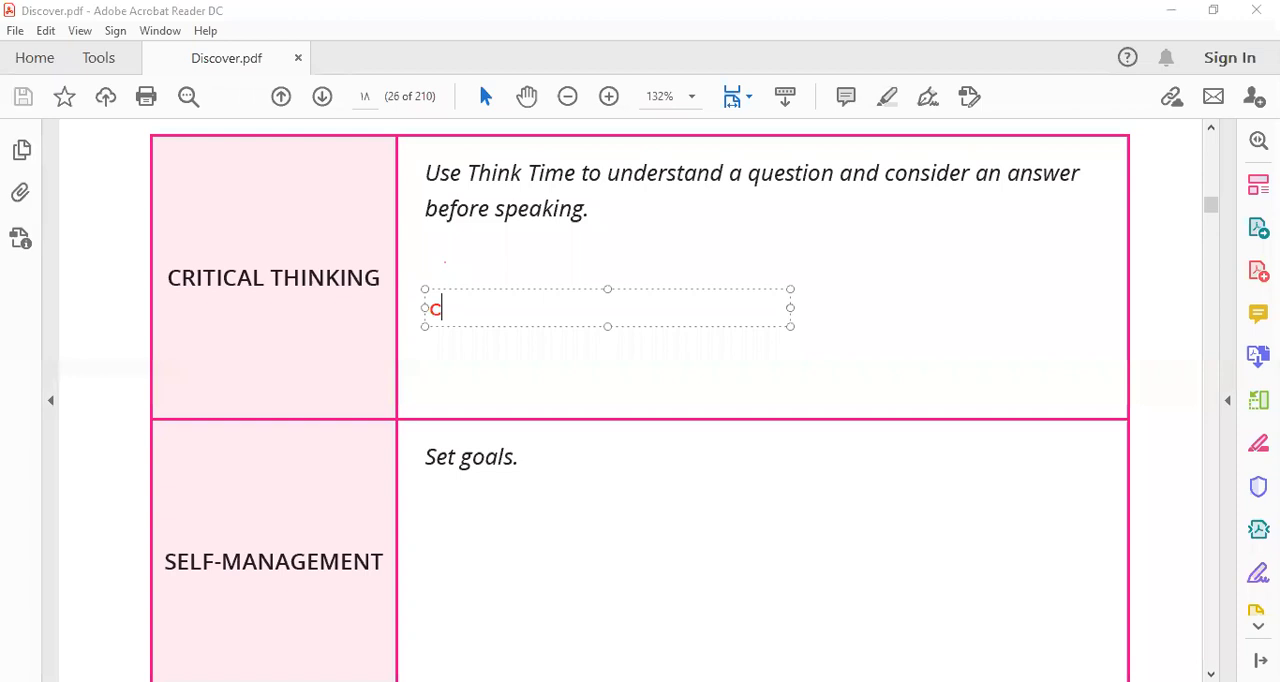
{"action": "type", "text": "ompar"}
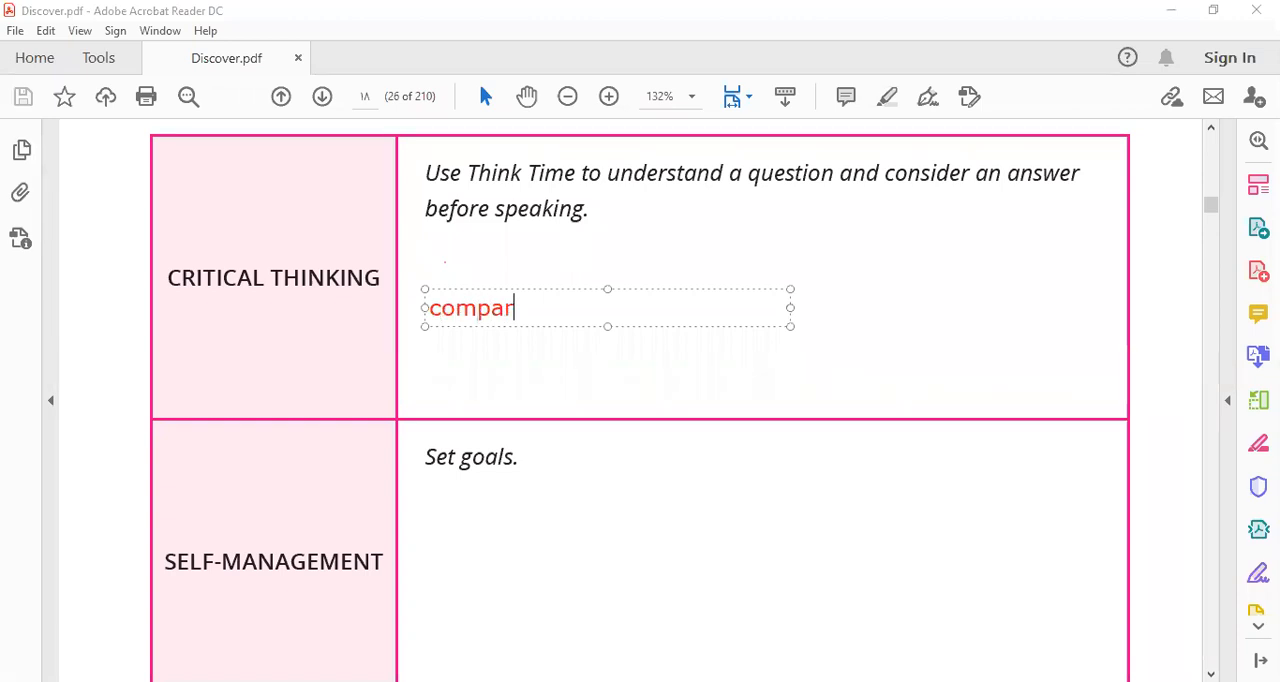
{"action": "type", "text": "ison"}
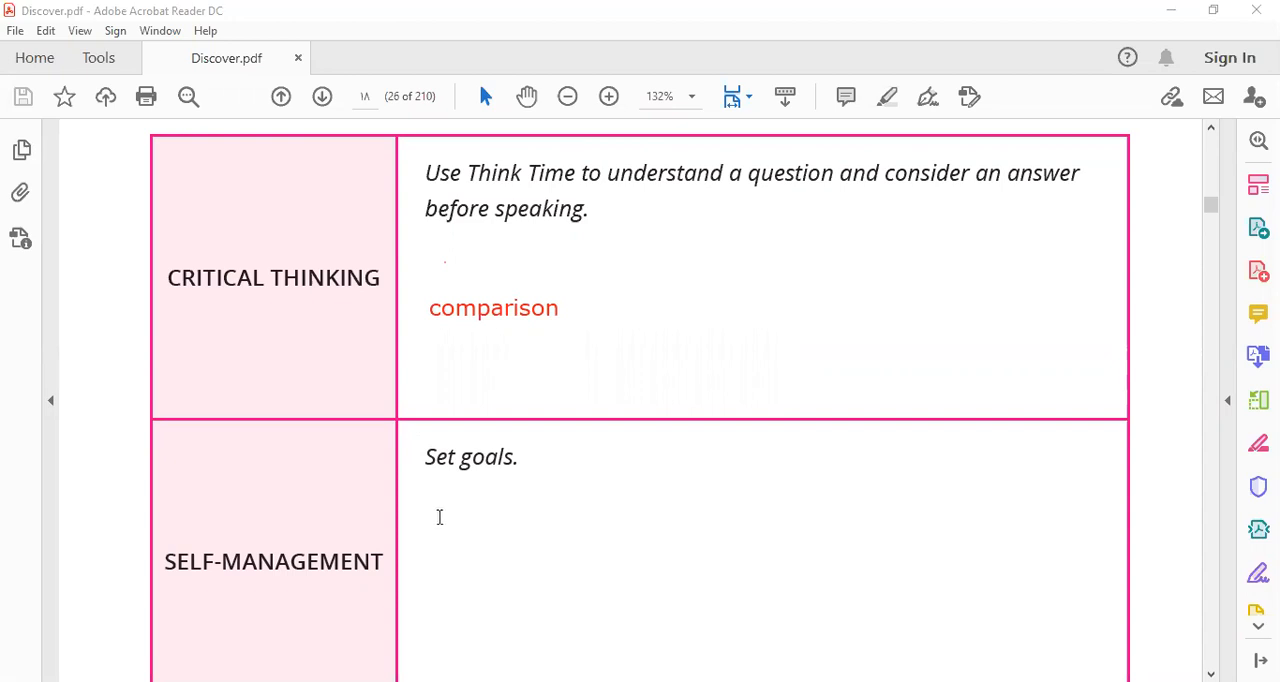
{"action": "mouse_move", "coordinate": [563, 169]}
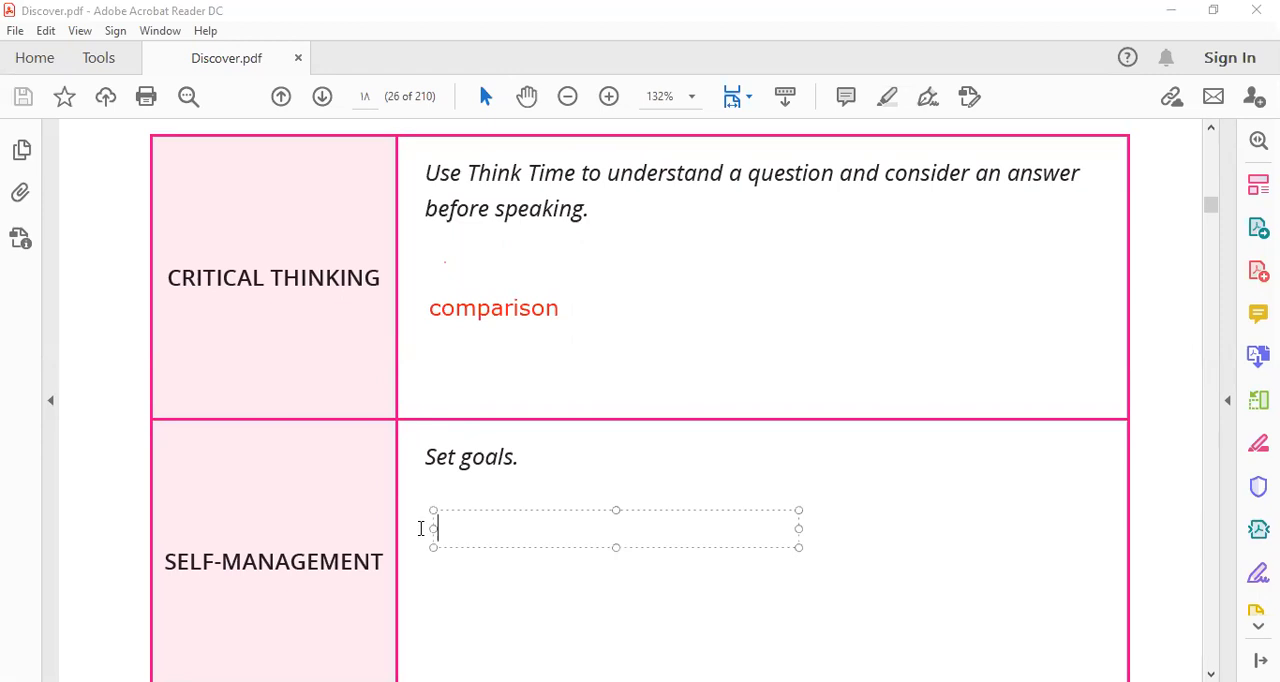
Type 'set small goals' under 'Set goals.' and scroll to the Collaboration row.
{"action": "type", "text": "set"}
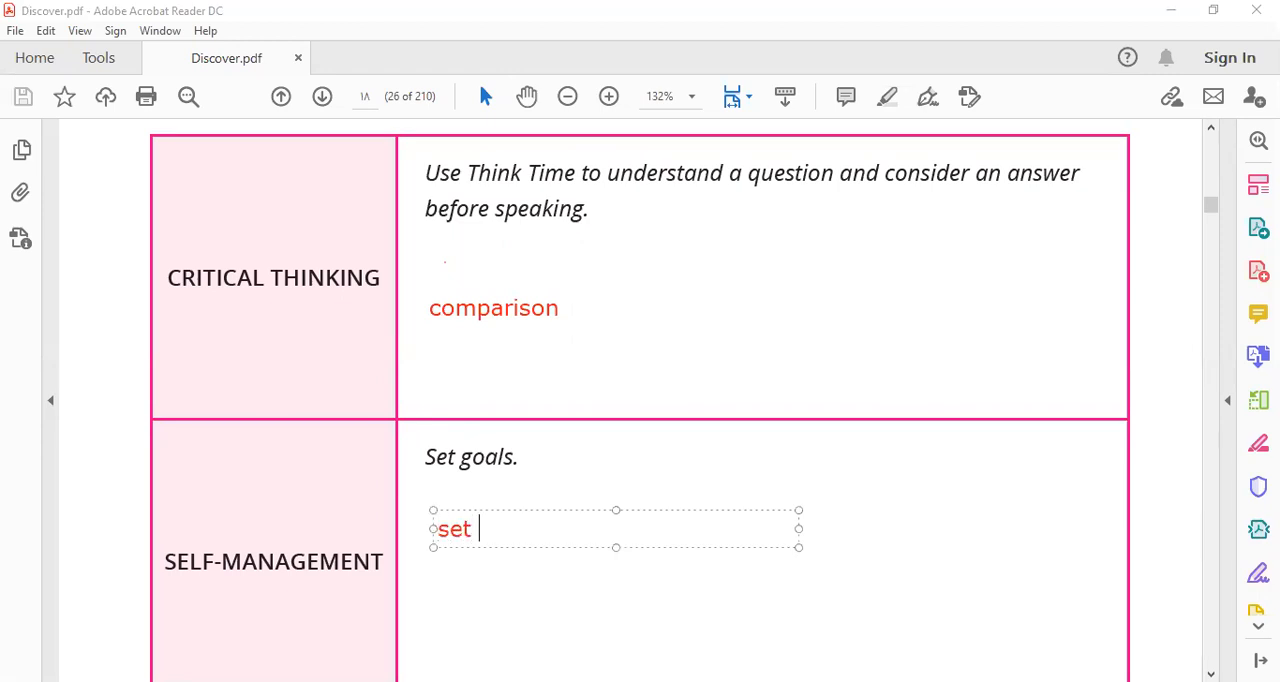
{"action": "type", "text": "small"}
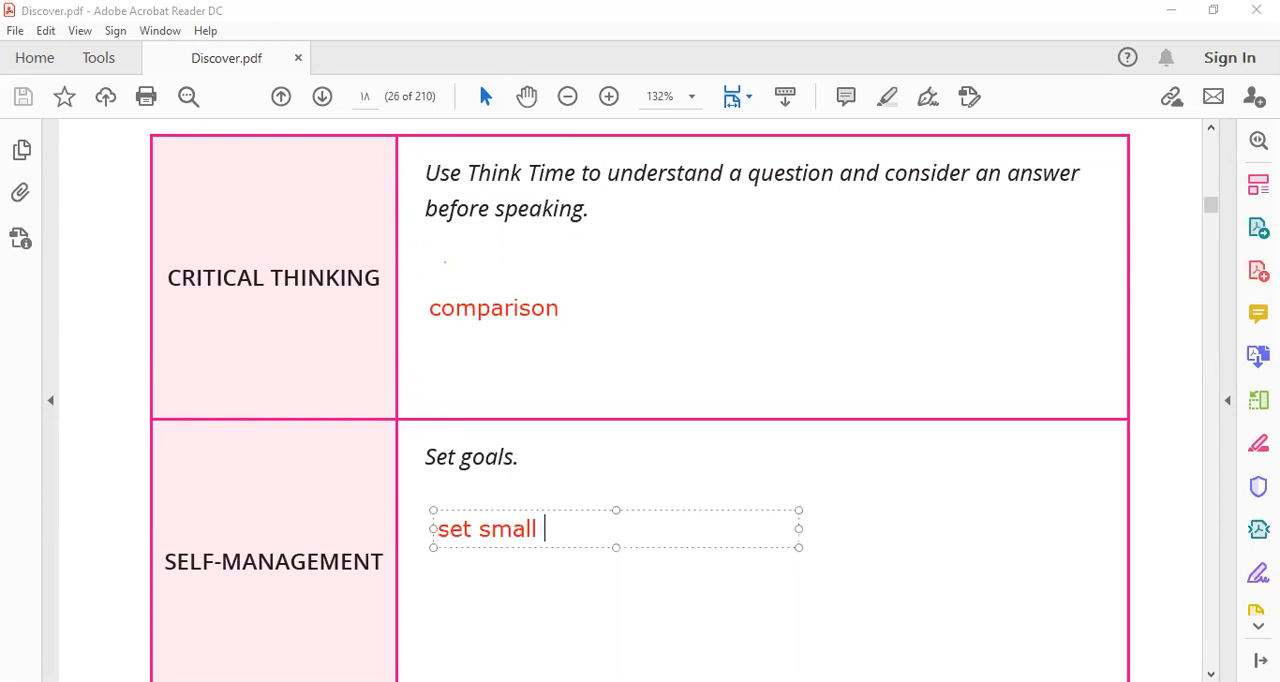
{"action": "type", "text": "goa"}
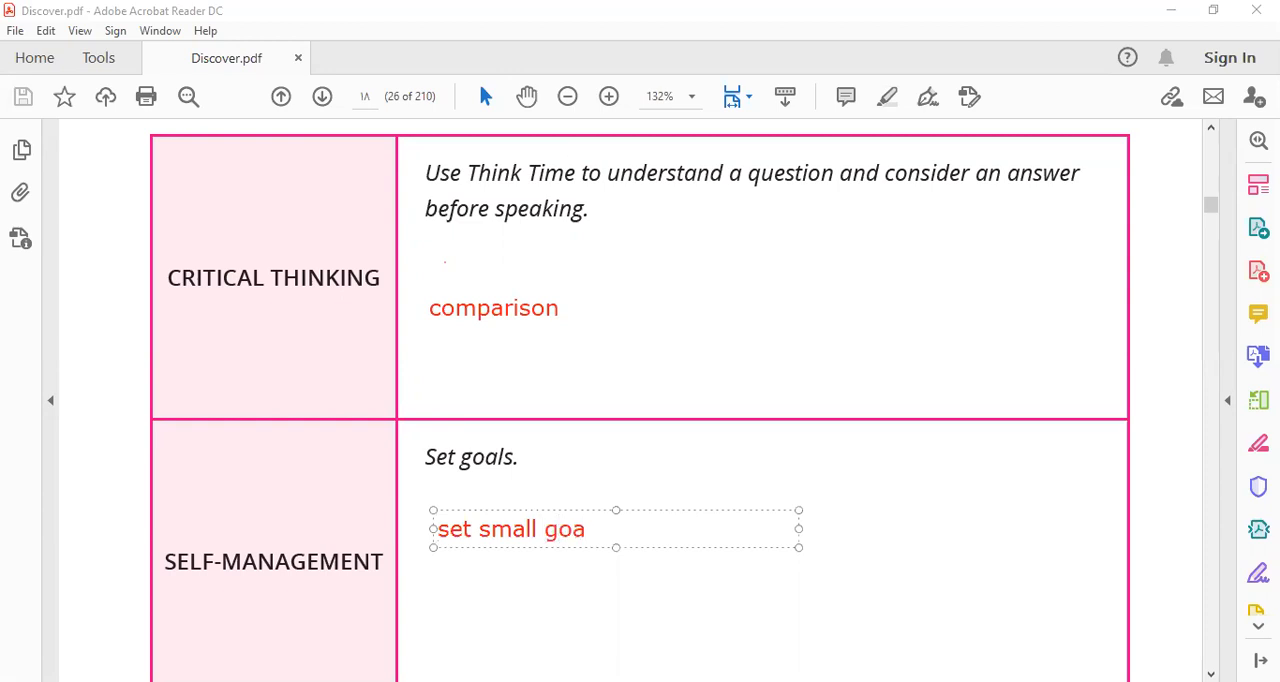
{"action": "type", "text": "ls"}
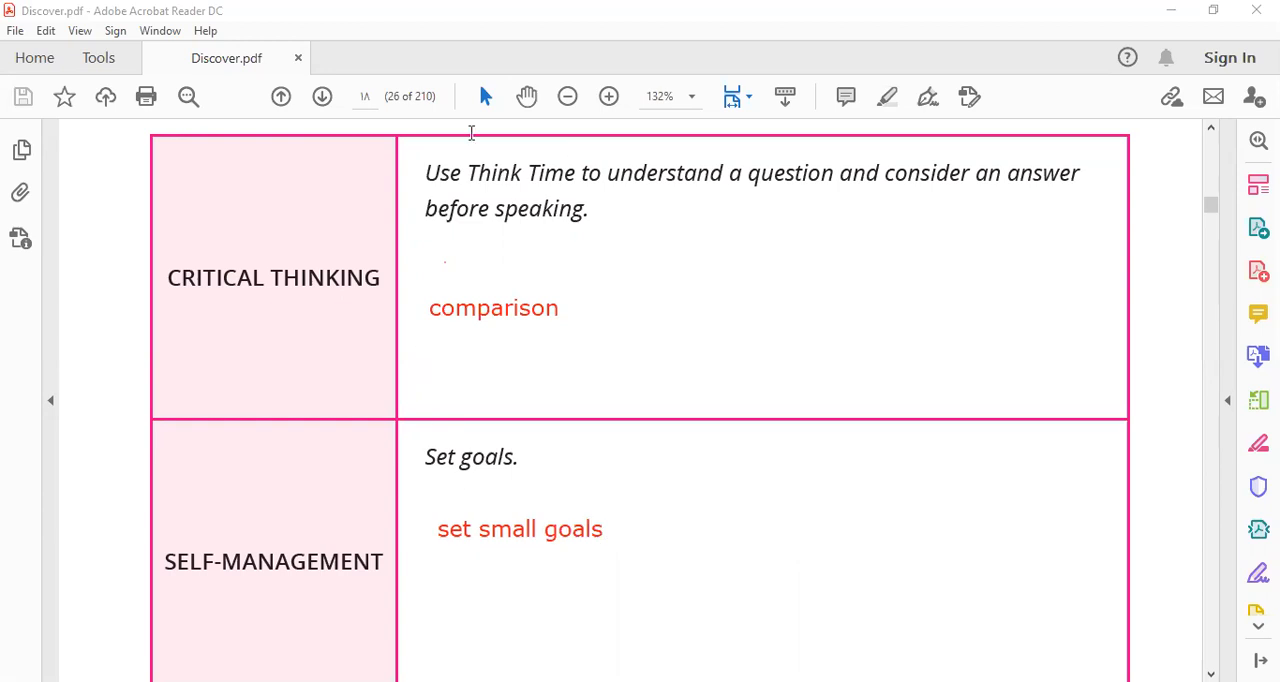
{"action": "scroll", "scroll_direction": "down", "scroll_amount": 3}
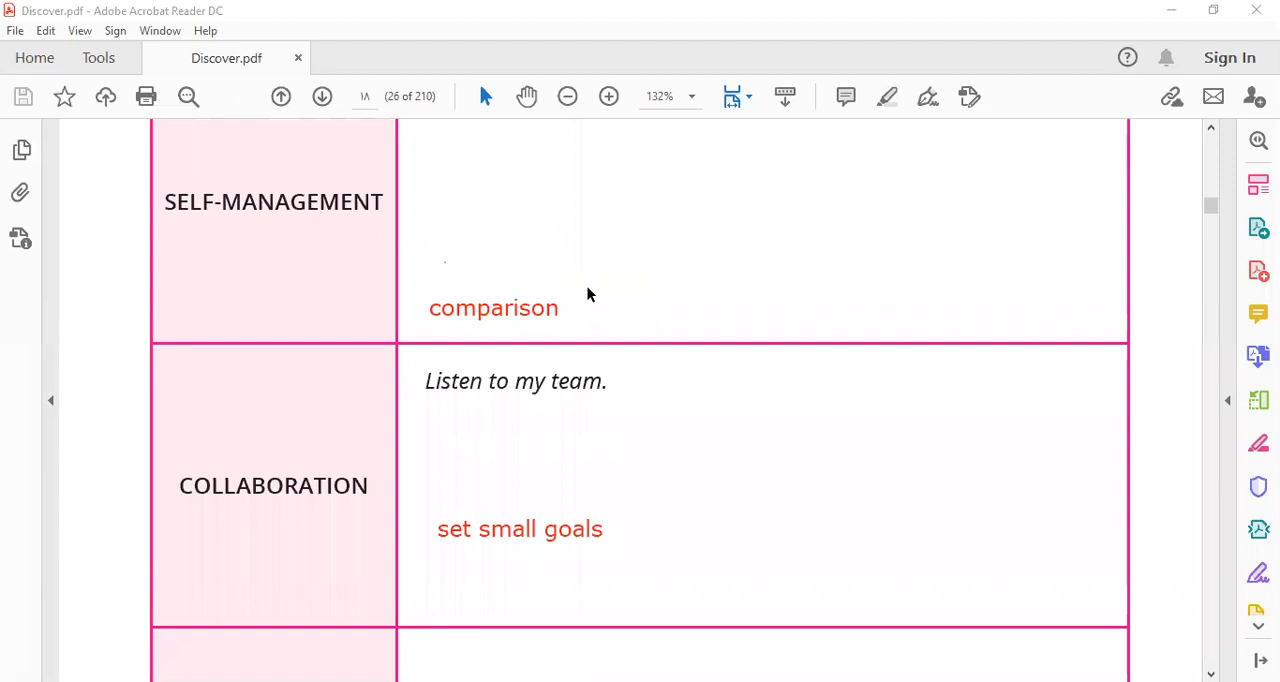
{"action": "mouse_move", "coordinate": [465, 137]}
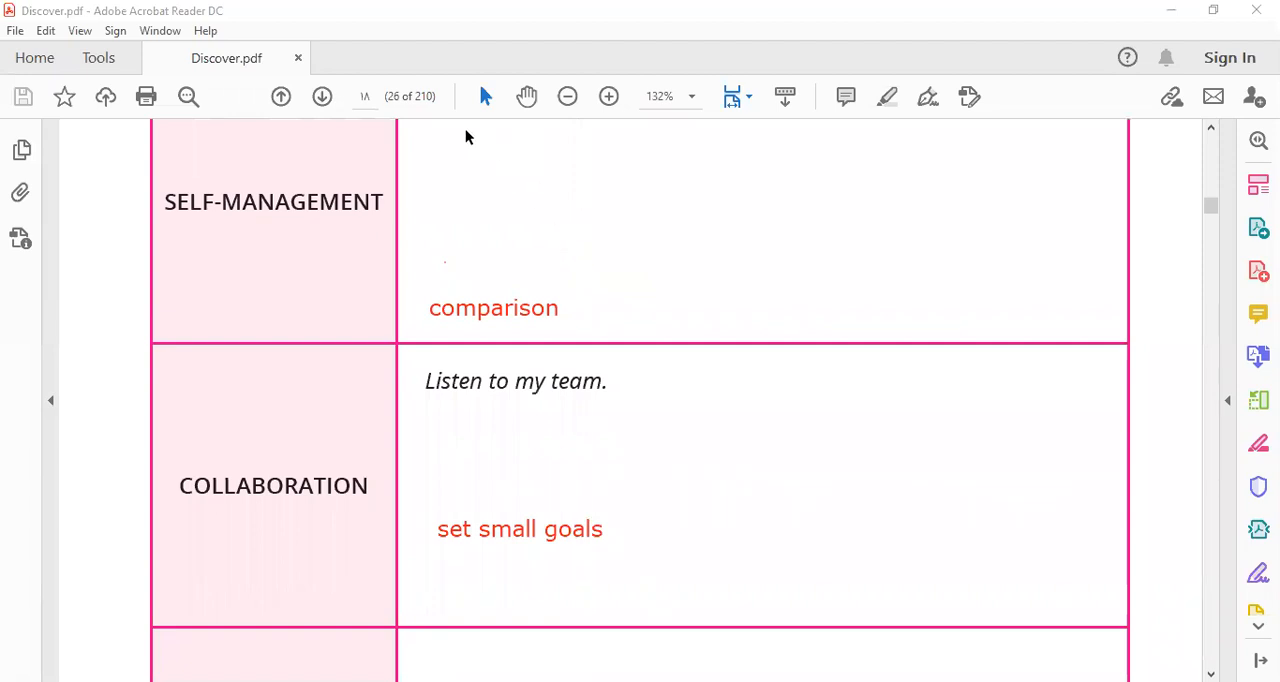
{"action": "scroll", "scroll_direction": "down", "scroll_amount": 3}
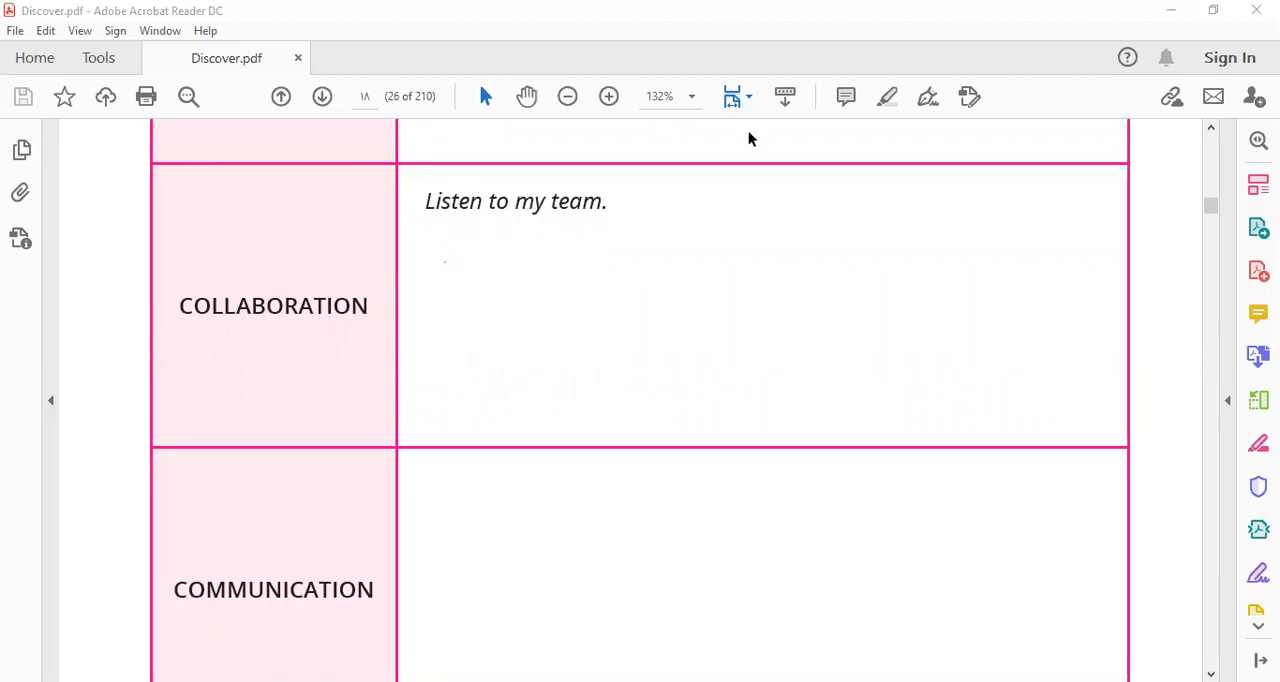
Add the red note 'speak clearly' in the Collaboration cell.
{"action": "left_click", "coordinate": [598, 287]}
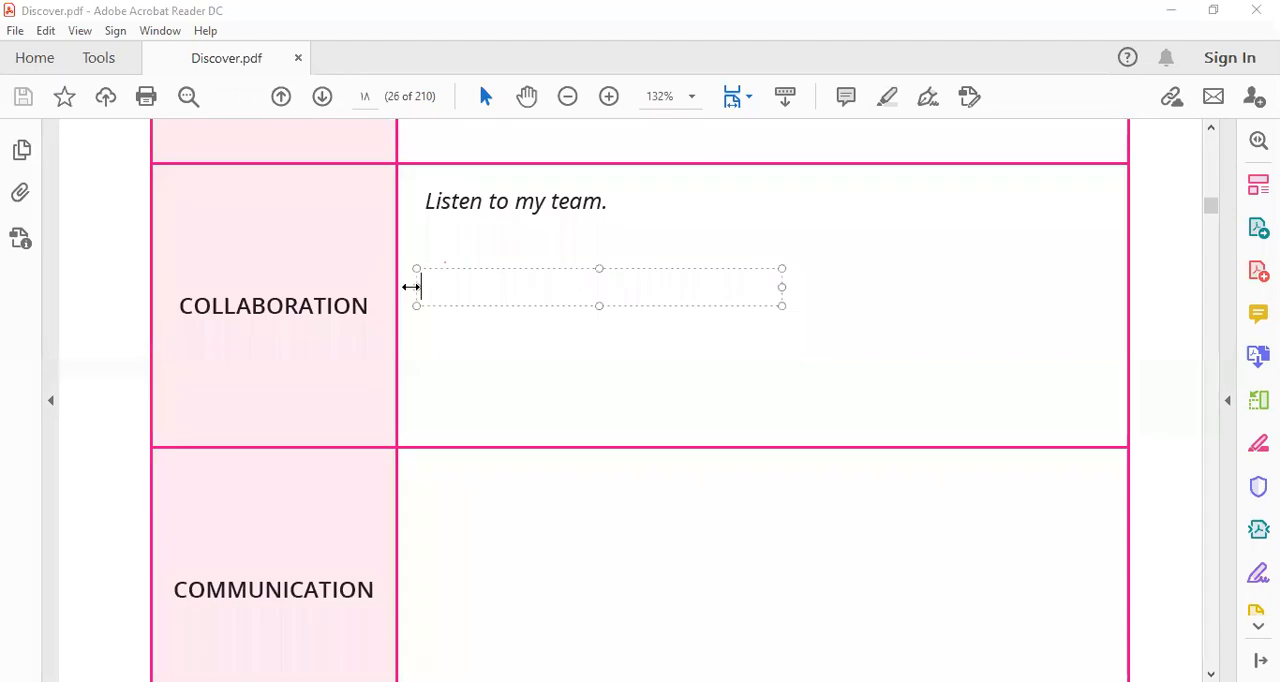
{"action": "type", "text": "spea"}
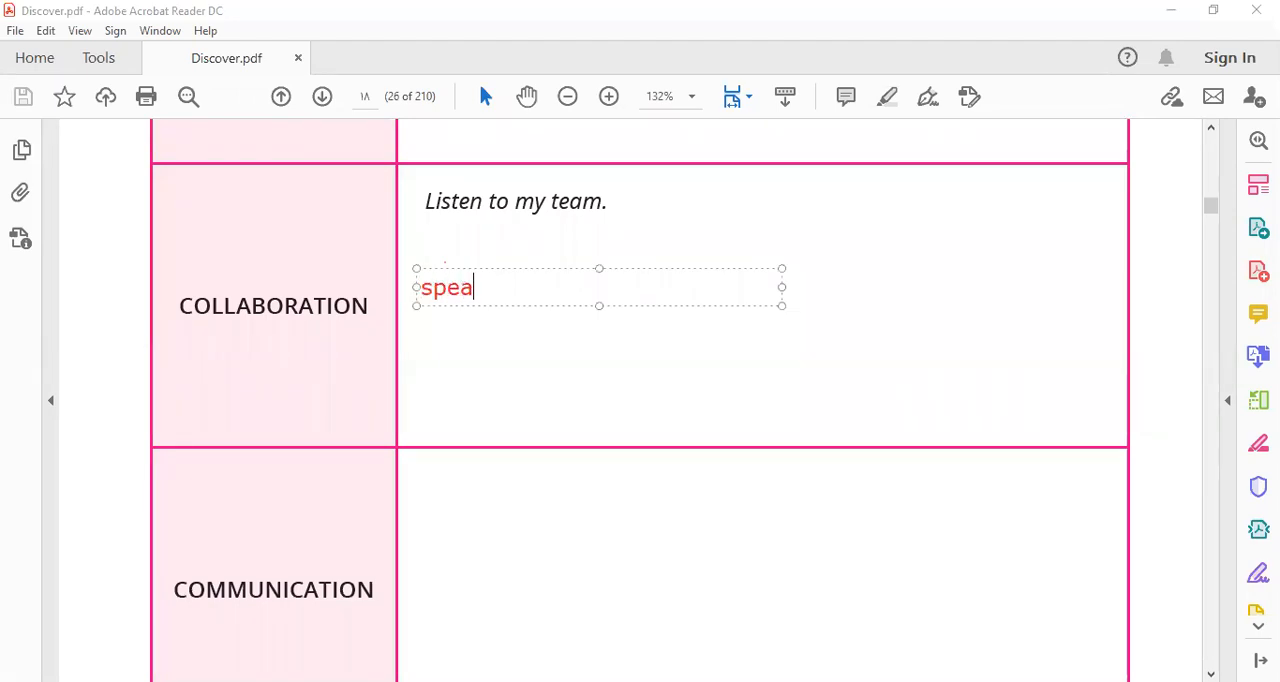
{"action": "type", "text": "k clear"}
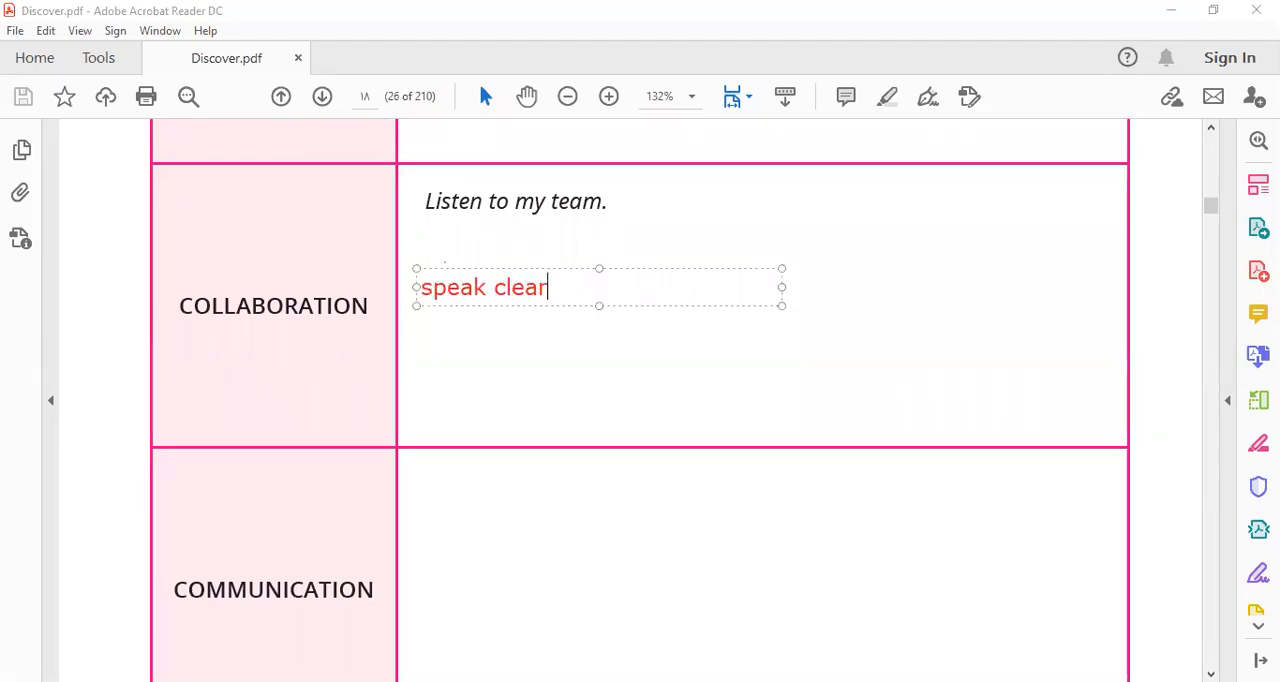
{"action": "type", "text": "ly"}
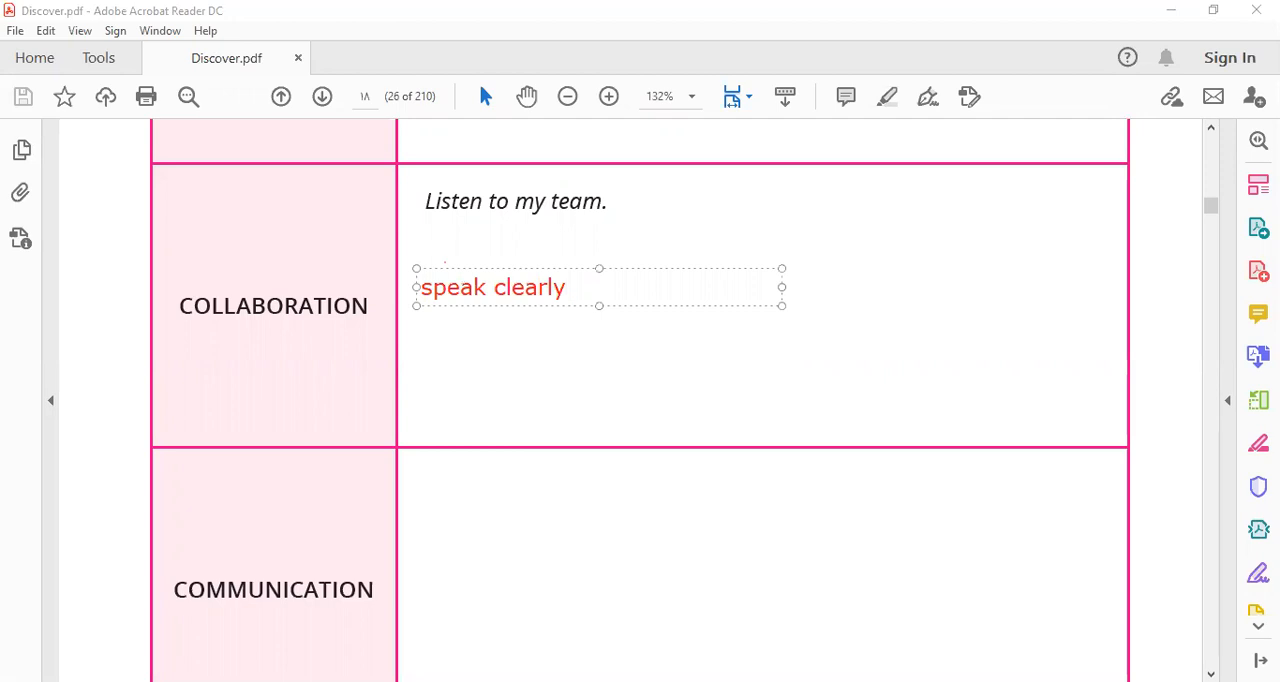
Add a second note 'respect my team's ideas.' beneath 'speak clearly'.
{"action": "left_click", "coordinate": [417, 345]}
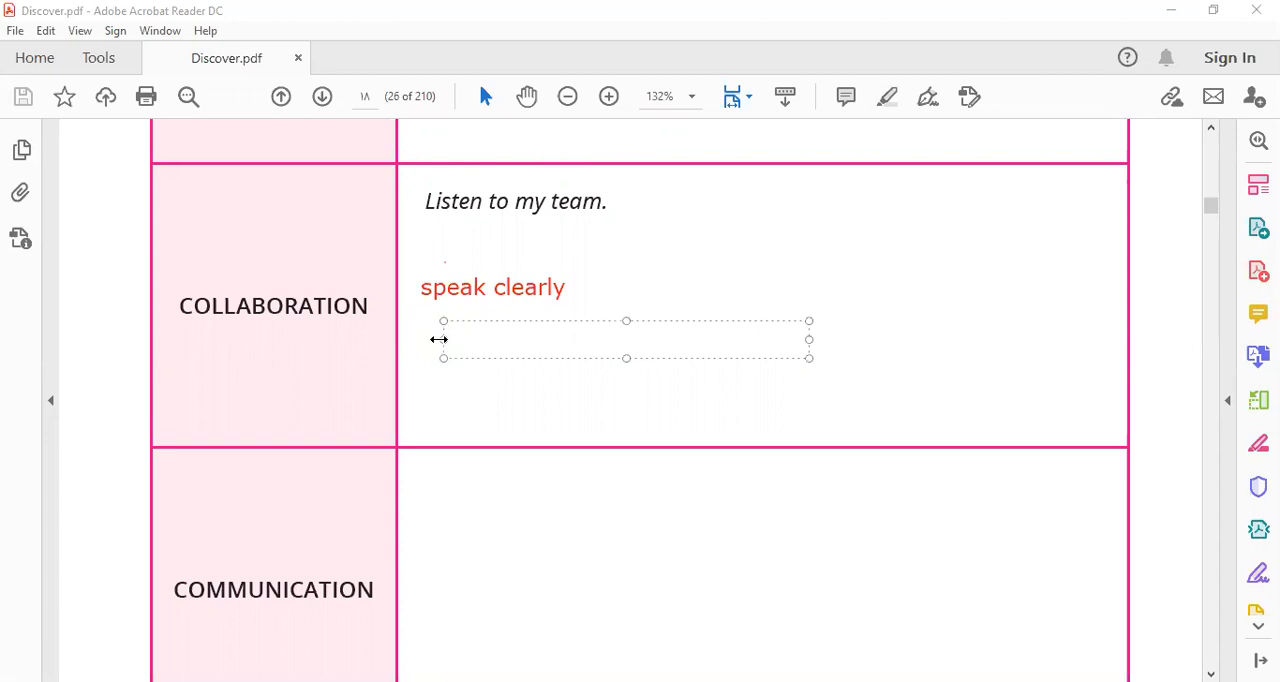
{"action": "type", "text": "respect"}
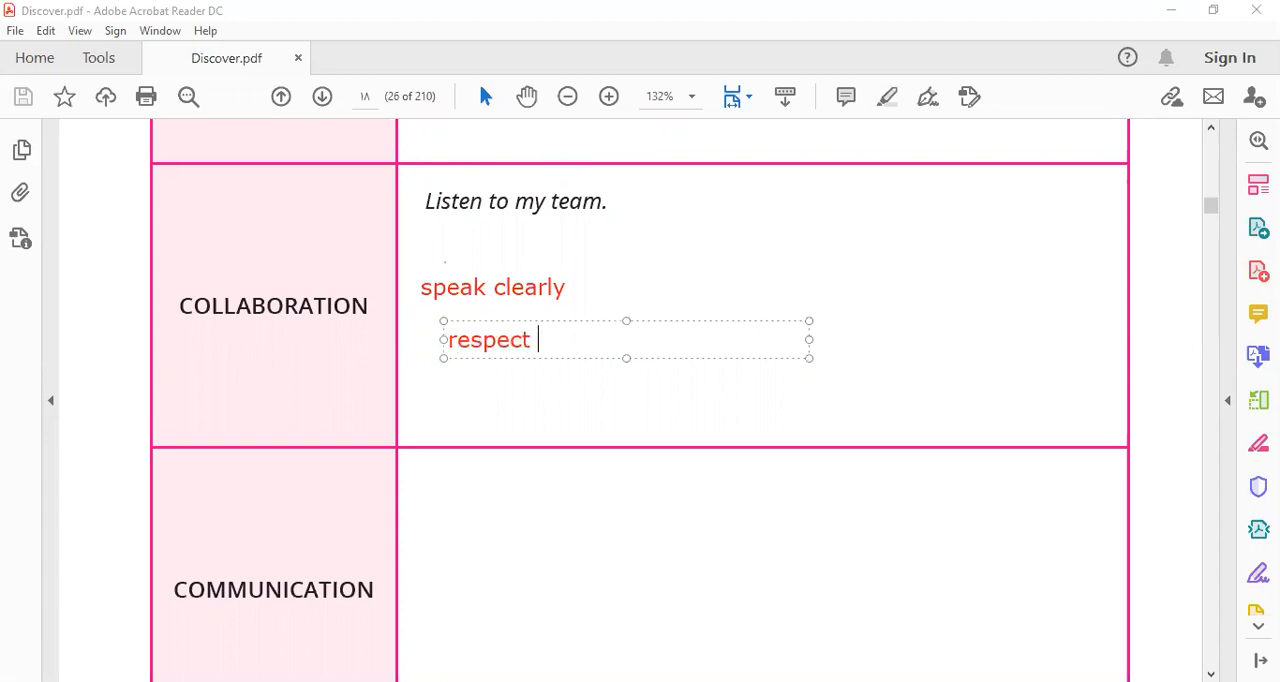
{"action": "type", "text": "my tea"}
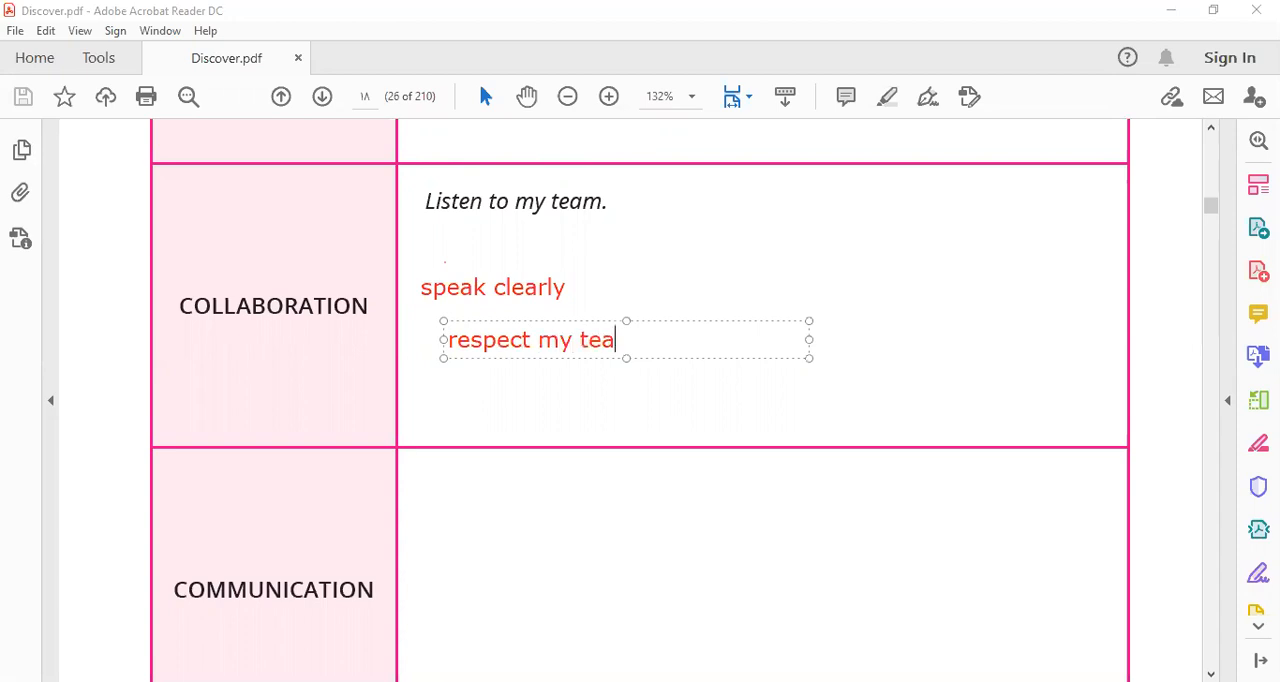
{"action": "type", "text": "m"}
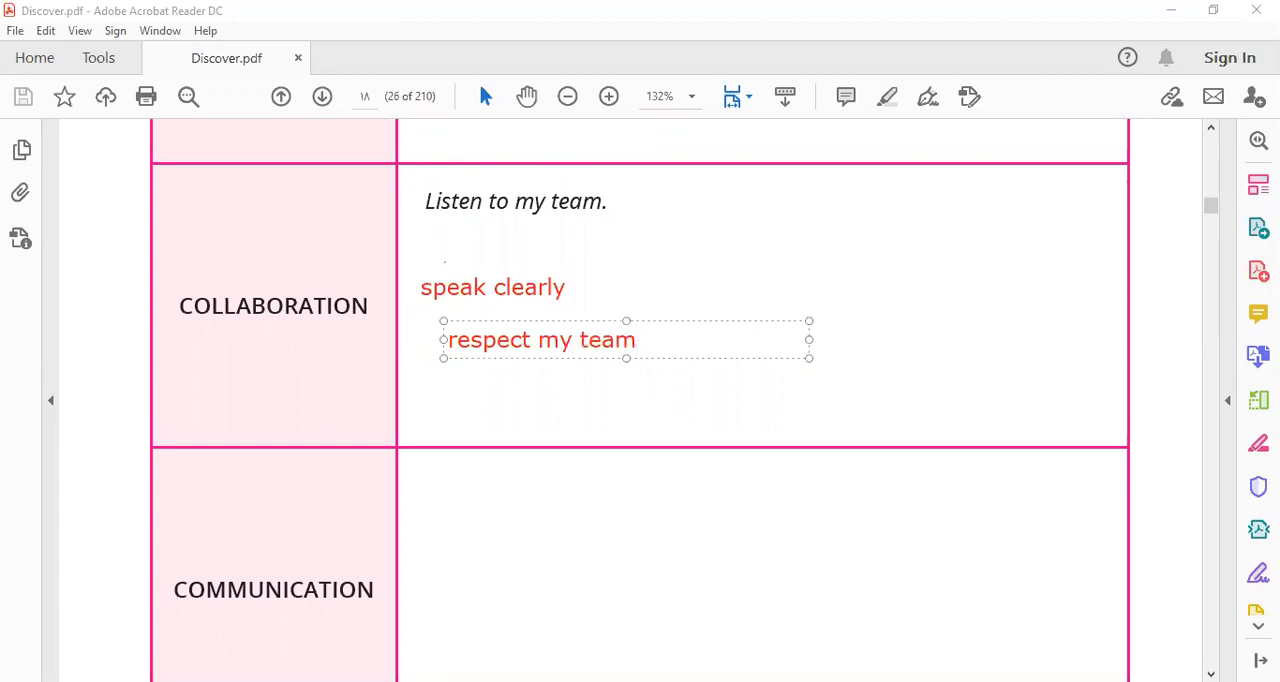
{"action": "type", "text": "'s idea"}
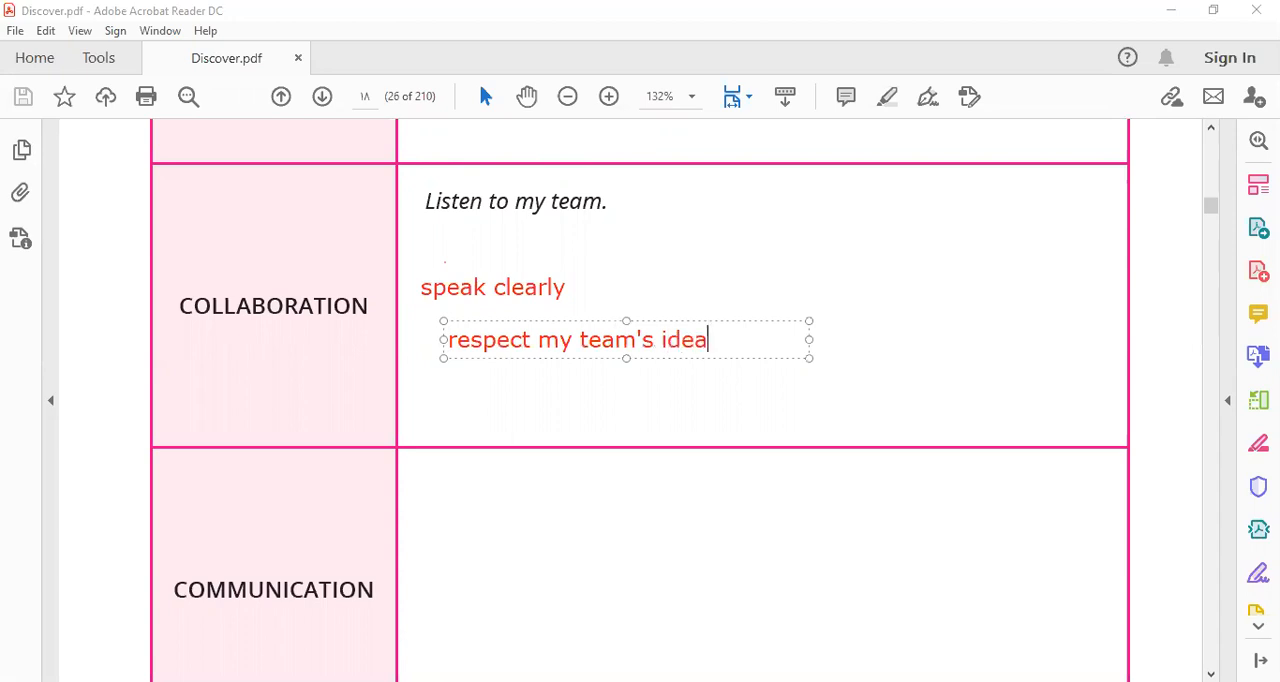
{"action": "type", "text": "s."}
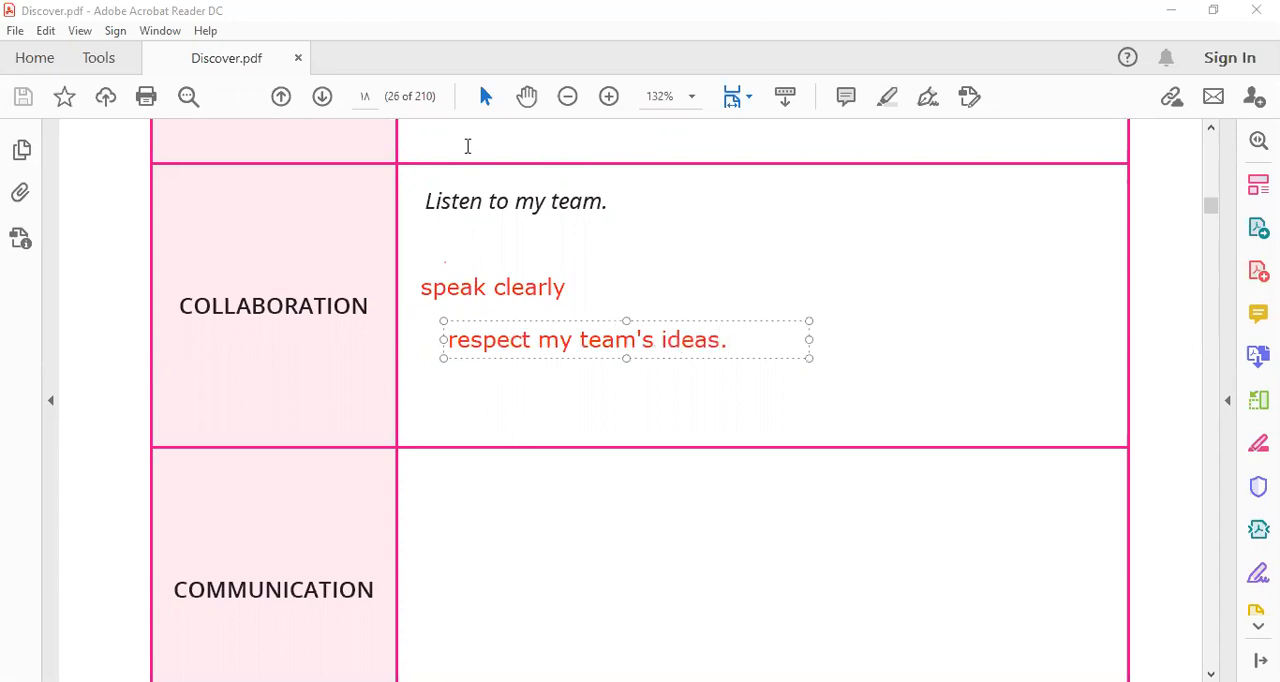
Scroll to the Communication row and type 'I should write corrctly.' in red.
{"action": "left_click_drag", "start_coordinate": [880, 280], "coordinate": [995, 270]}
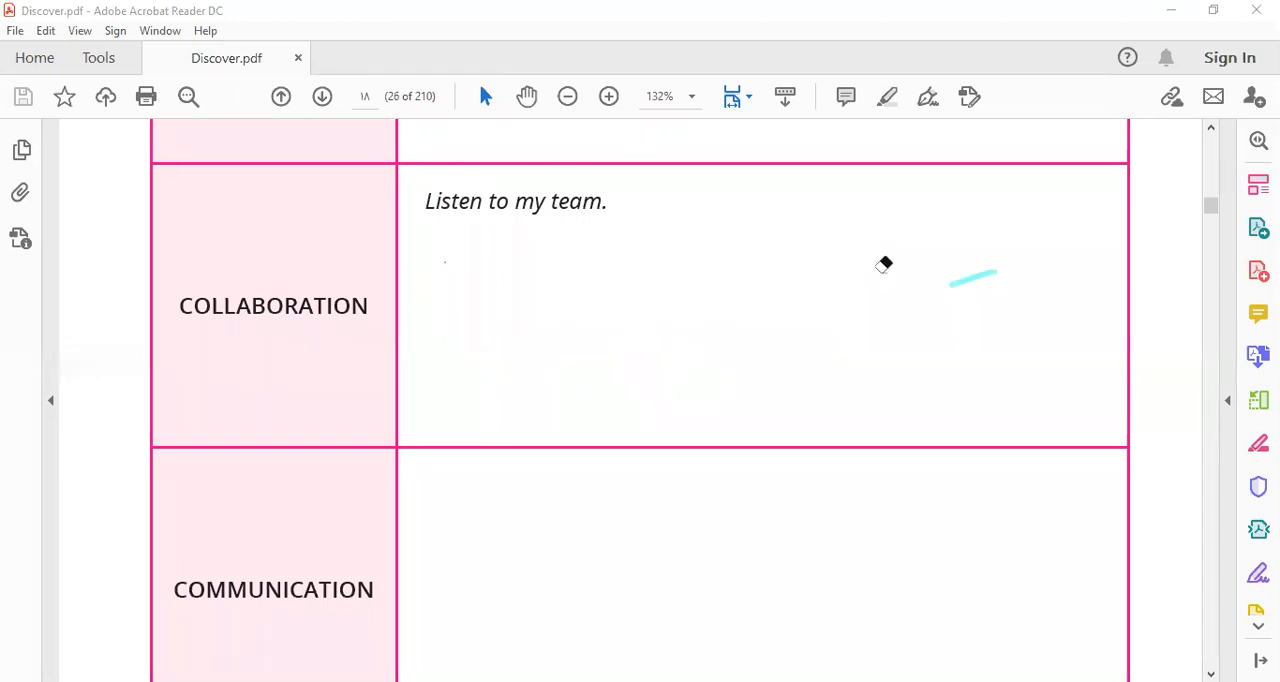
{"action": "scroll", "scroll_direction": "down", "scroll_amount": 3}
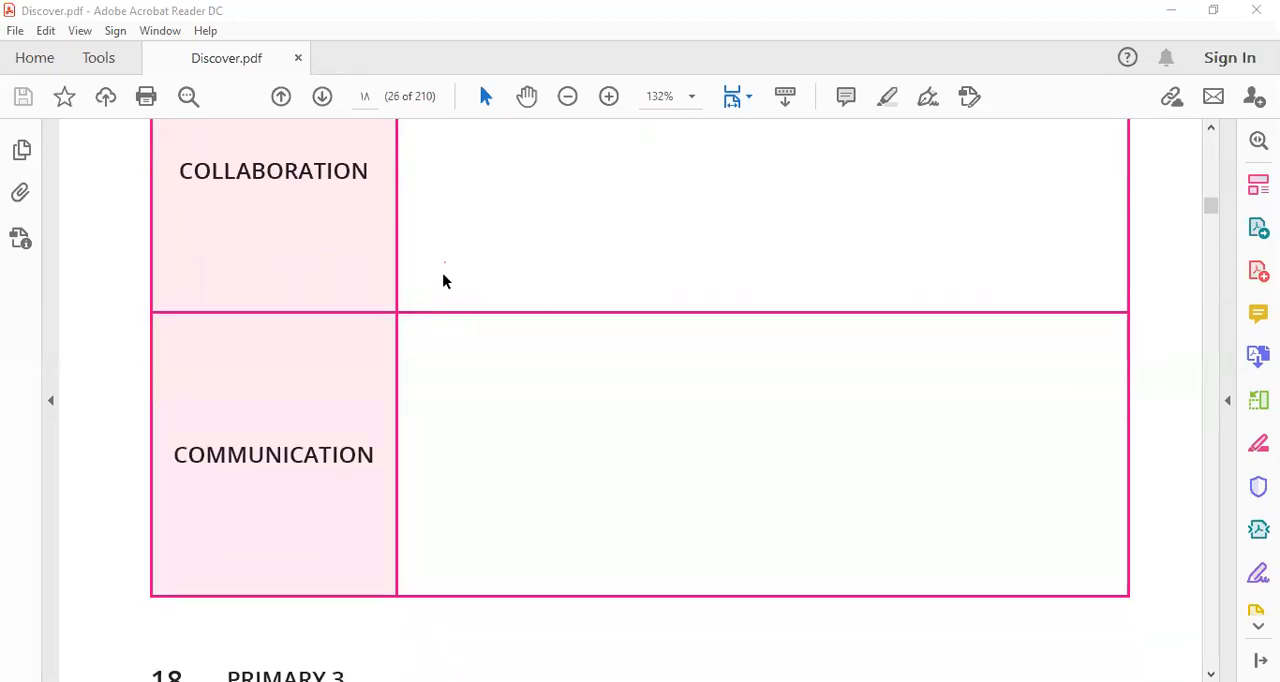
{"action": "scroll", "scroll_direction": "down", "scroll_amount": 3}
{"action": "type", "text": "I should"}
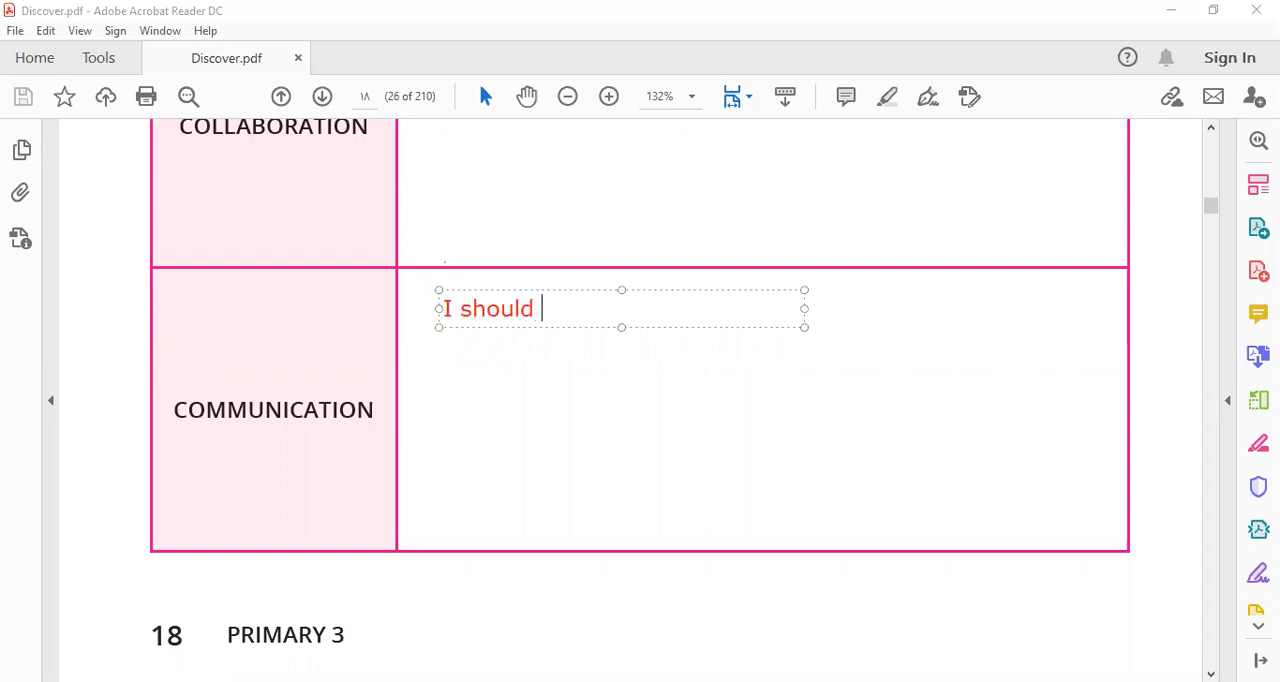
{"action": "type", "text": "w"}
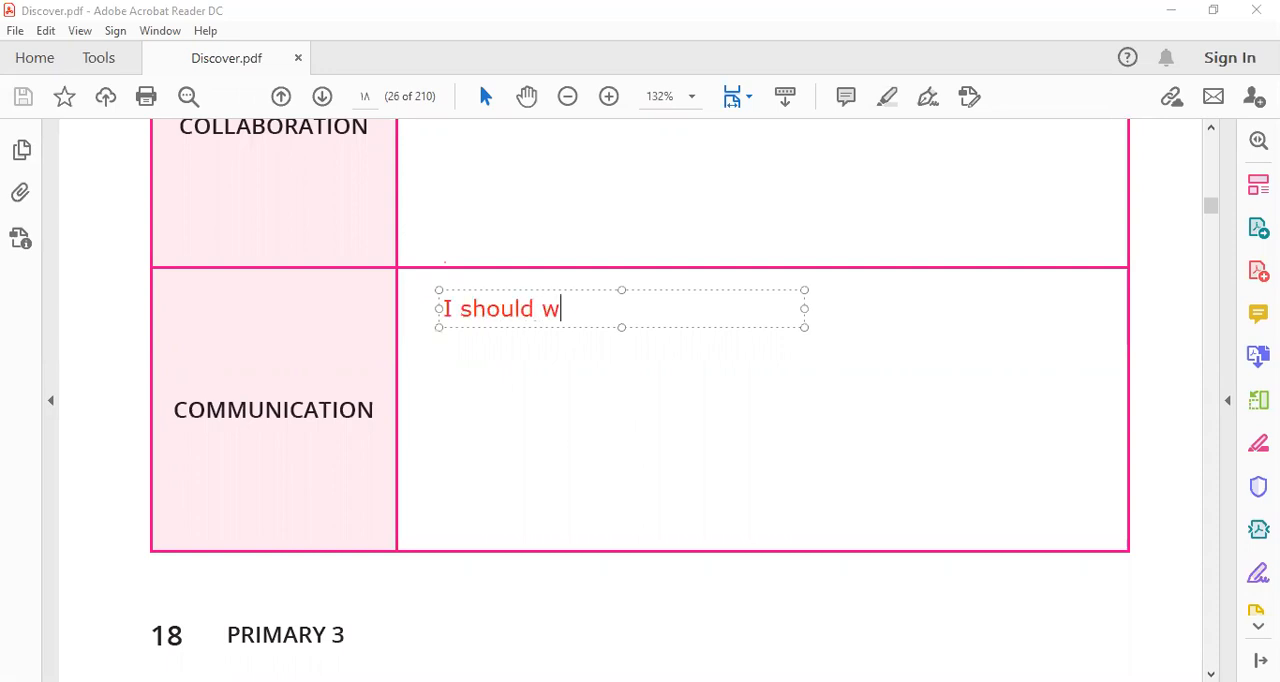
{"action": "type", "text": "rite c"}
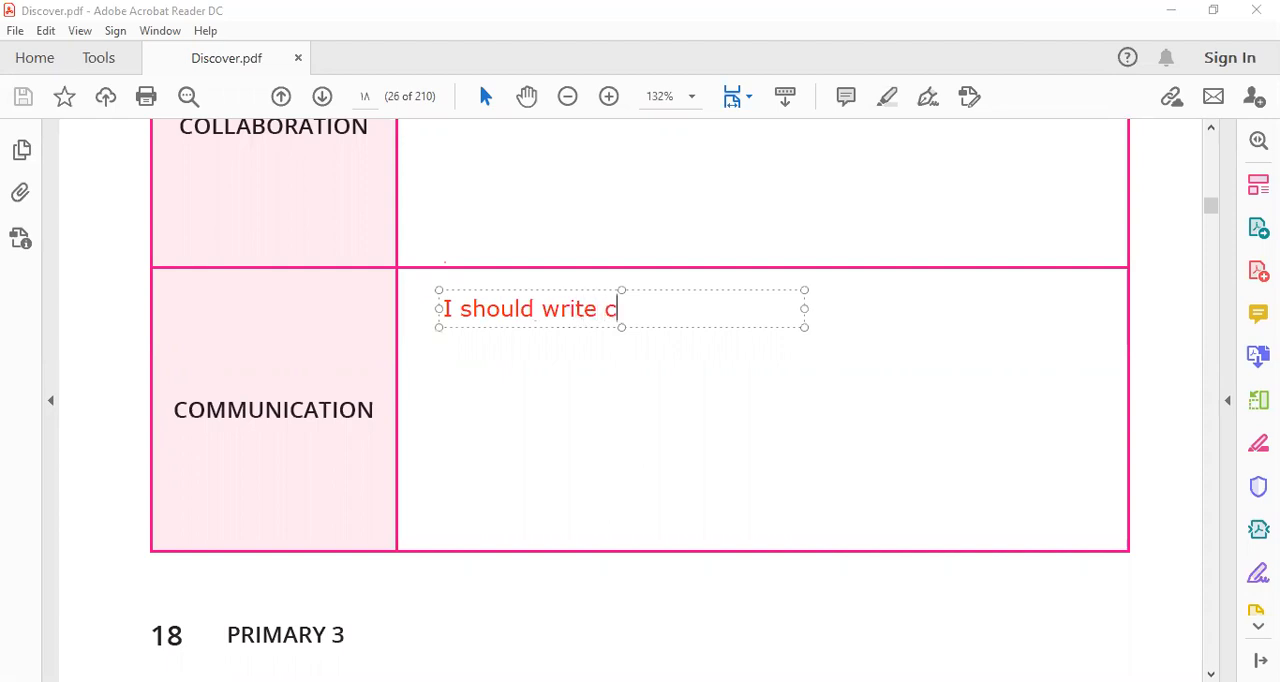
{"action": "type", "text": "orrctl"}
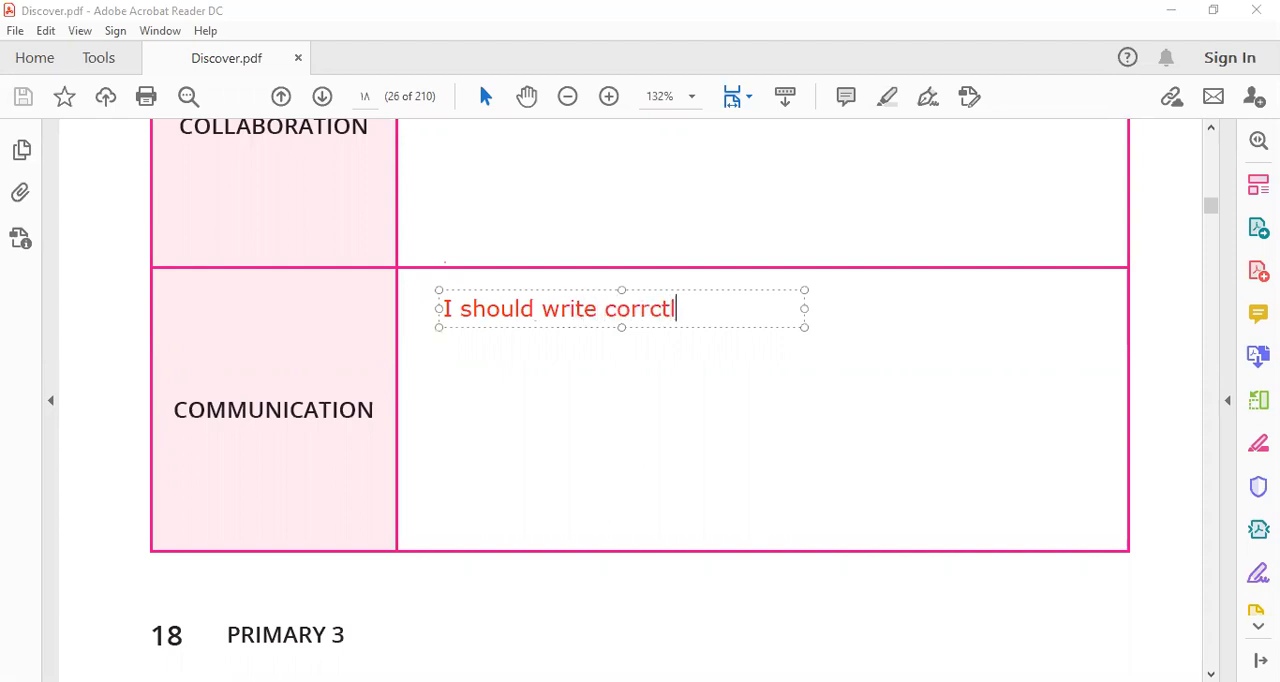
{"action": "type", "text": "y."}
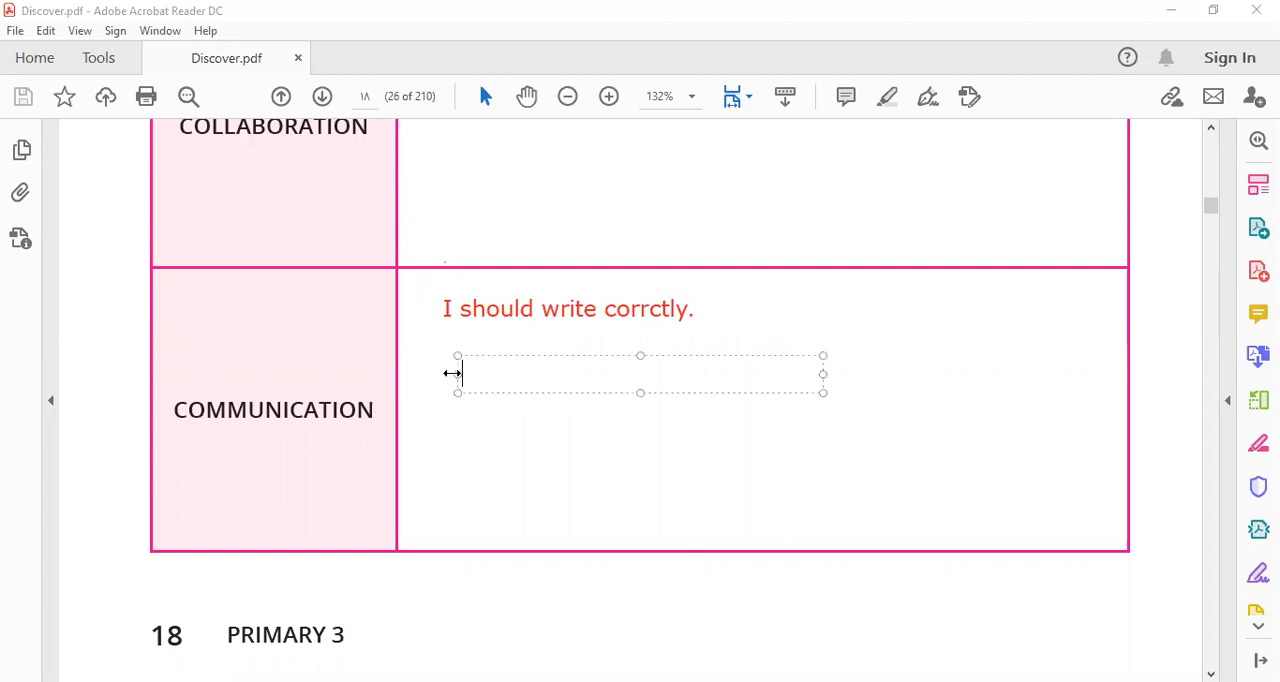
Add a second Communication note: 'I should listen to my group.'.
{"action": "type", "text": "I should"}
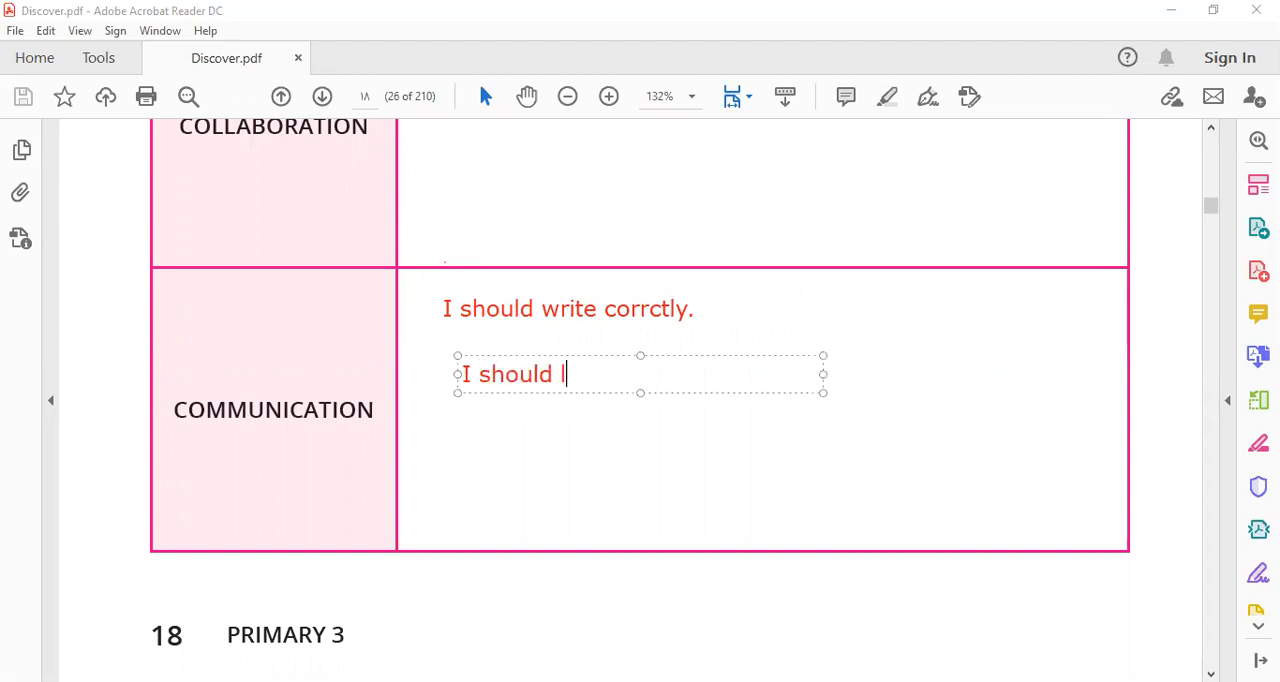
{"action": "type", "text": "isten"}
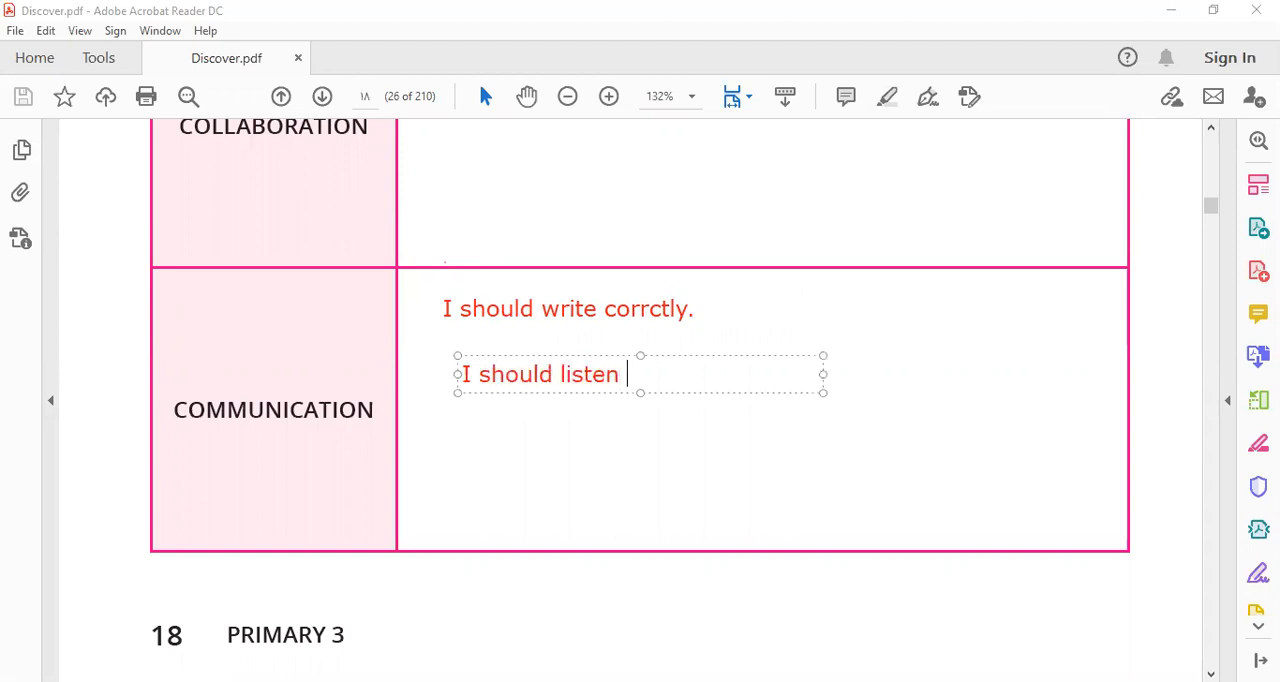
{"action": "type", "text": "to my"}
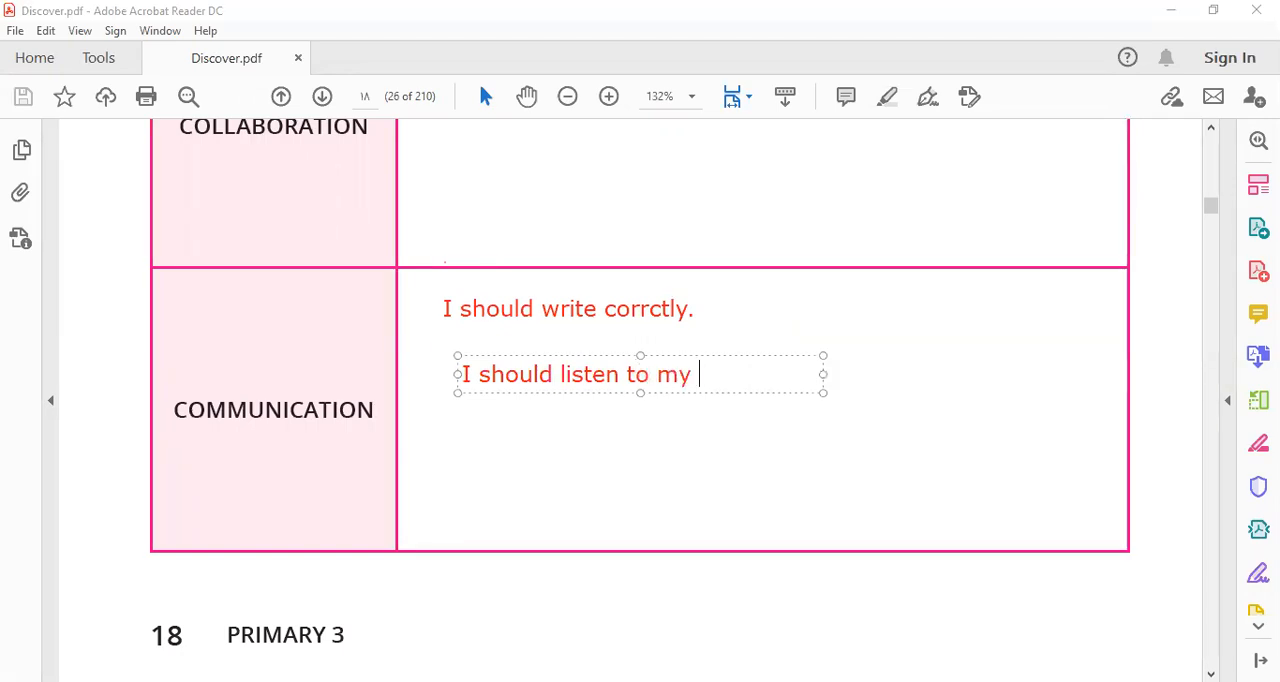
{"action": "type", "text": "g"}
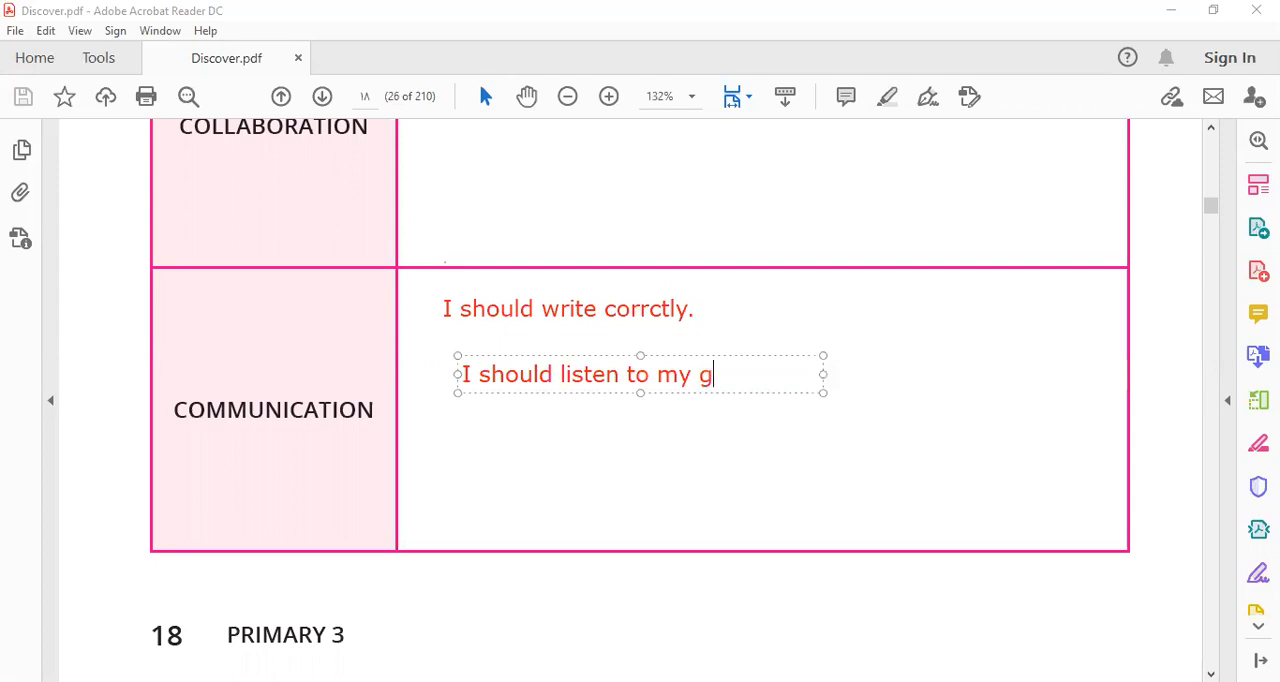
{"action": "type", "text": "roup"}
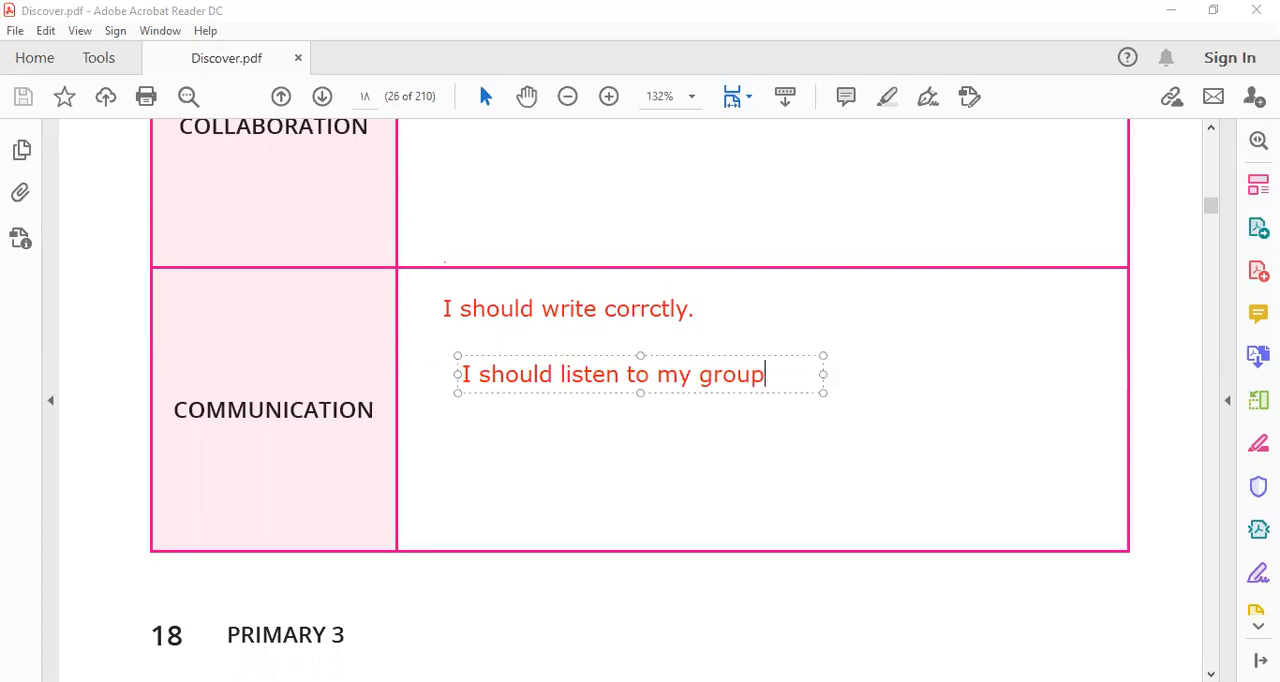
{"action": "type", "text": "."}
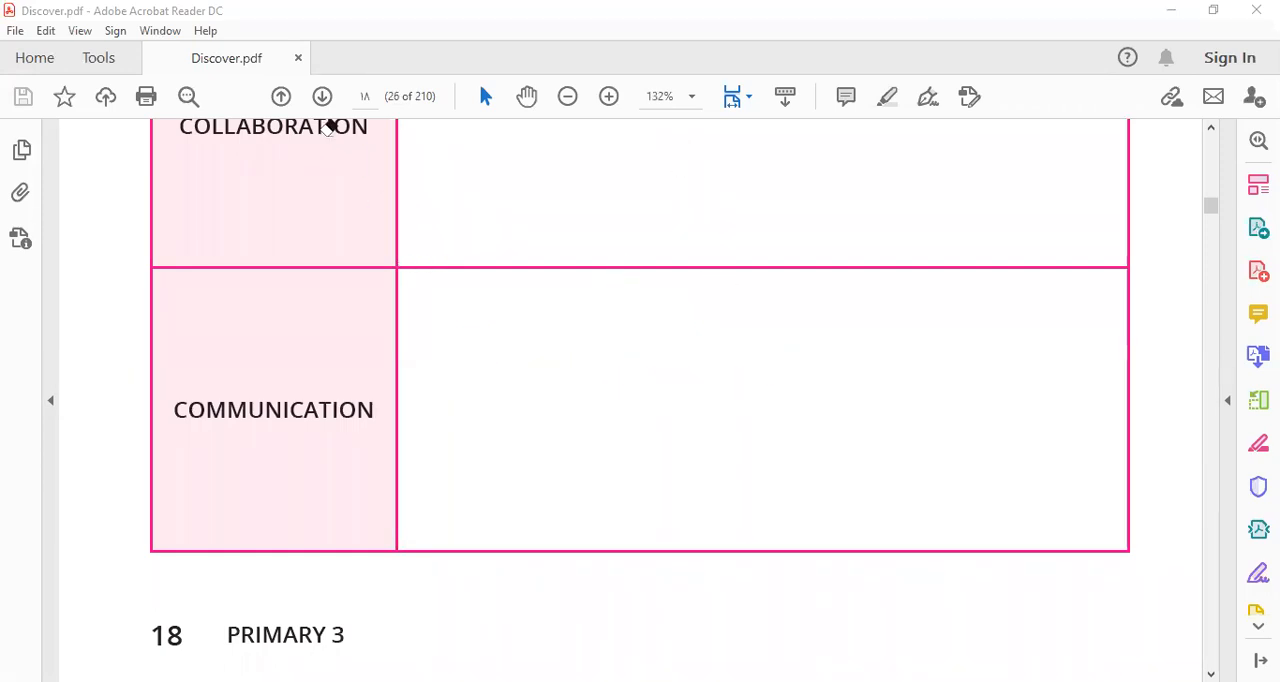
Scroll to the Skill I Want to Improve / Strategies to Improve table.
{"action": "scroll", "scroll_direction": "down", "scroll_amount": 3}
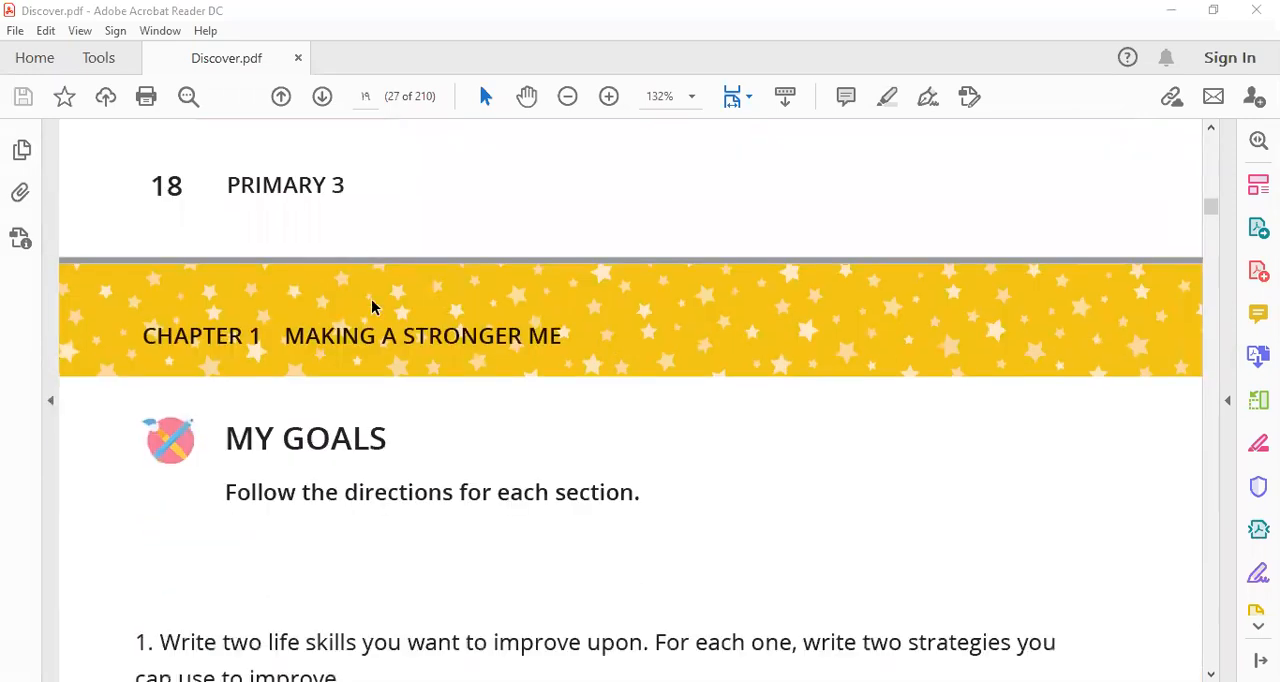
{"action": "scroll", "scroll_direction": "down", "scroll_amount": 3}
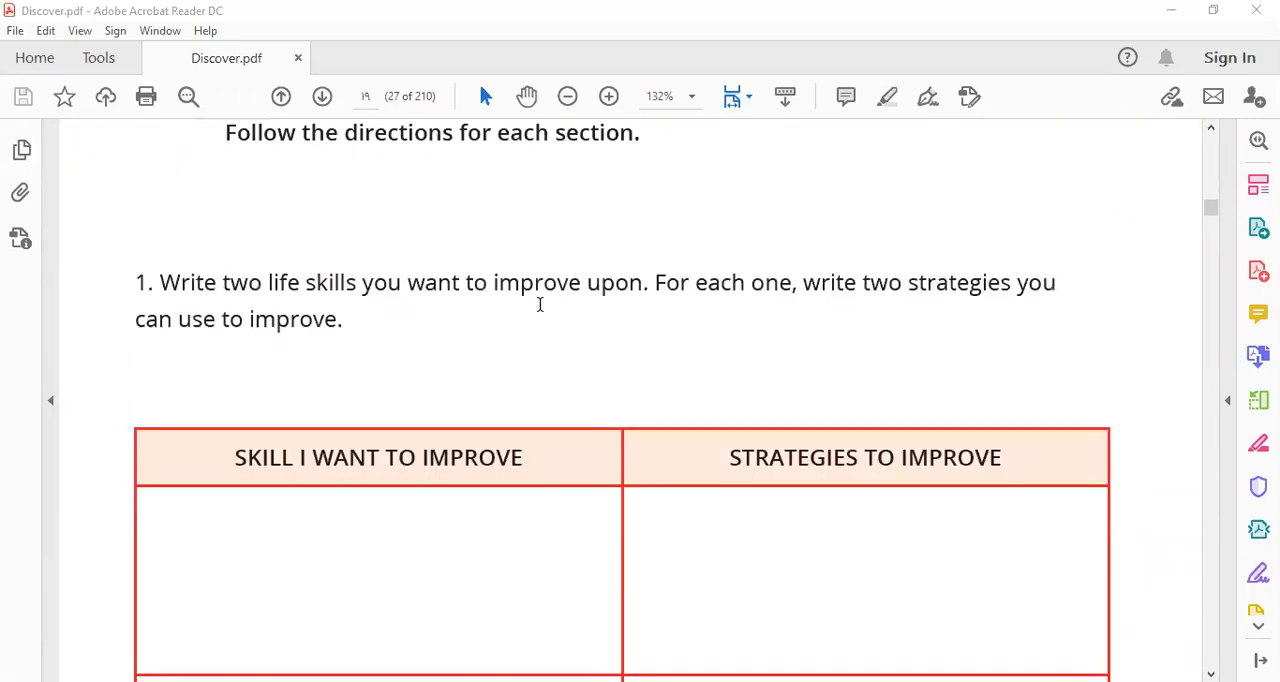
{"action": "scroll", "scroll_direction": "down", "scroll_amount": 3}
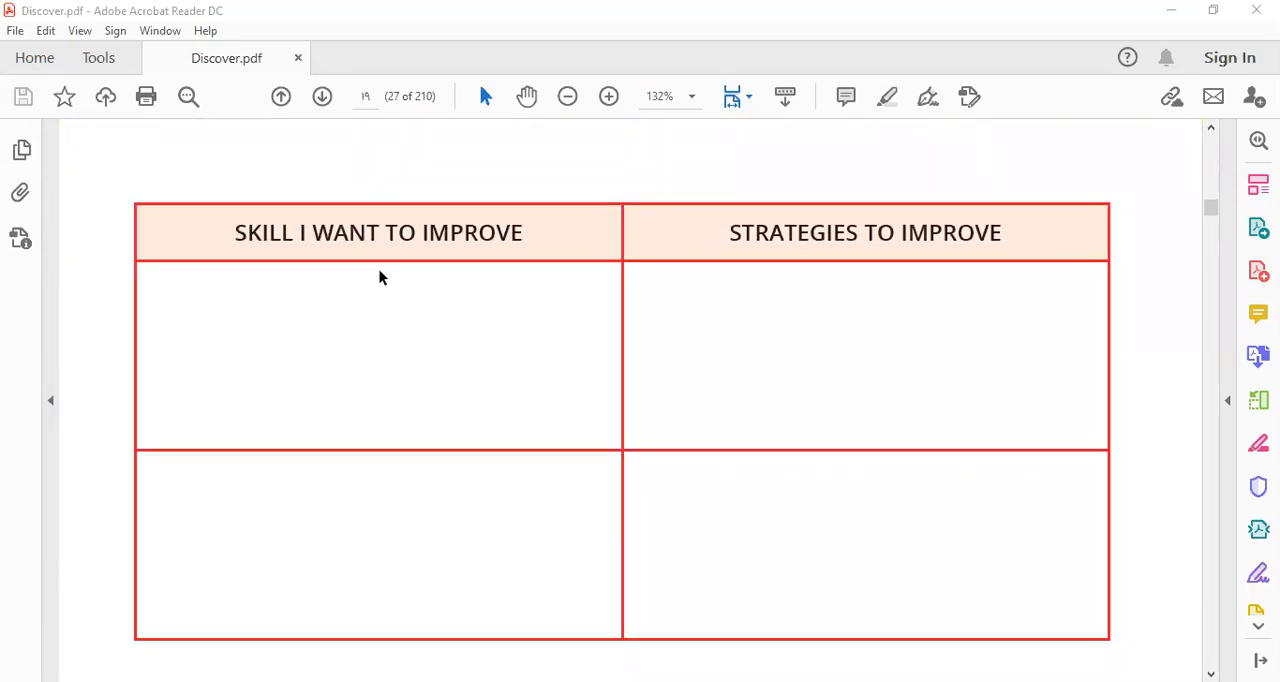
{"action": "mouse_move", "coordinate": [818, 278]}
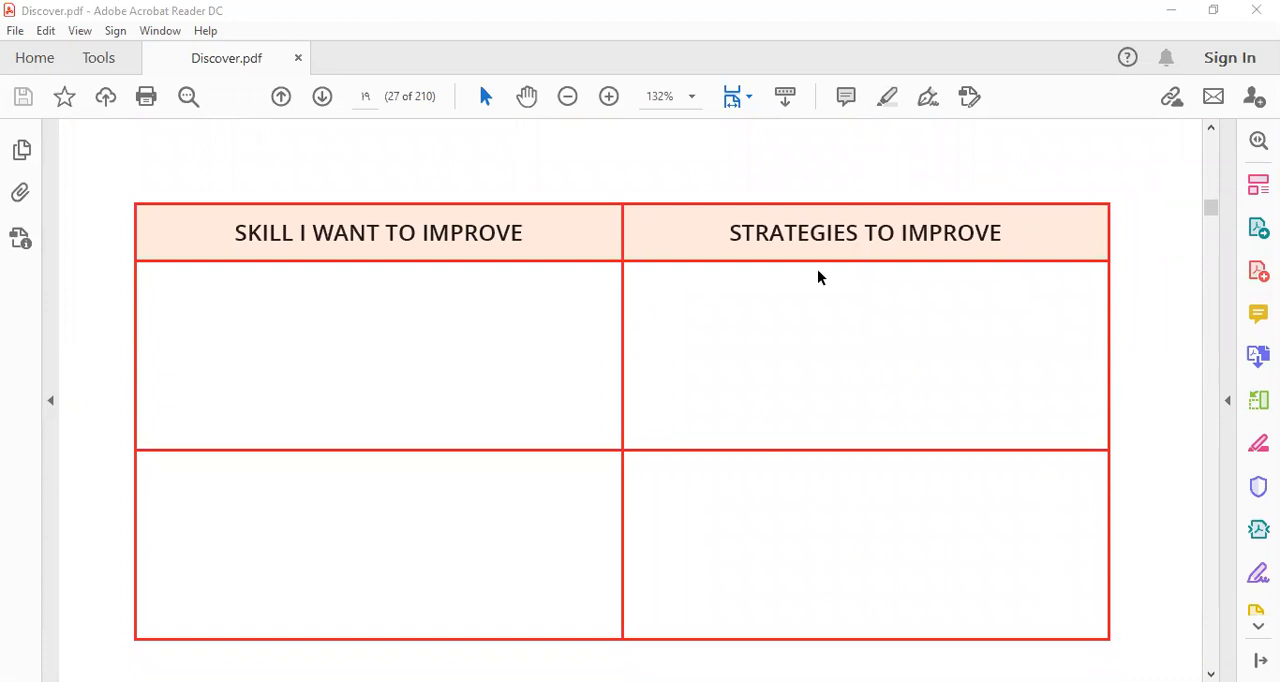
{"action": "mouse_move", "coordinate": [678, 140]}
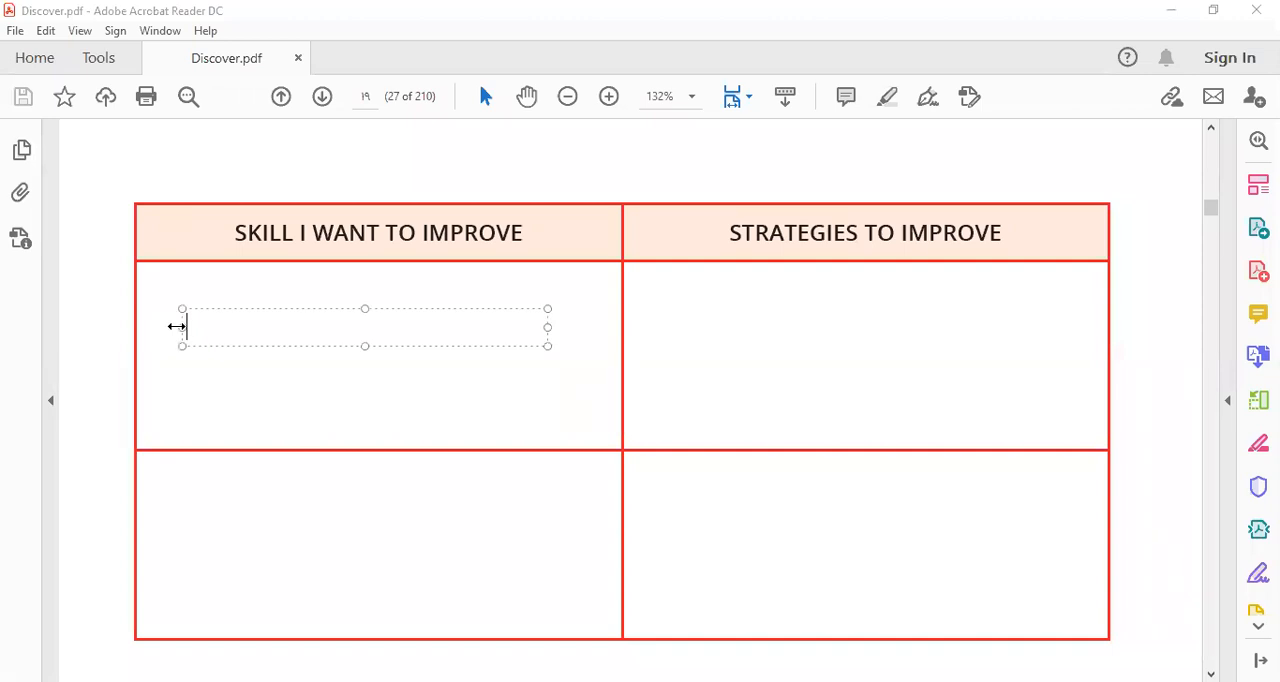
Enter skill 'critical thinking' with strategy 'ask for help' in the first goals row.
{"action": "type", "text": "crit"}
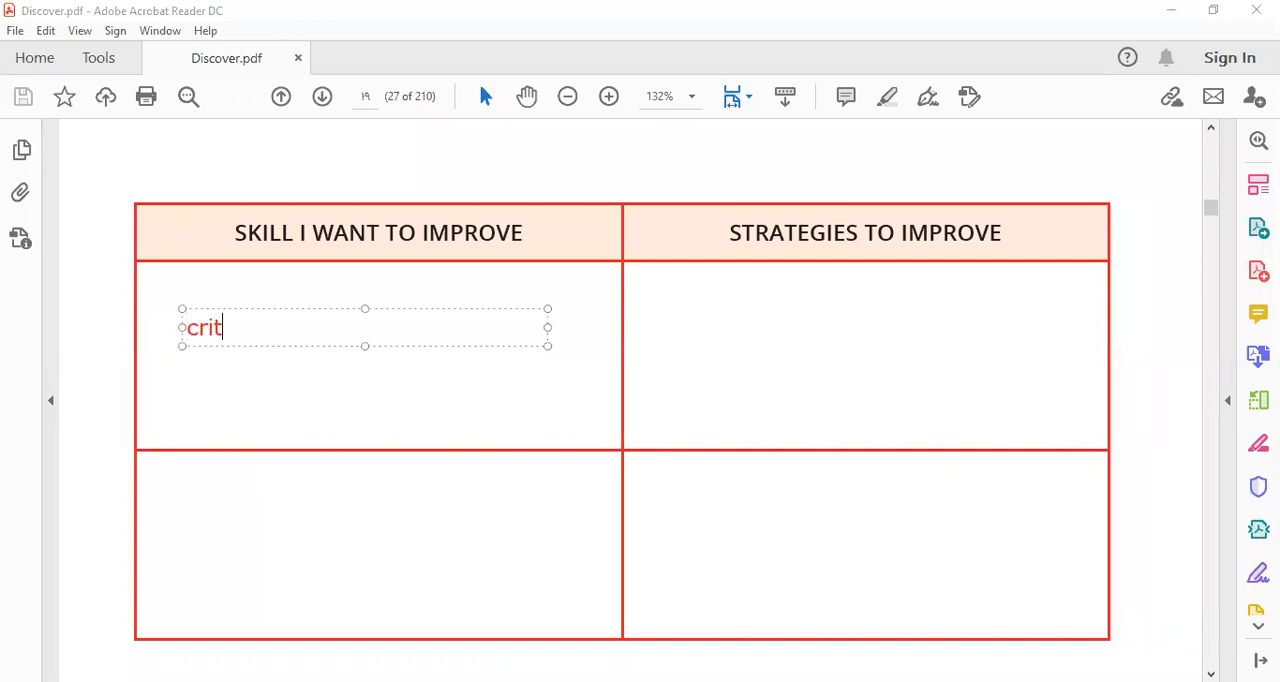
{"action": "type", "text": "ical"}
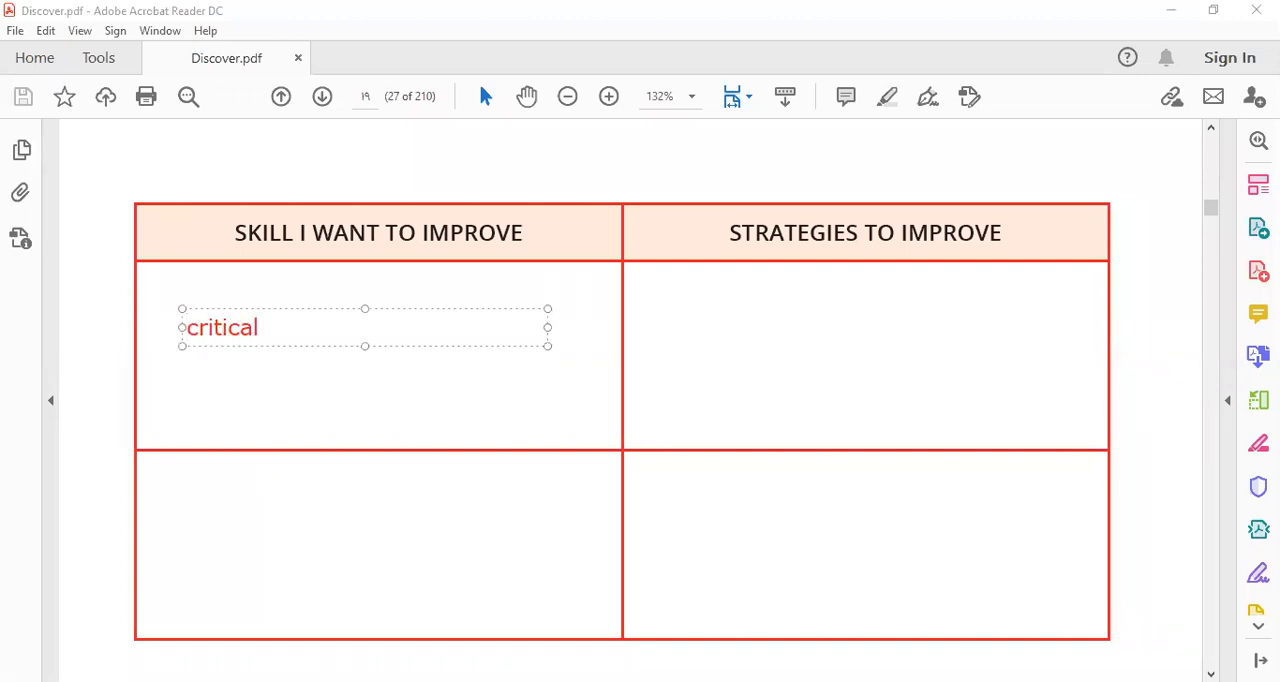
{"action": "type", "text": "thinkin"}
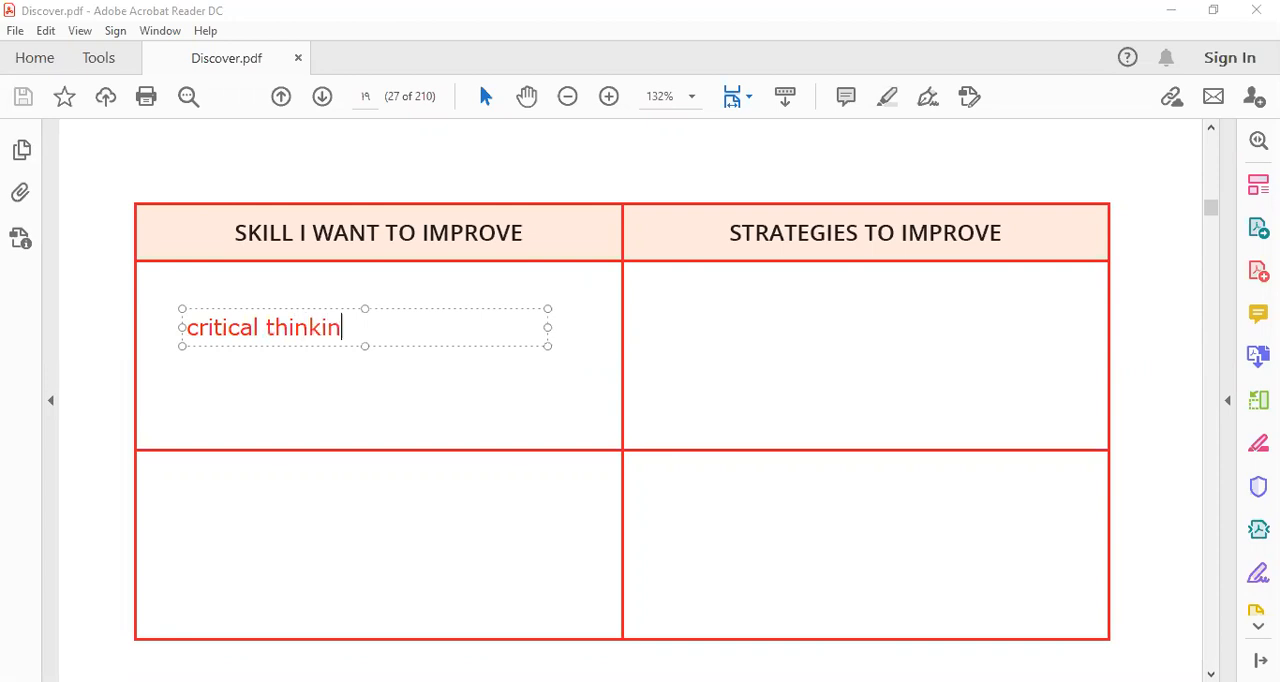
{"action": "type", "text": "g"}
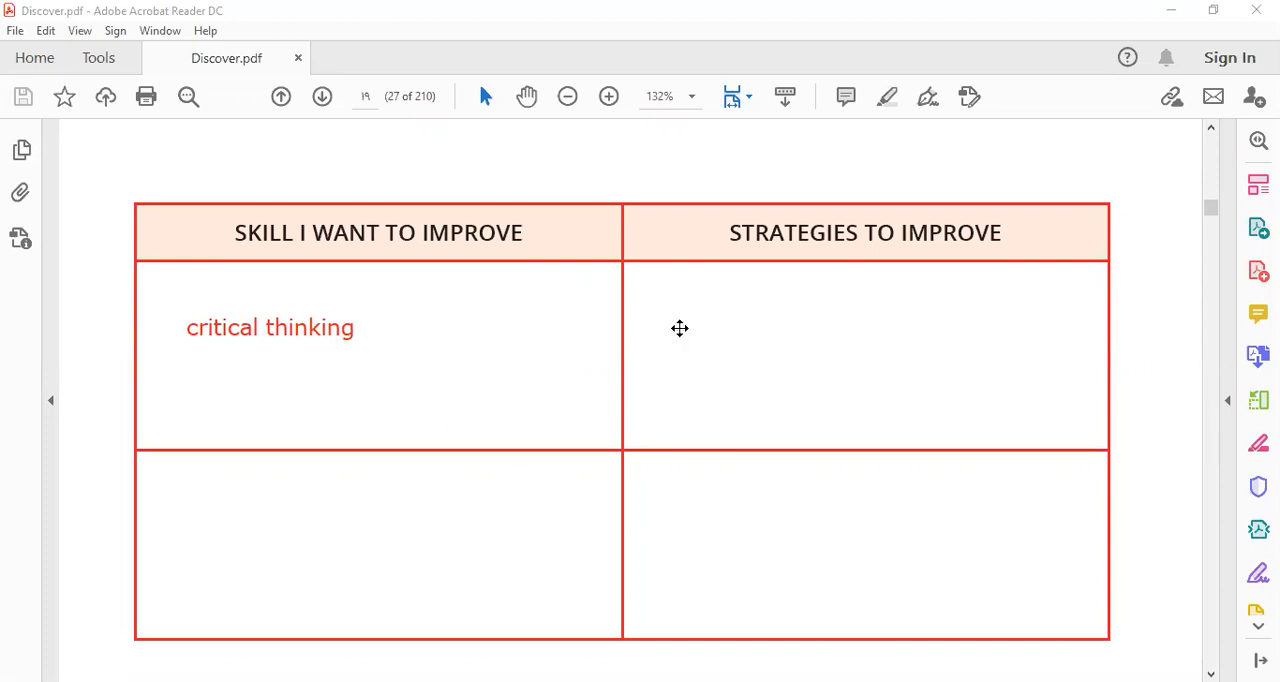
{"action": "type", "text": "ask f"}
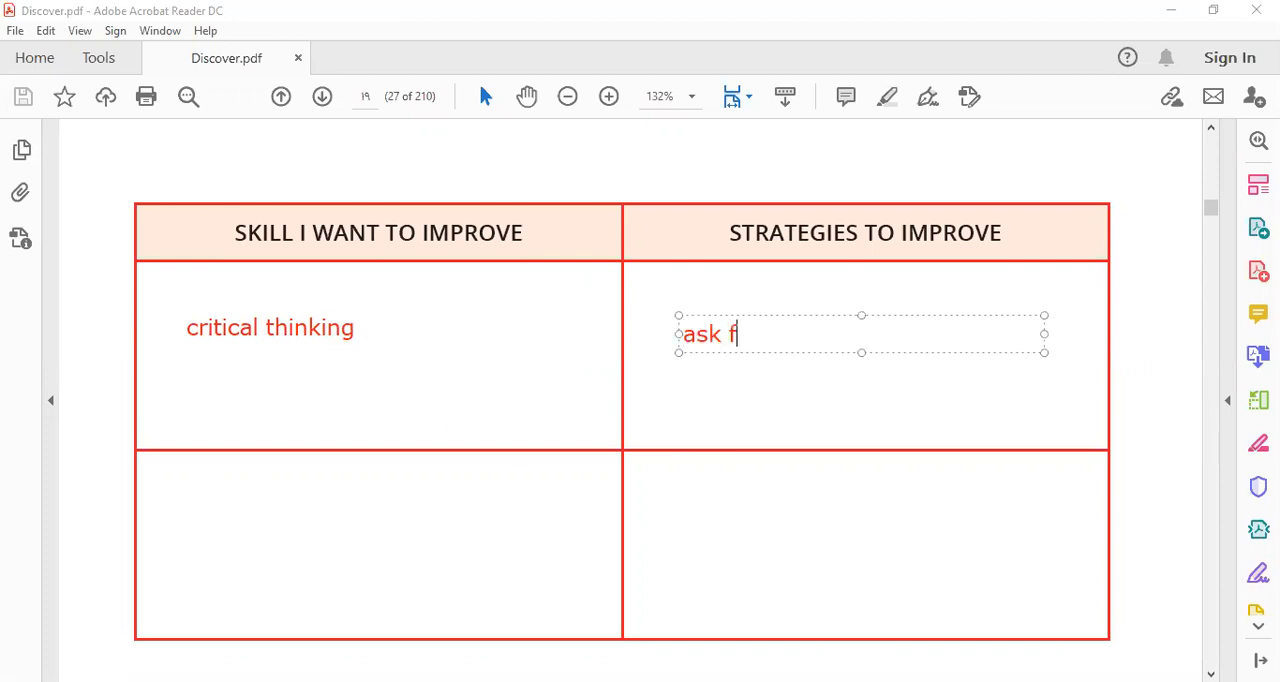
{"action": "type", "text": "or help"}
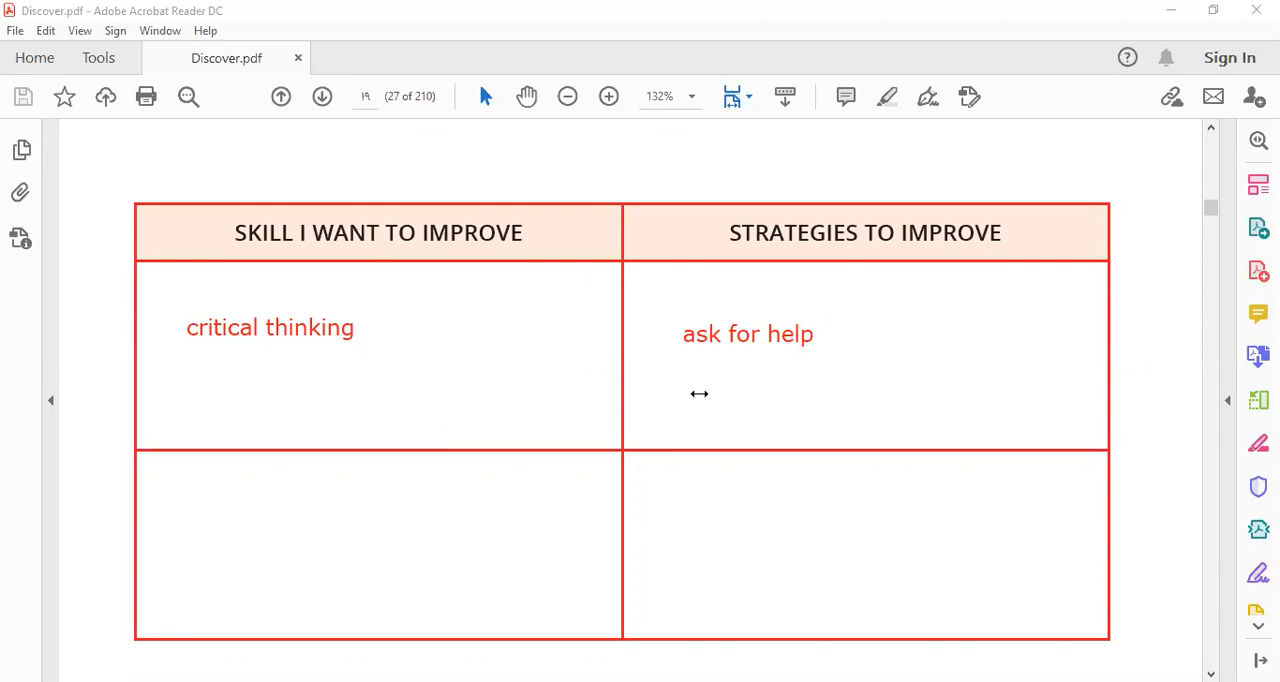
Add 'read more about it.' below 'ask for help' and finish the box.
{"action": "type", "text": "read more abo"}
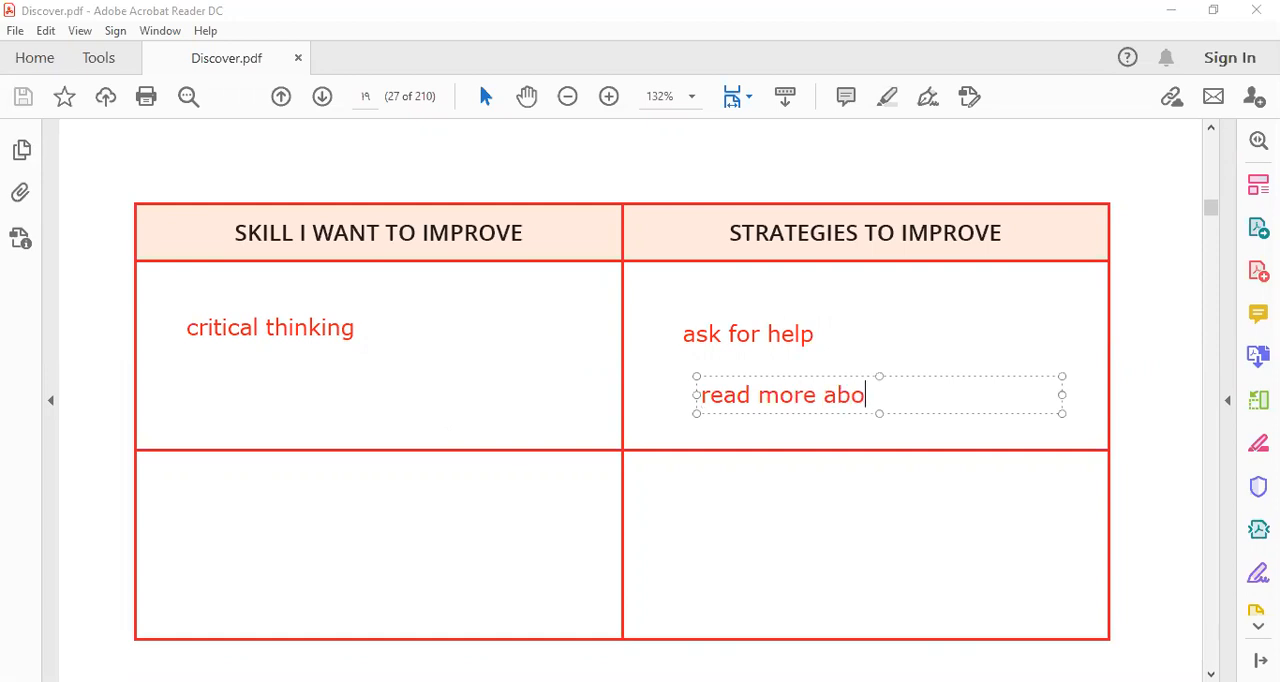
{"action": "type", "text": "ut it."}
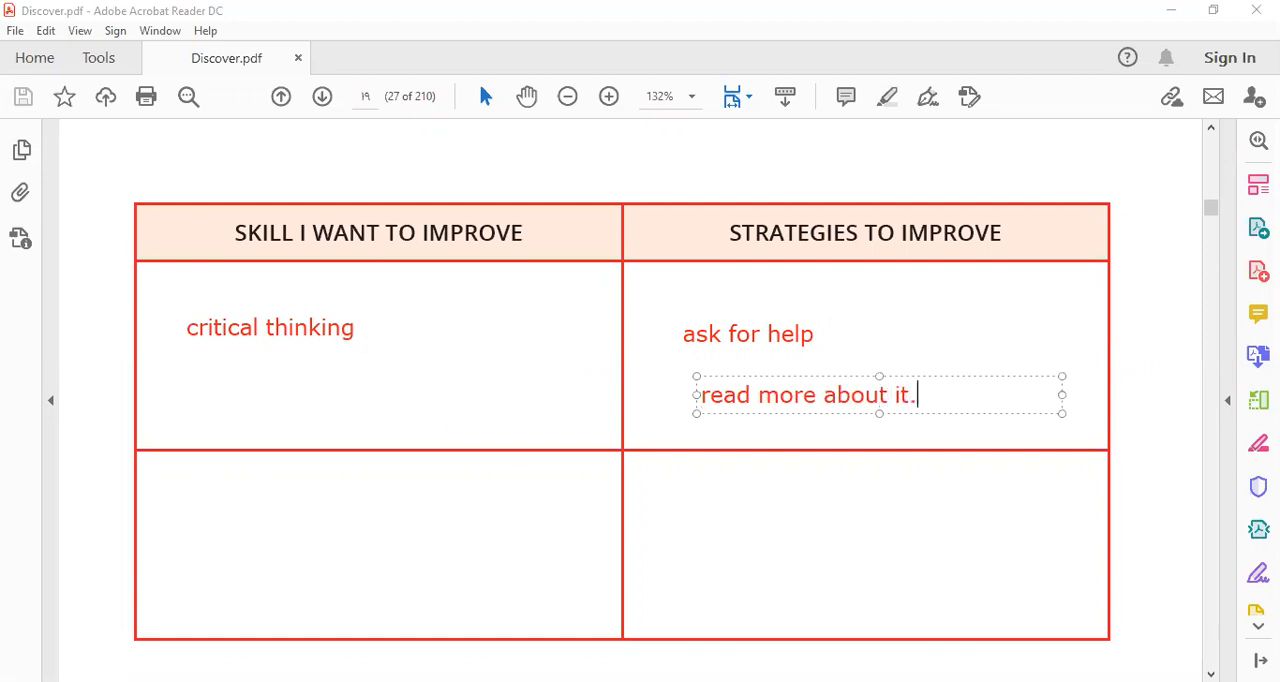
{"action": "left_click", "coordinate": [192, 505]}
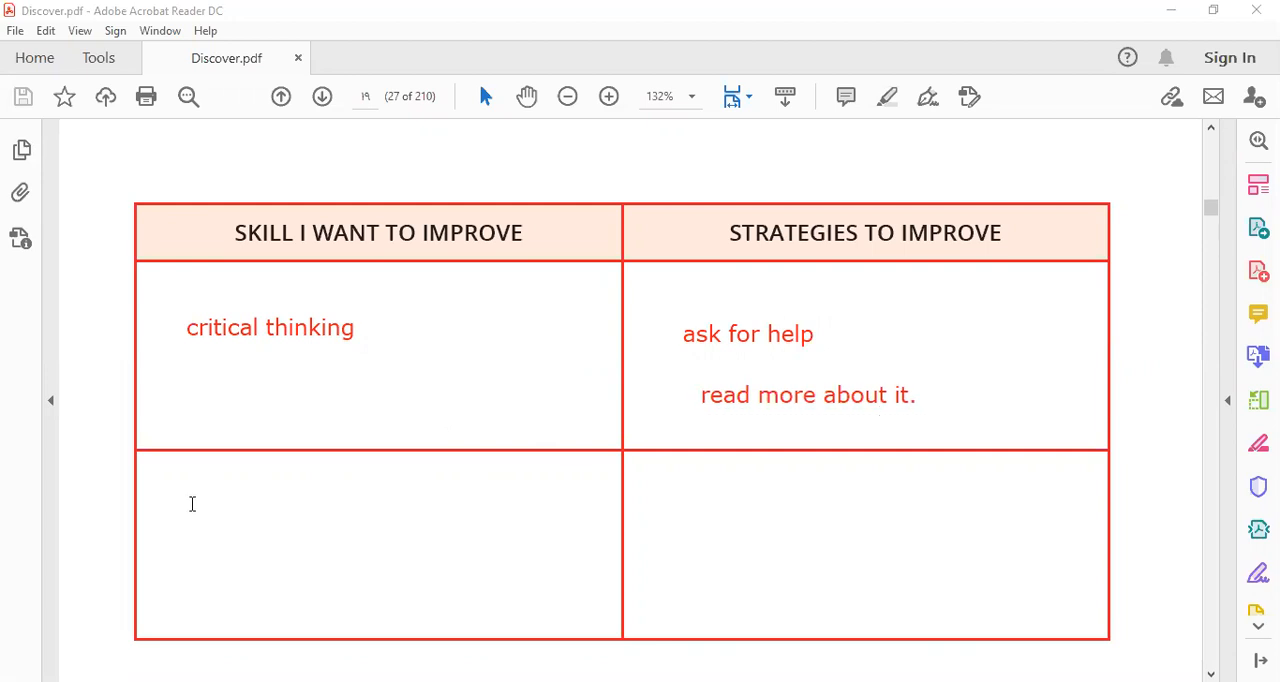
Type 'self management' in the lower skill cell and 'doing sports' beside it.
{"action": "type", "text": "self manag"}
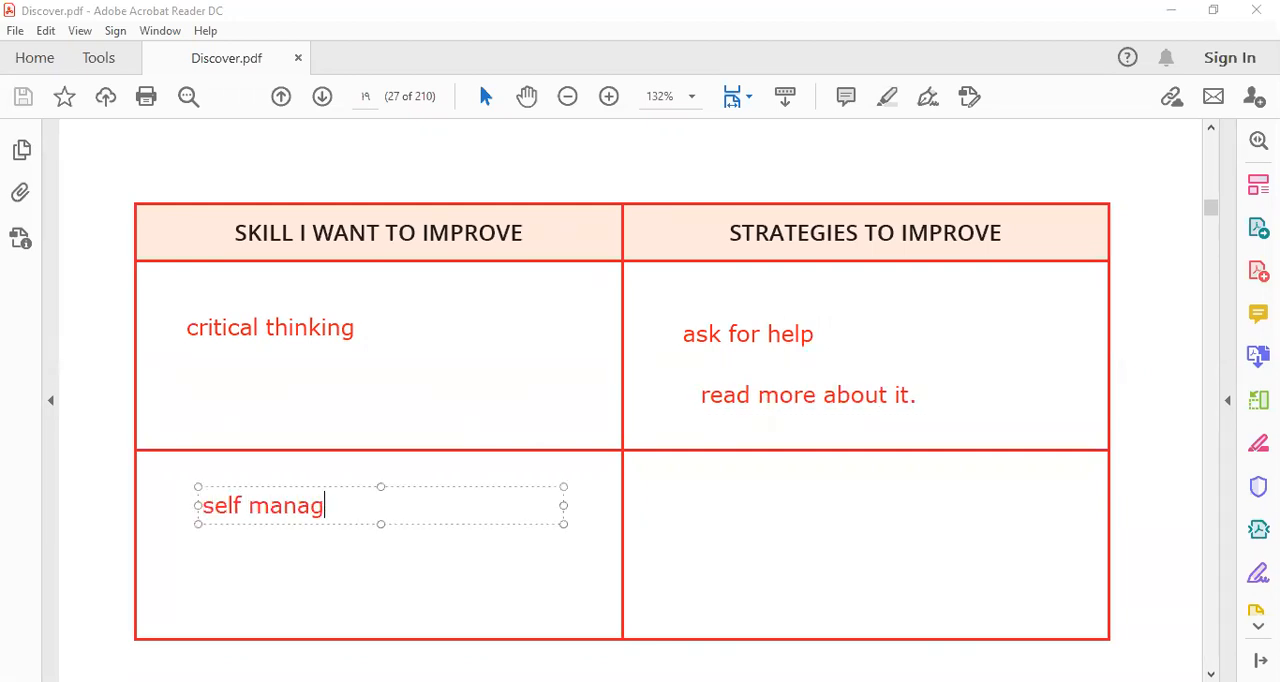
{"action": "type", "text": "ement"}
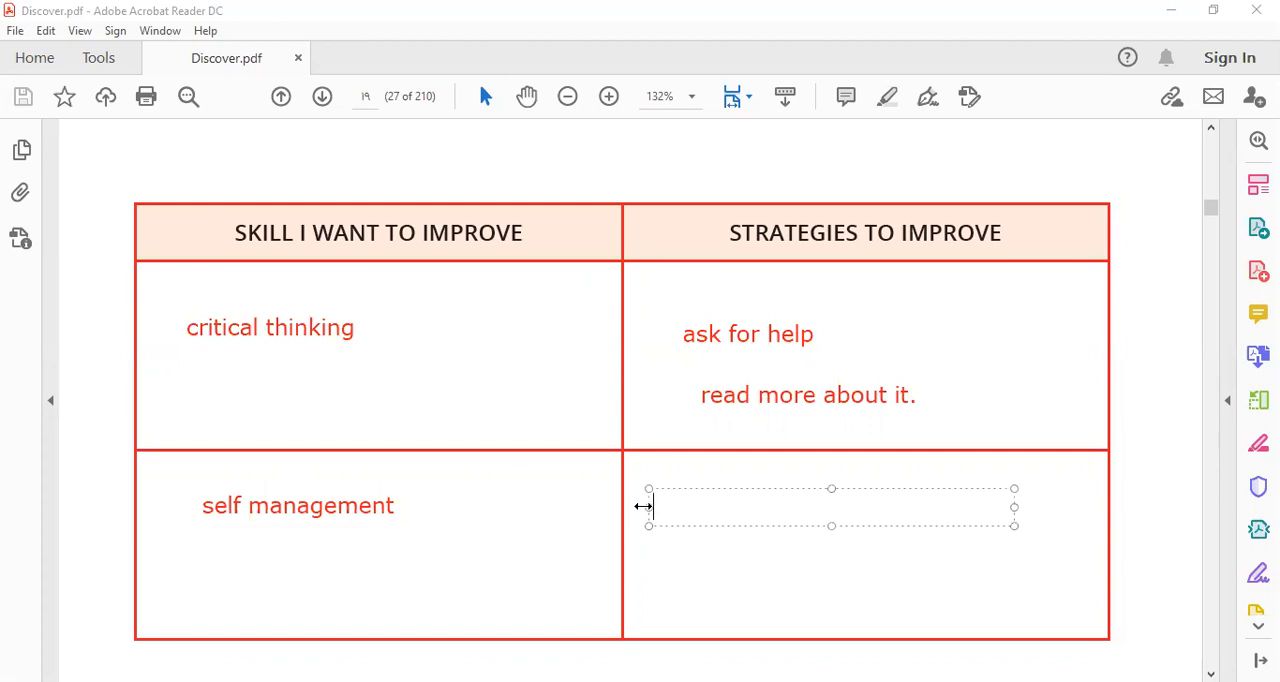
{"action": "type", "text": "p"}
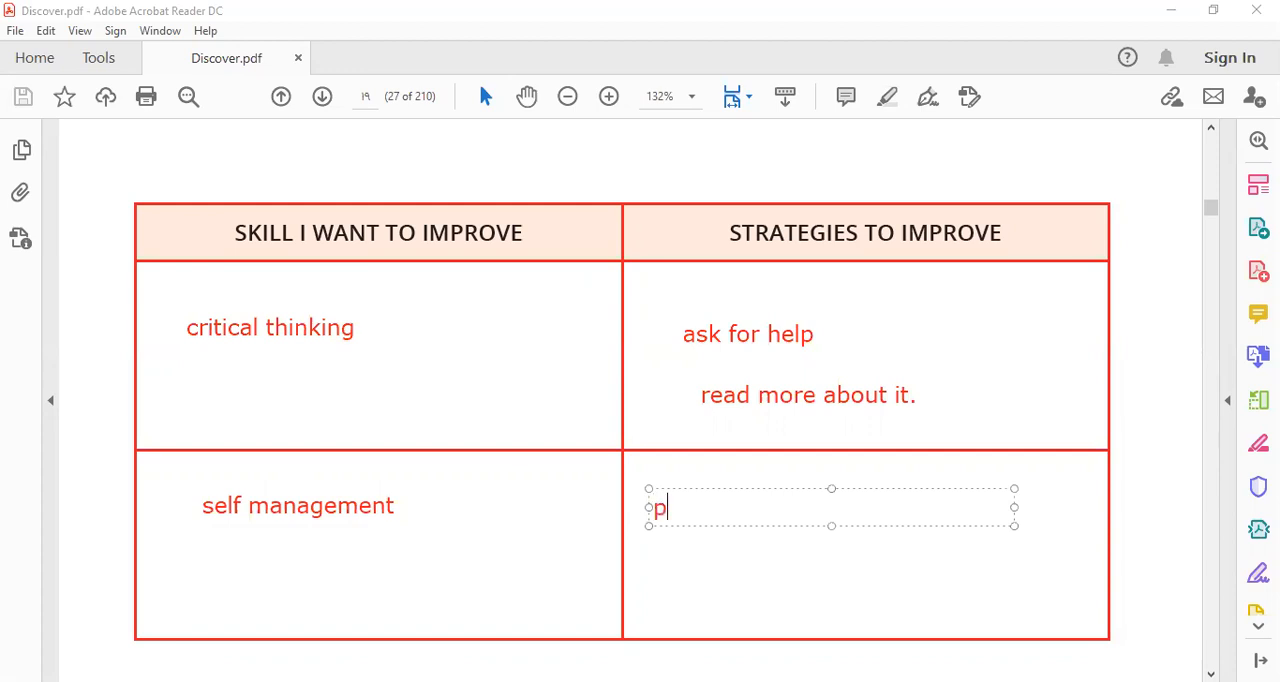
{"action": "type", "text": "racti"}
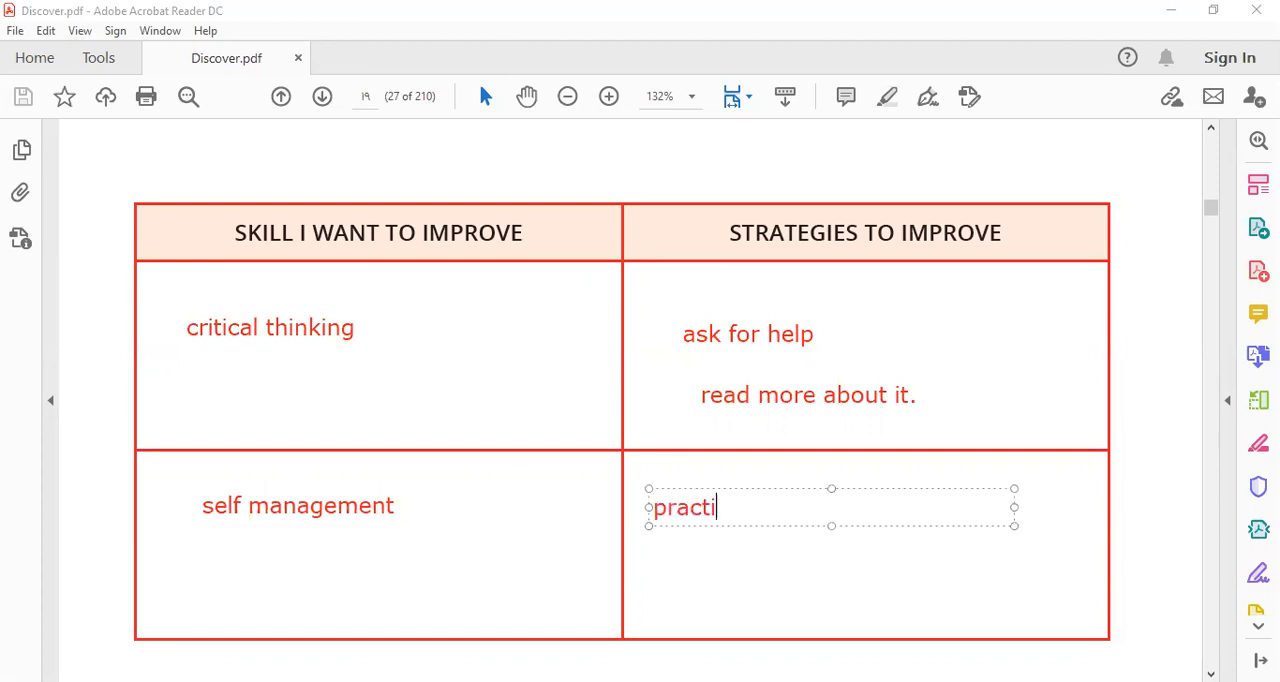
{"action": "type", "text": "cing s"}
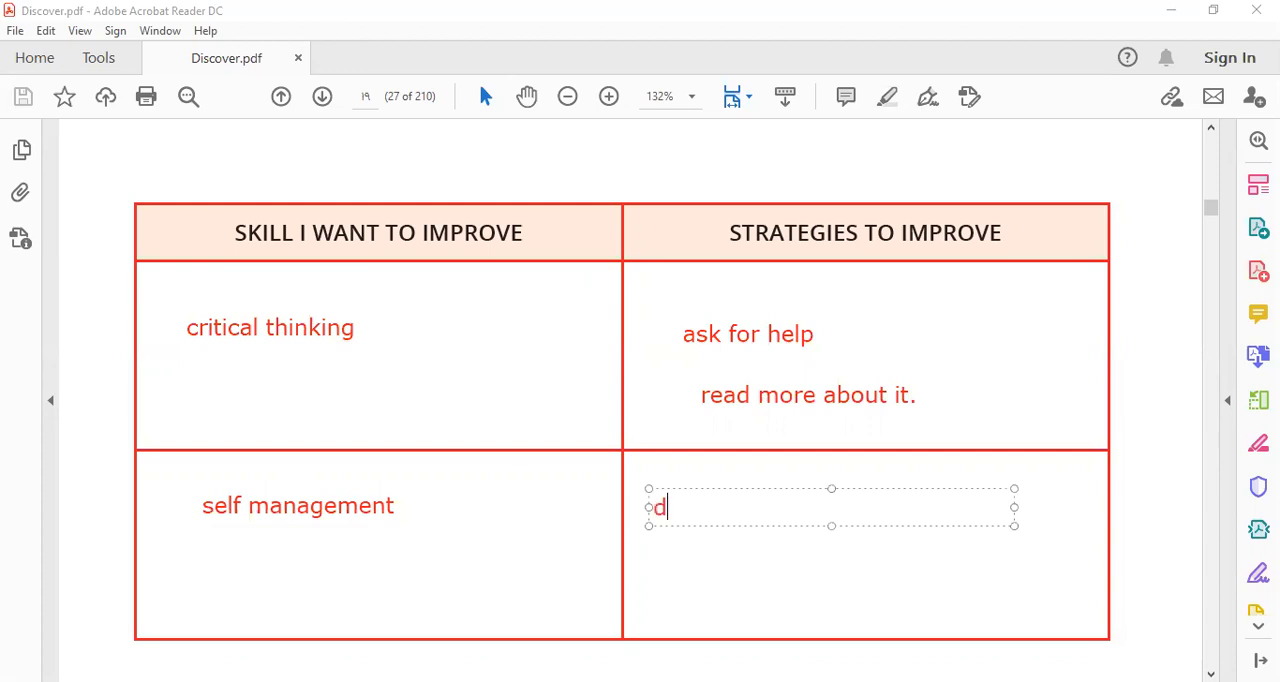
{"action": "type", "text": "ooin"}
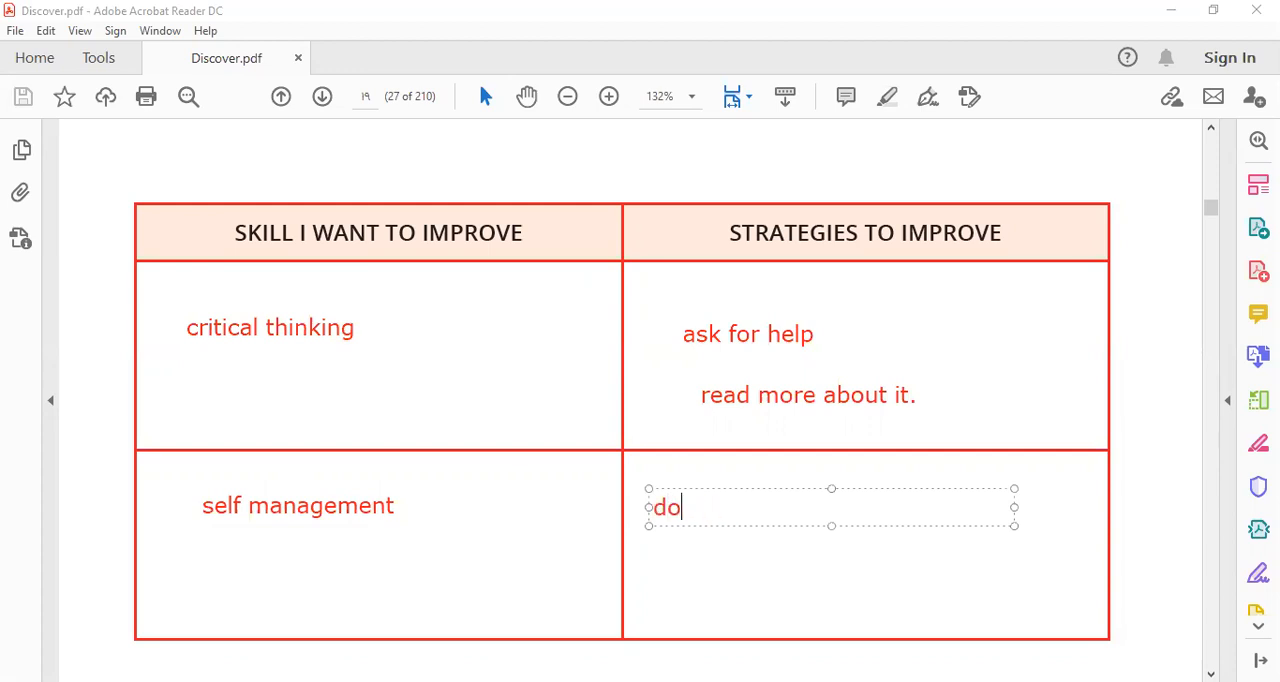
{"action": "type", "text": "ing sp"}
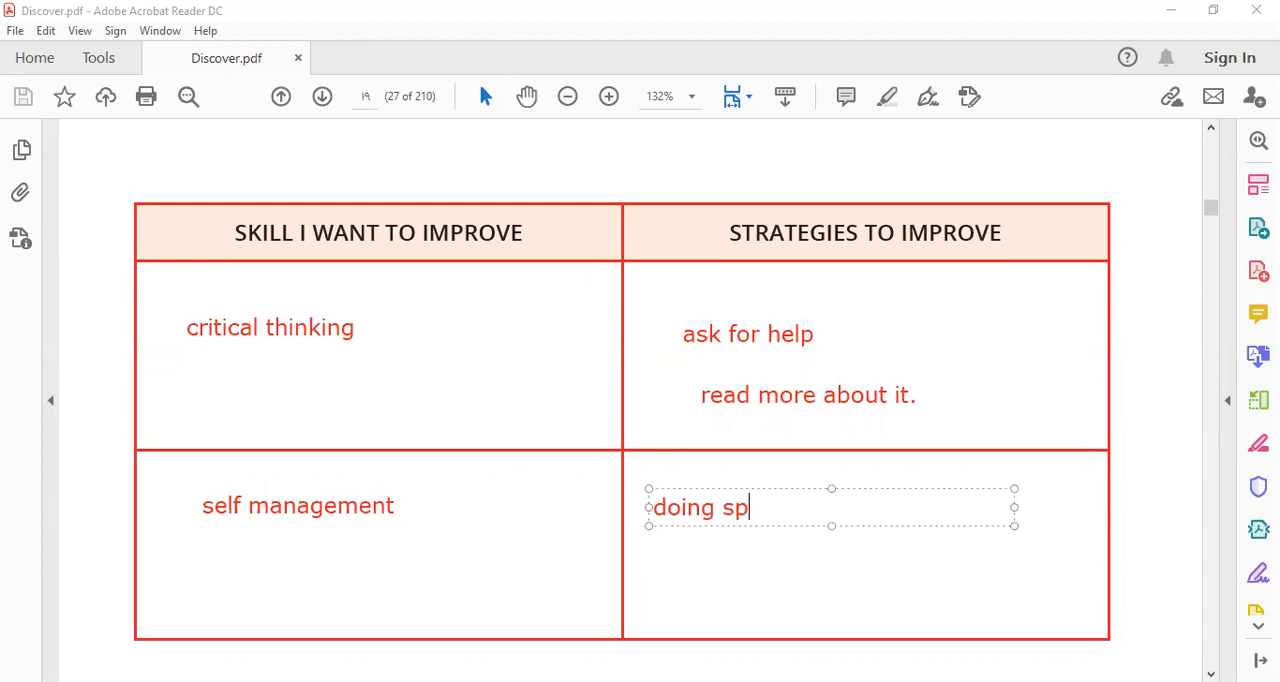
{"action": "type", "text": "orts"}
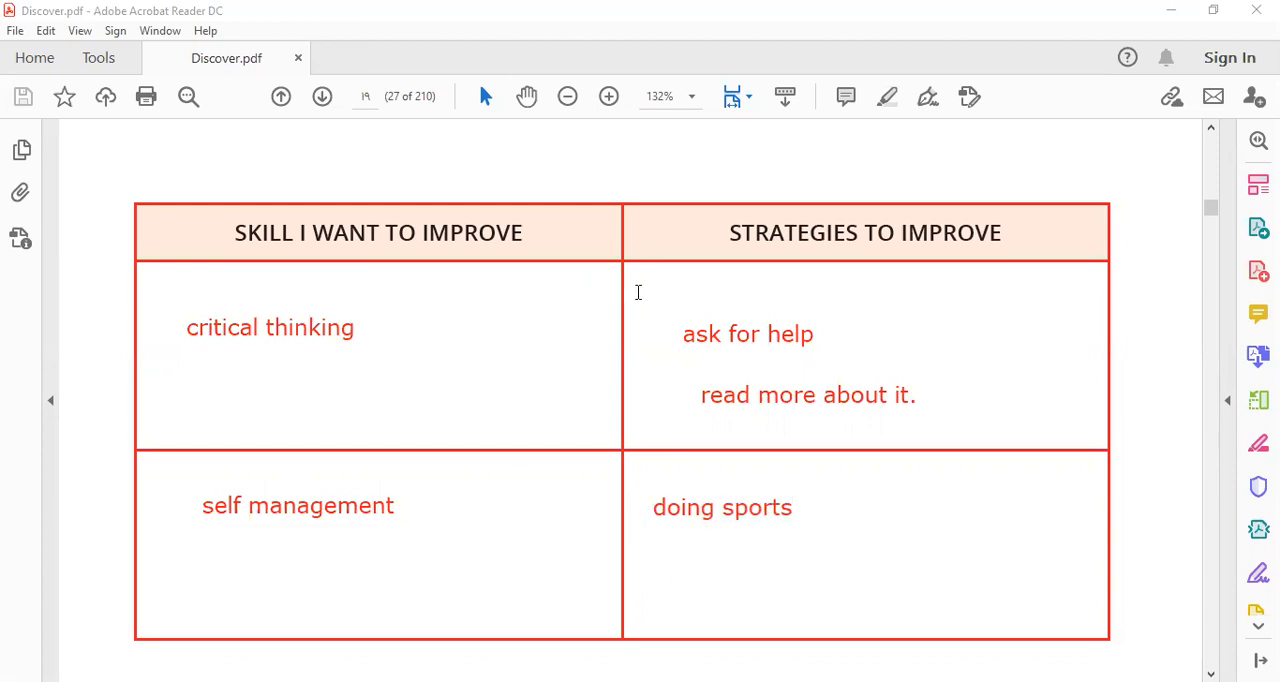
{"action": "mouse_move", "coordinate": [590, 129]}
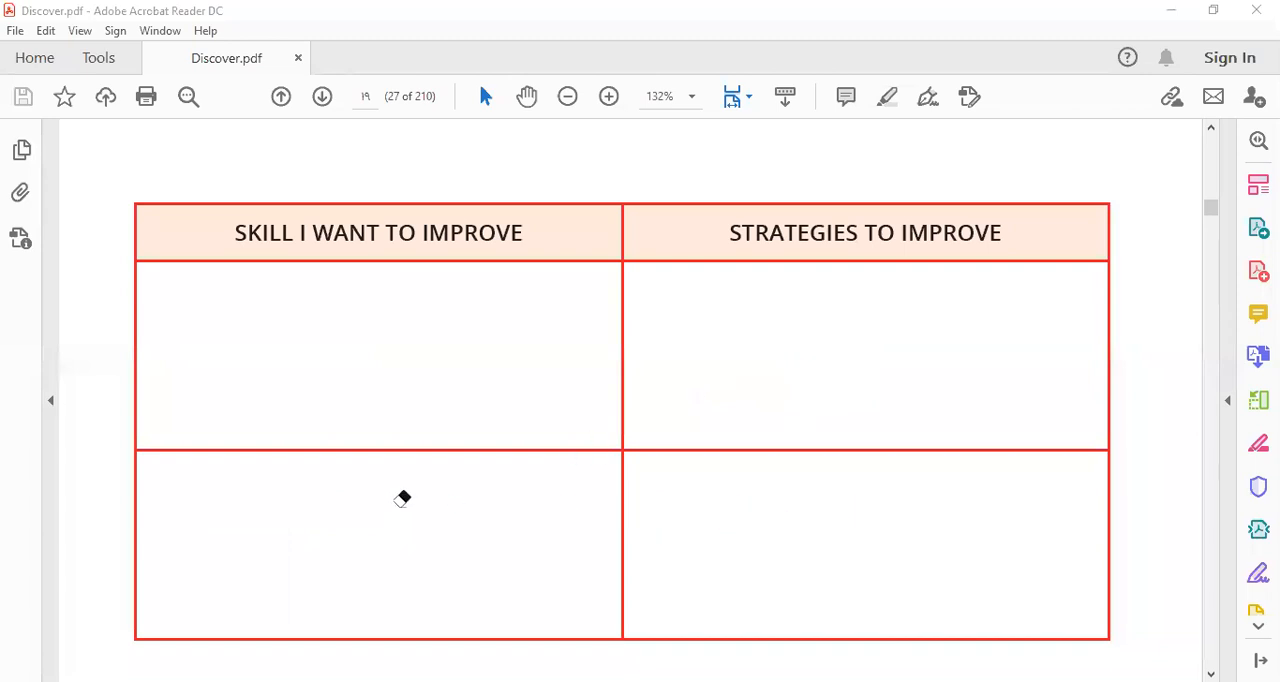
Scroll down to question 2 about a life skill you are good at.
{"action": "scroll", "scroll_direction": "down", "scroll_amount": 3}
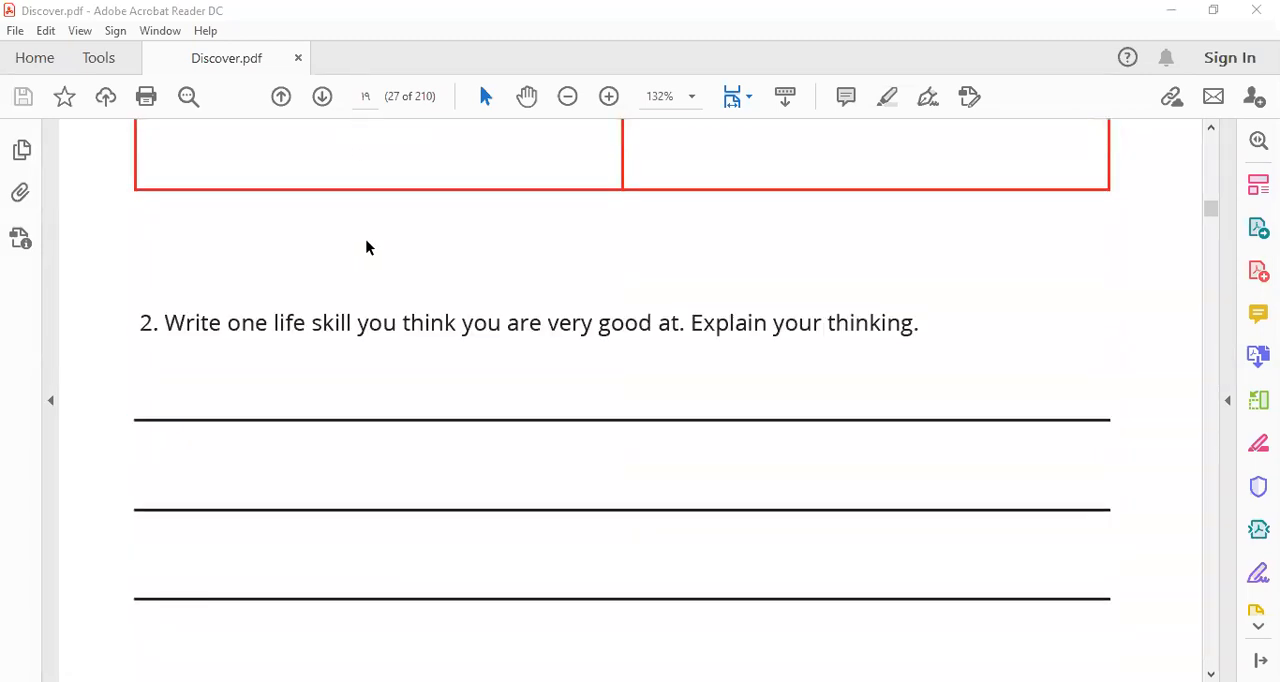
{"action": "mouse_move", "coordinate": [366, 330]}
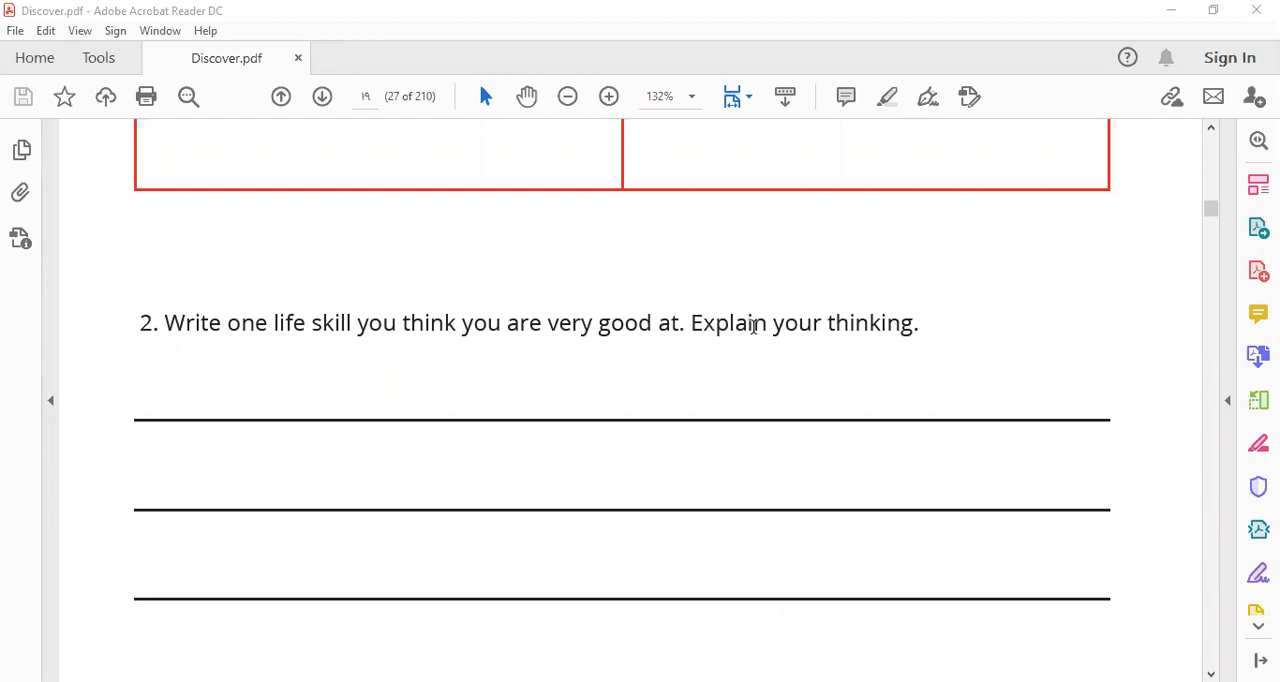
{"action": "mouse_move", "coordinate": [557, 167]}
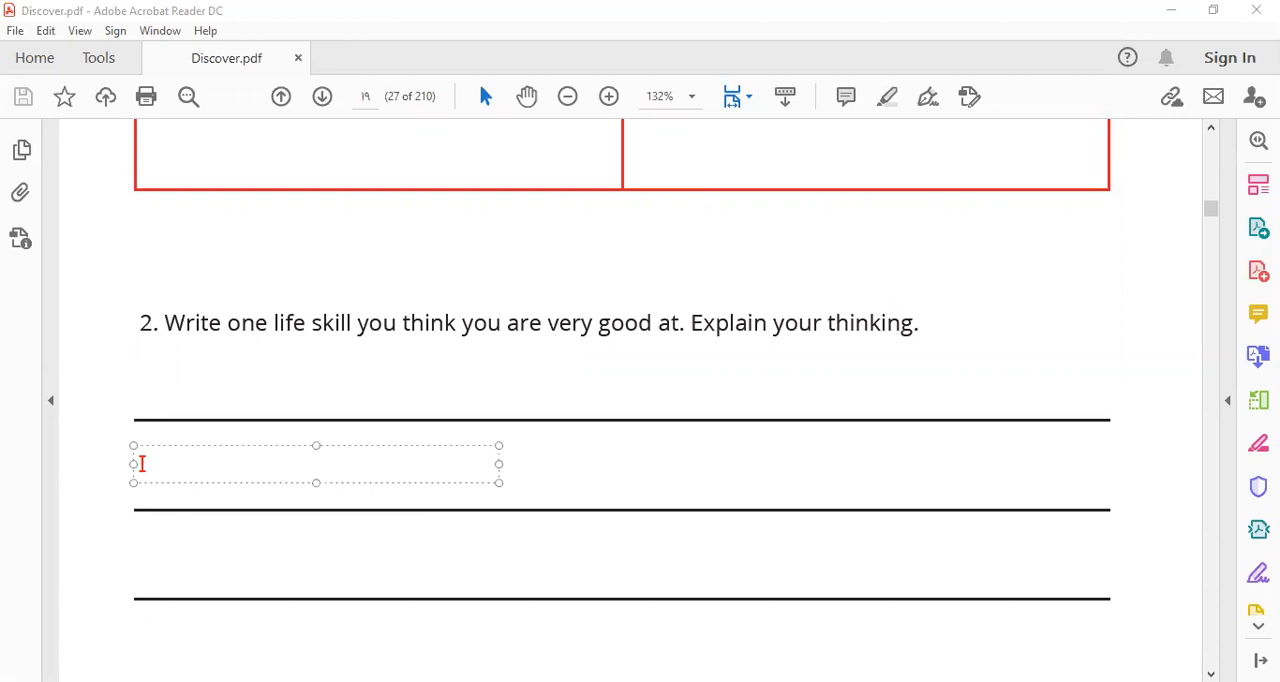
Type 'I'm good at communication' in red under question 2.
{"action": "type", "text": "'m g"}
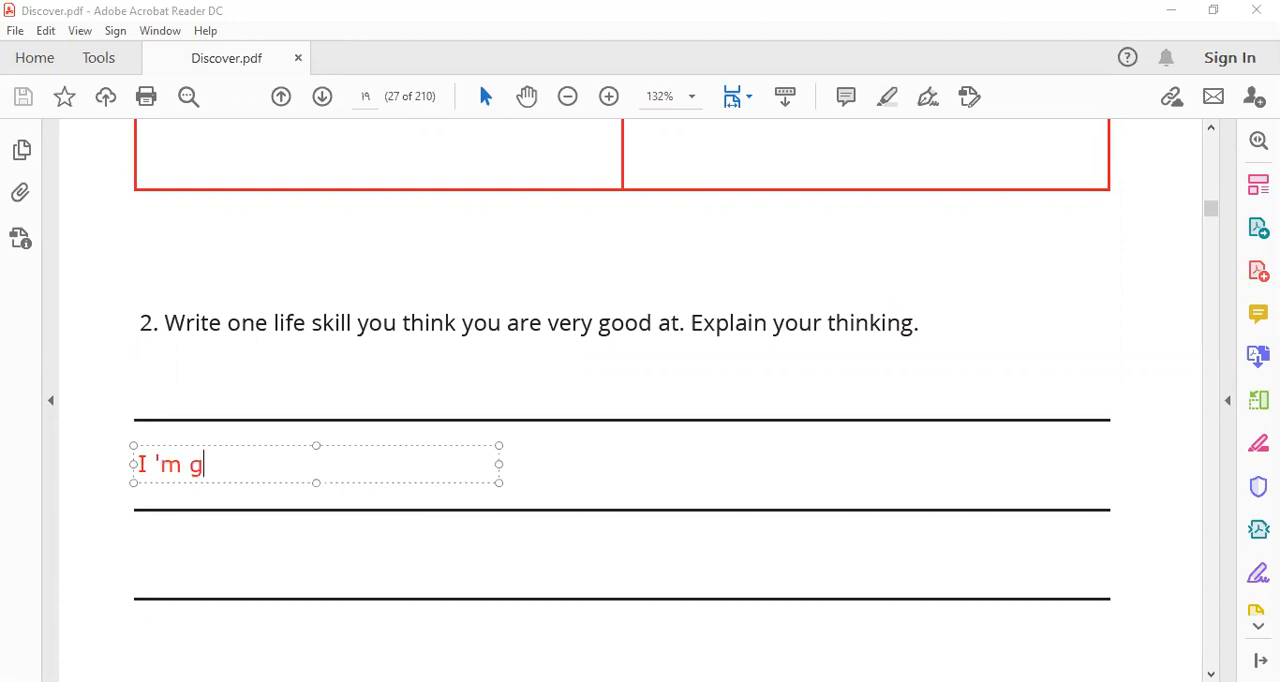
{"action": "type", "text": "ood a"}
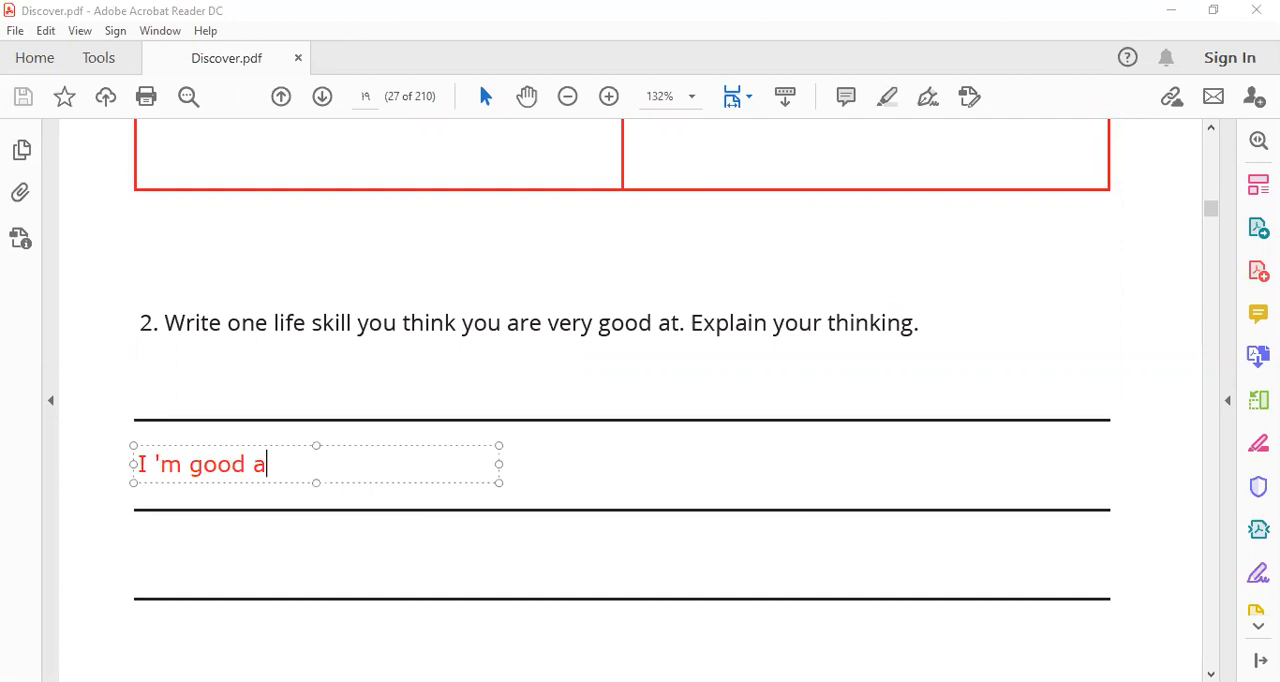
{"action": "type", "text": "t"}
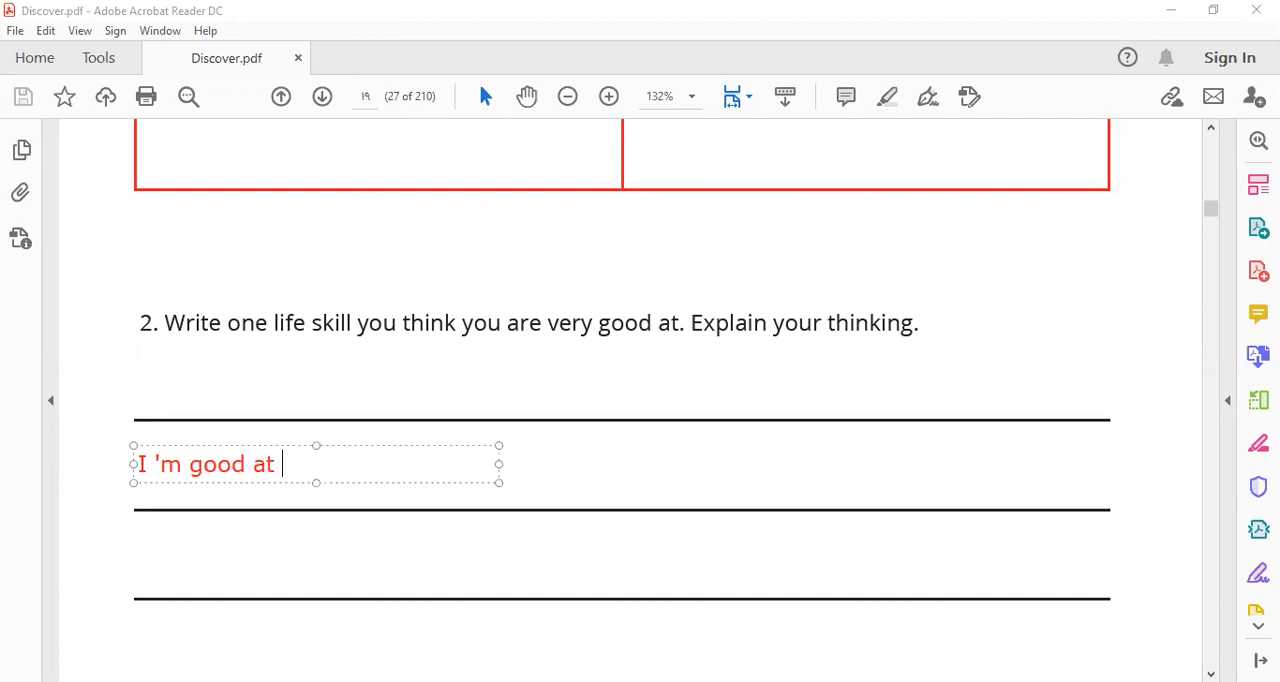
{"action": "type", "text": "comm"}
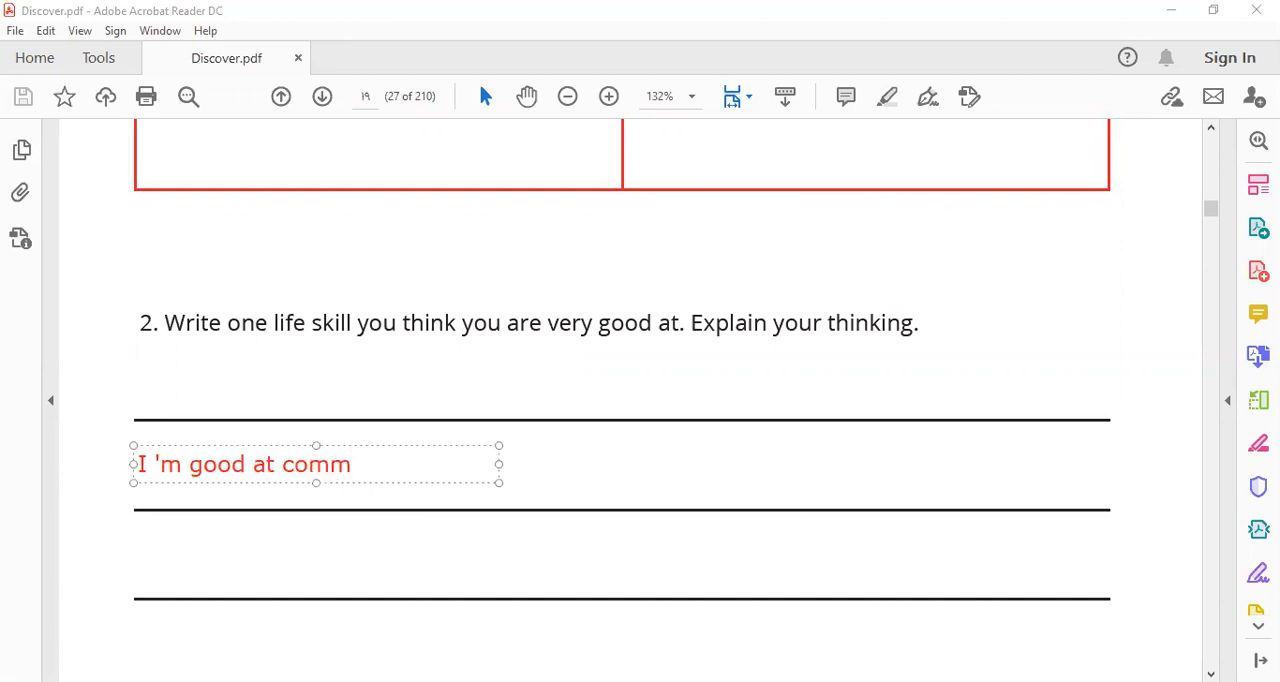
{"action": "type", "text": "unicat"}
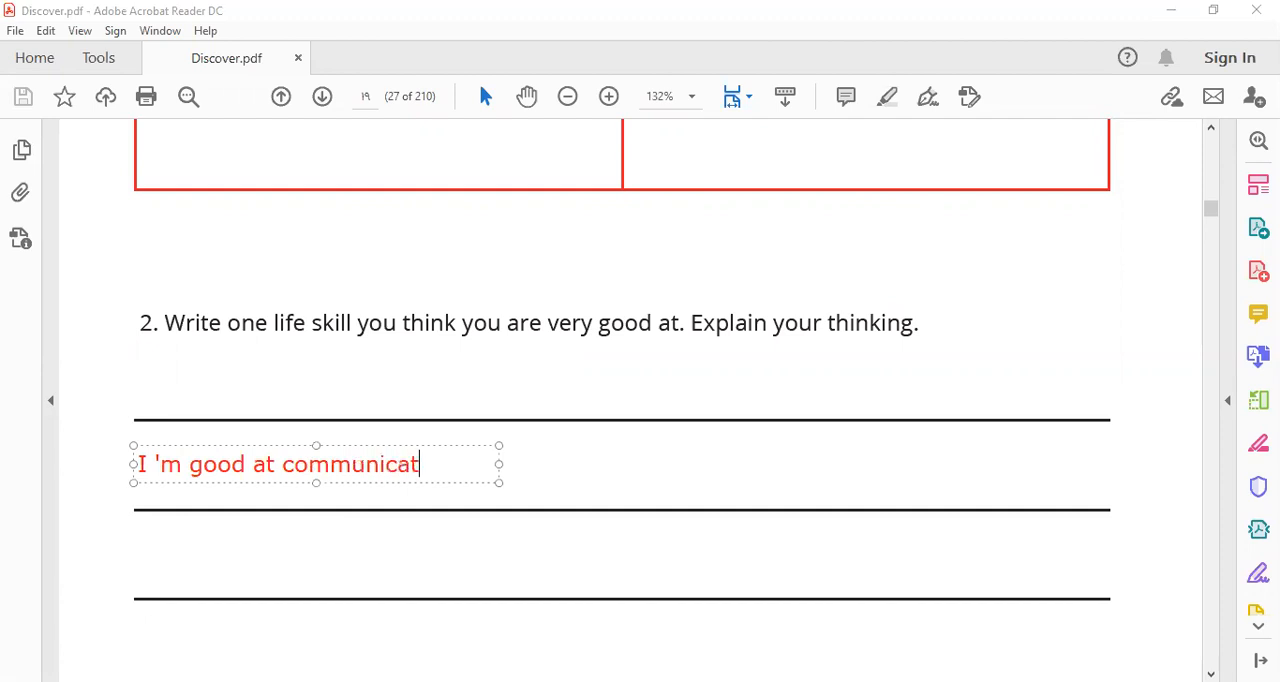
{"action": "type", "text": "ion"}
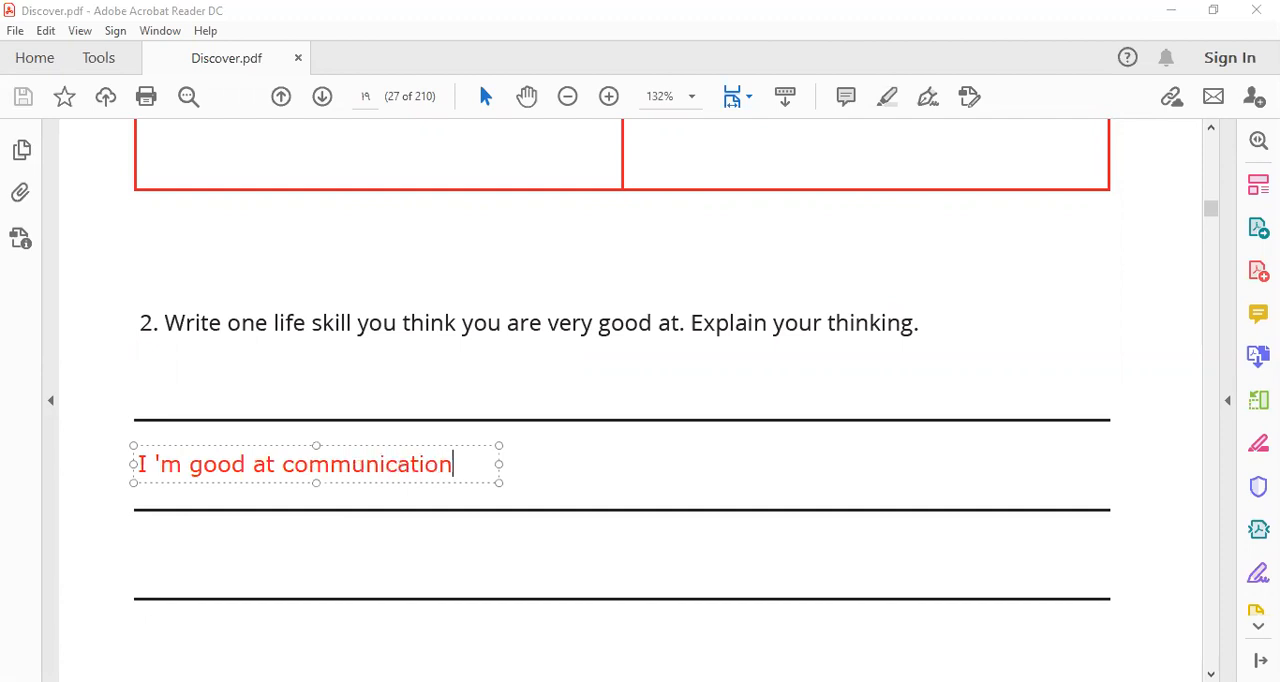
Finish the answer with 'because I can speak well, and I can write well.'.
{"action": "type", "text": "becaus"}
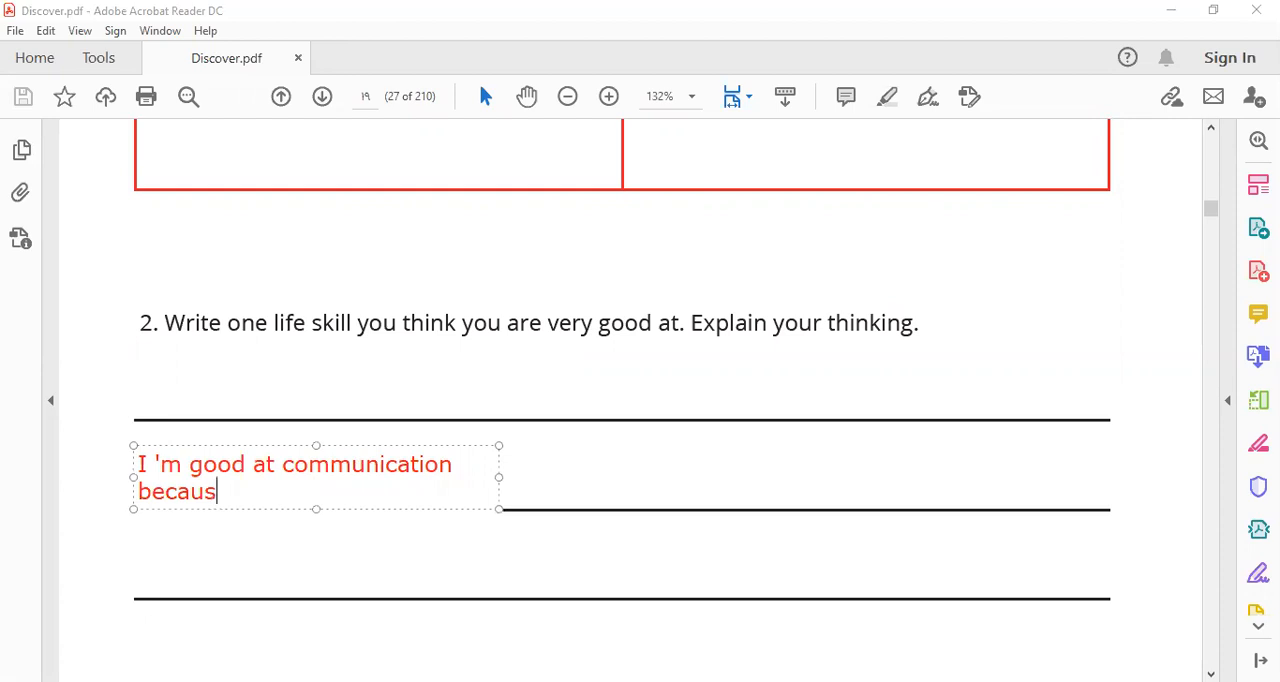
{"action": "type", "text": "e I"}
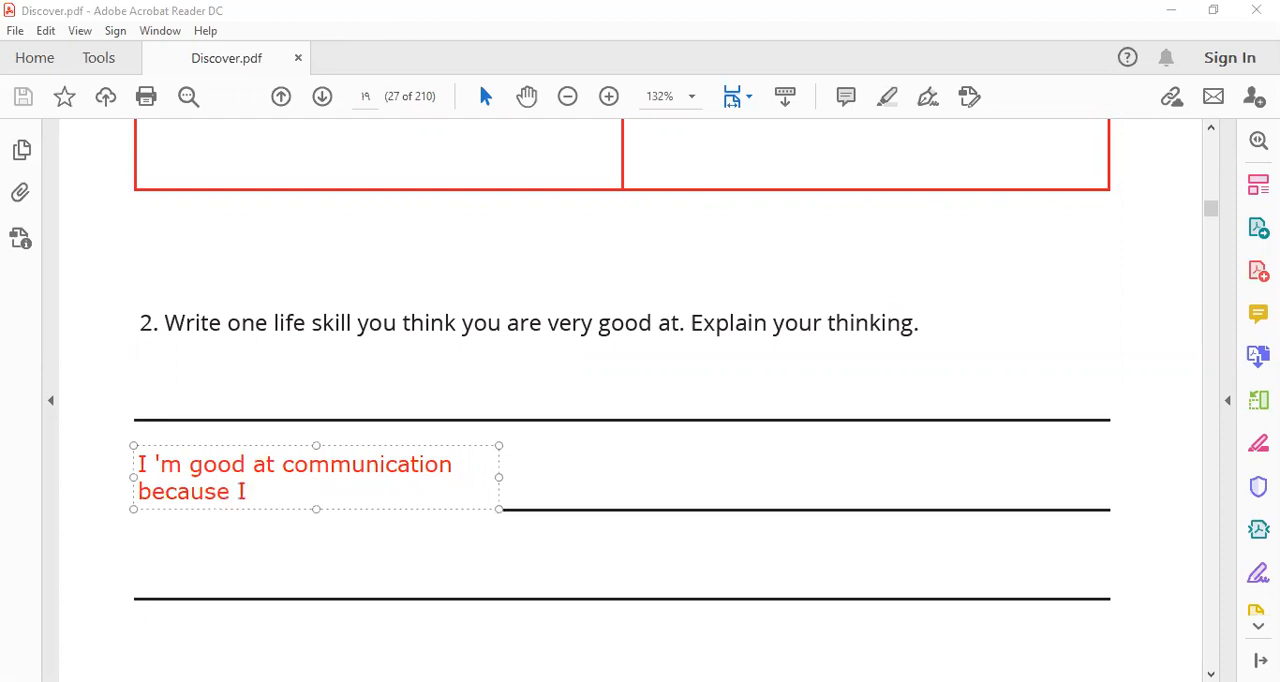
{"action": "type", "text": "can speA"}
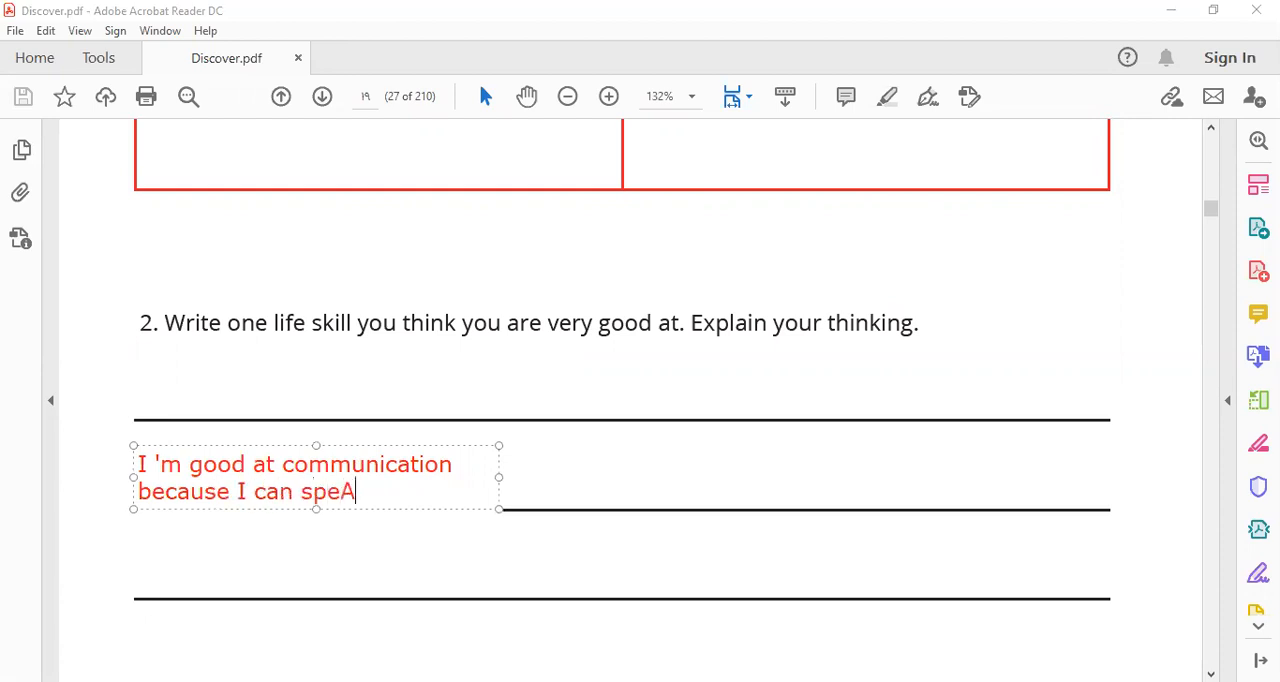
{"action": "key", "text": "Backspace"}
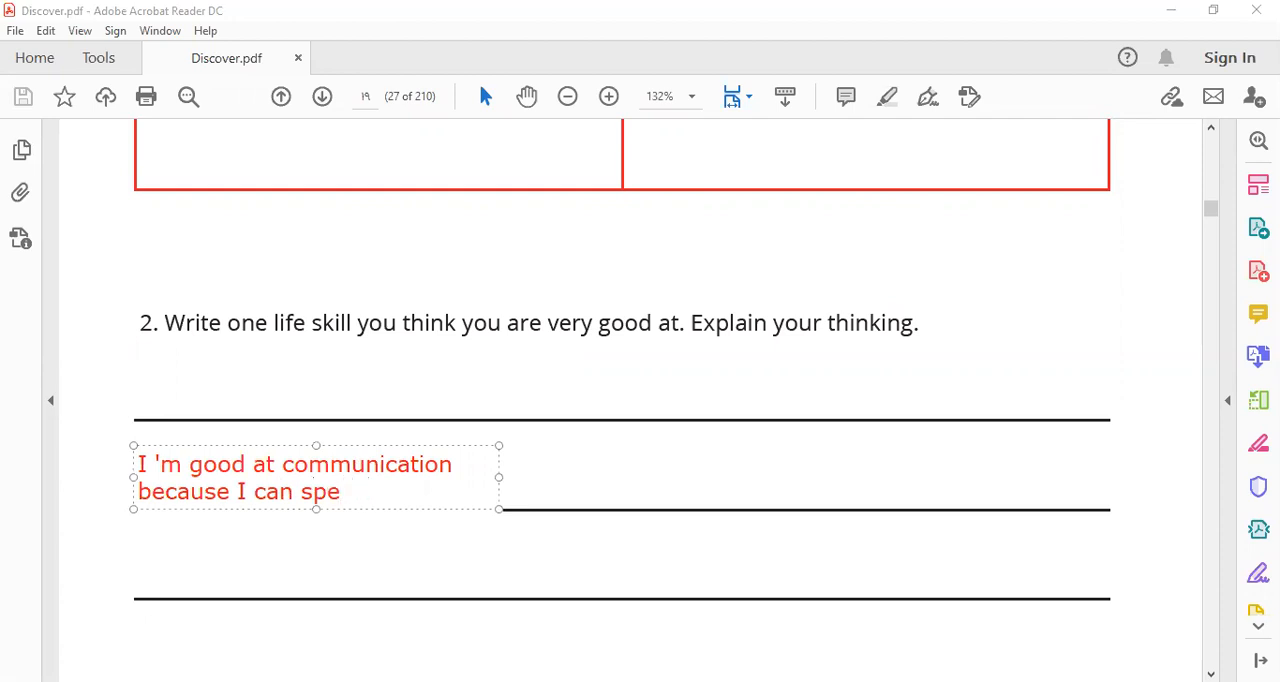
{"action": "type", "text": "ak"}
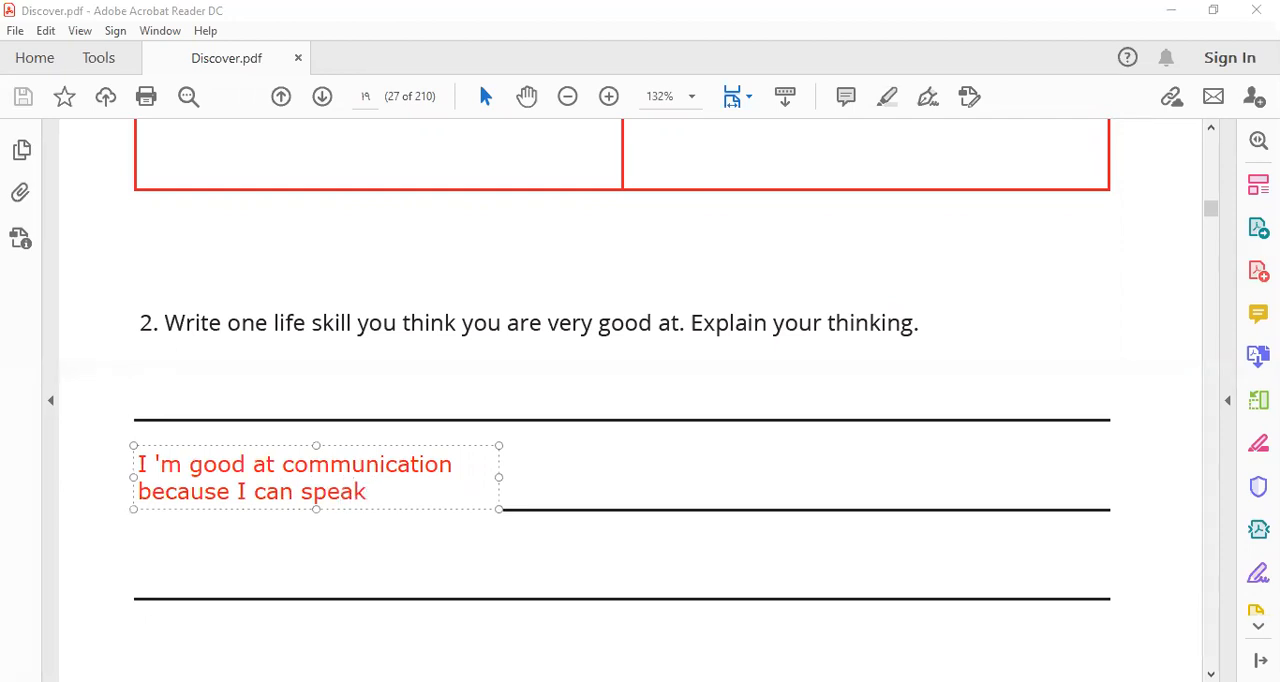
{"action": "type", "text": "well"}
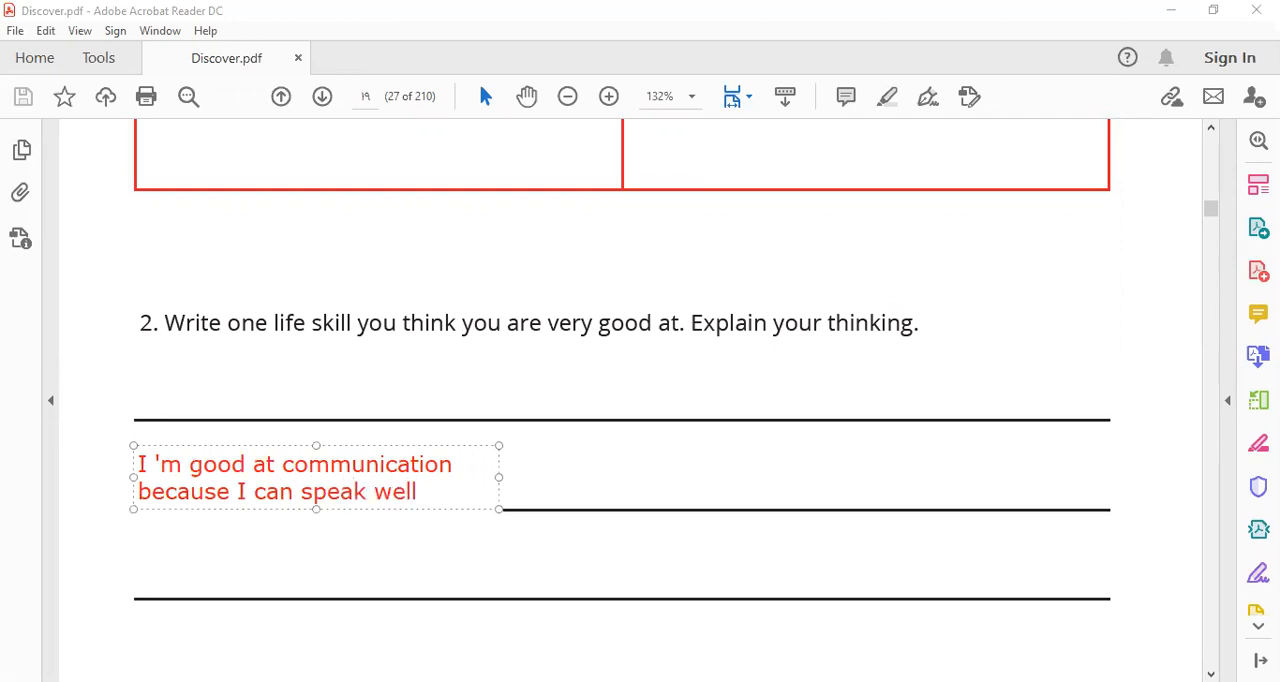
{"action": "type", "text": ","}
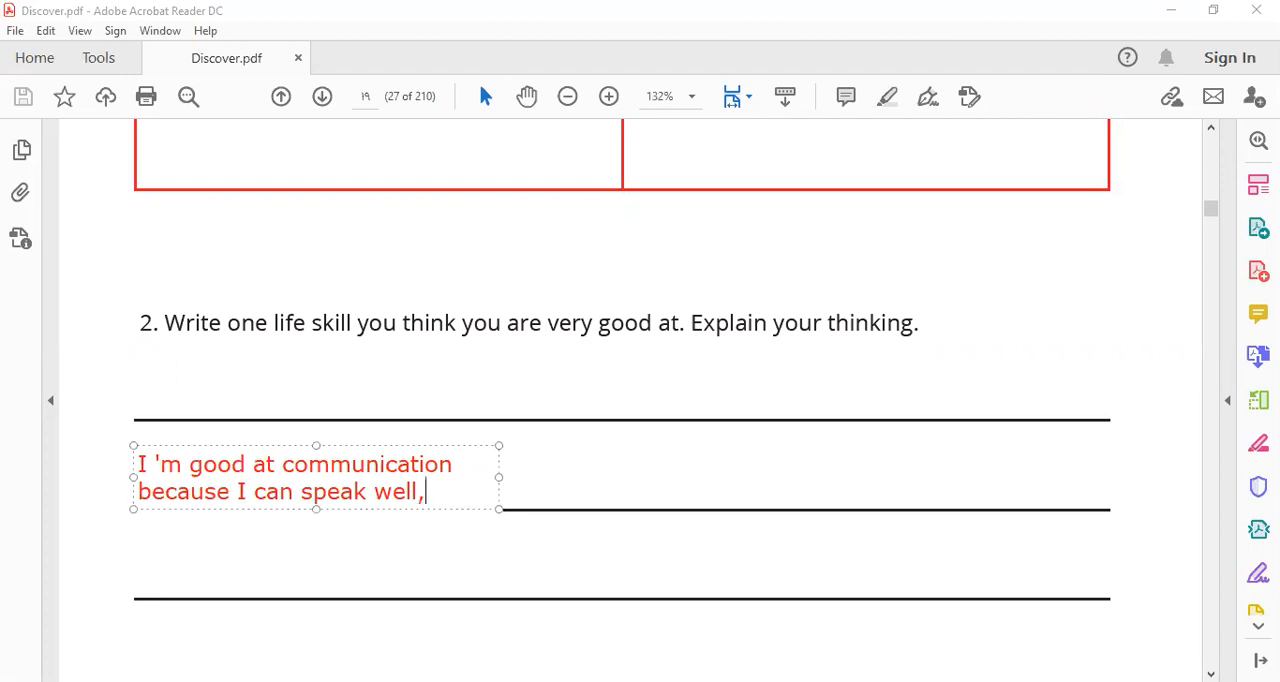
{"action": "type", "text": "and I"}
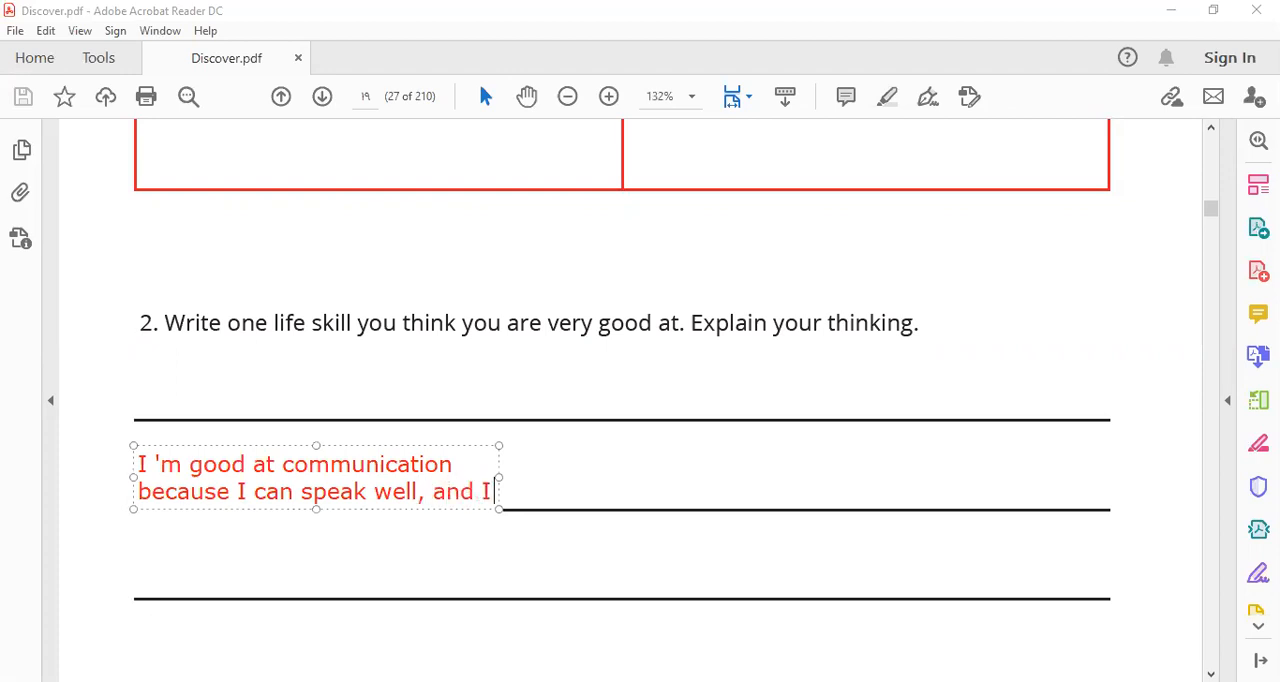
{"action": "type", "text": "can write"}
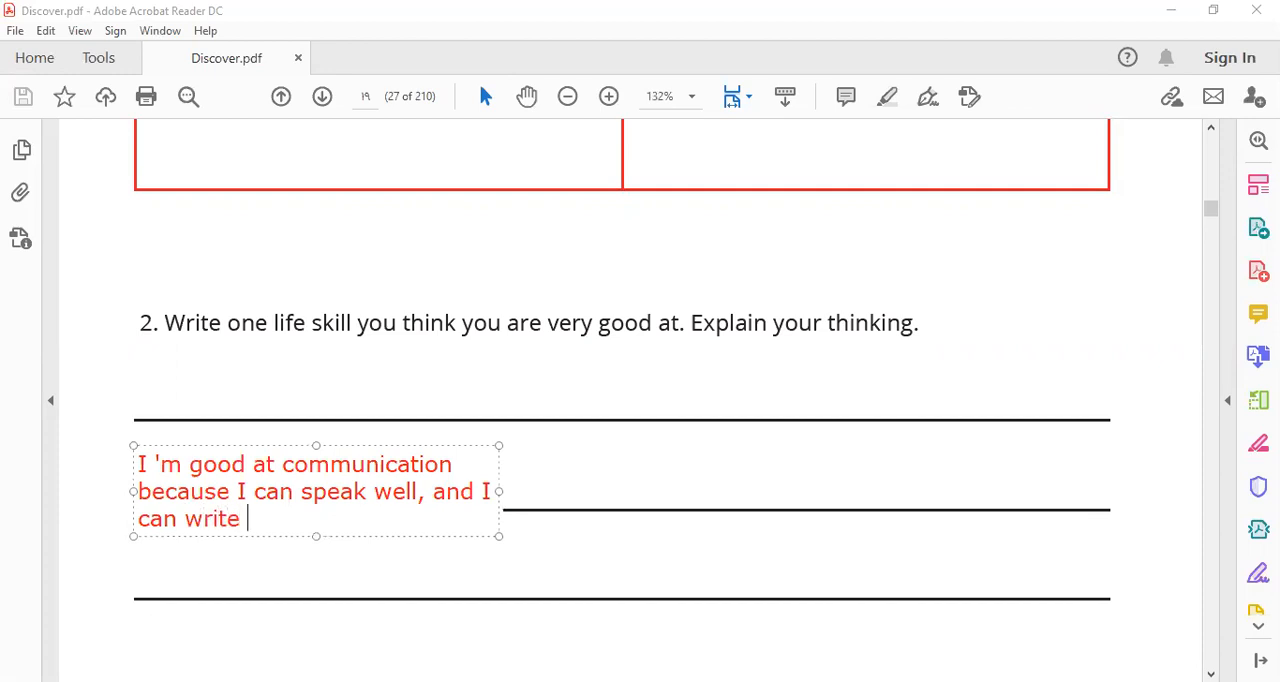
{"action": "type", "text": "well."}
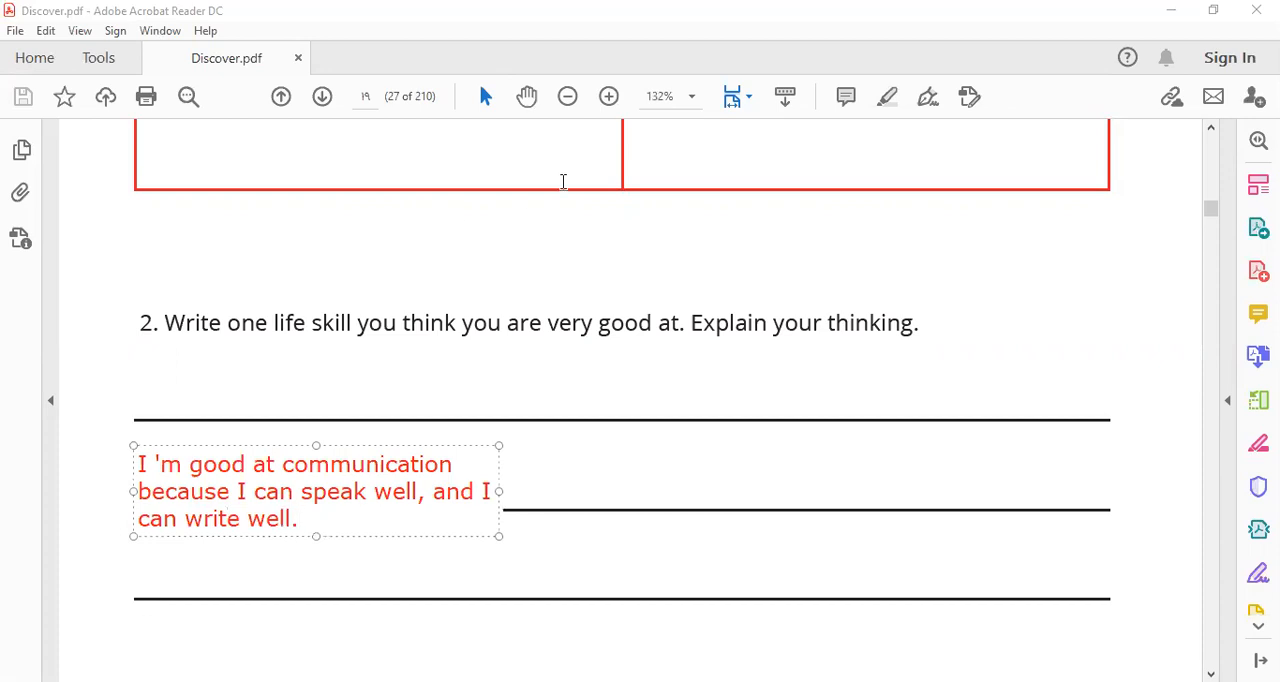
{"action": "mouse_move", "coordinate": [557, 140]}
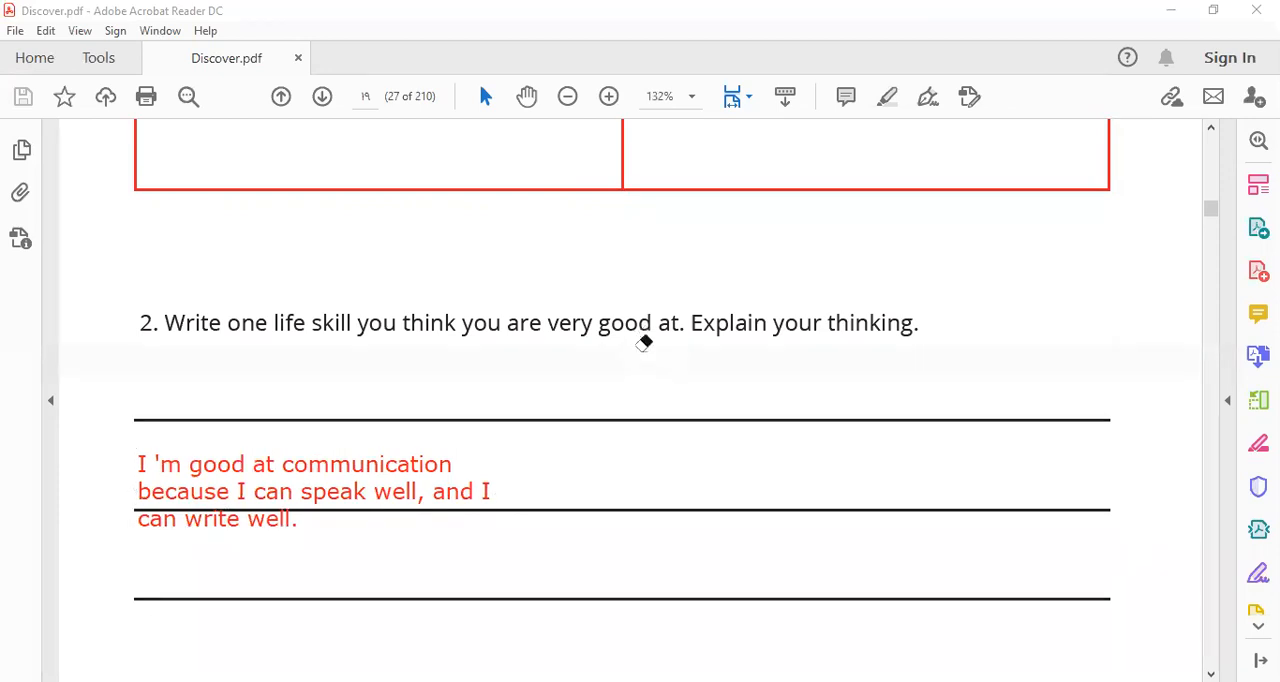
Scroll down to the Lesson 9 Our Class Pledge worksheet and its empty writing lines.
{"action": "scroll", "scroll_direction": "down", "scroll_amount": 3}
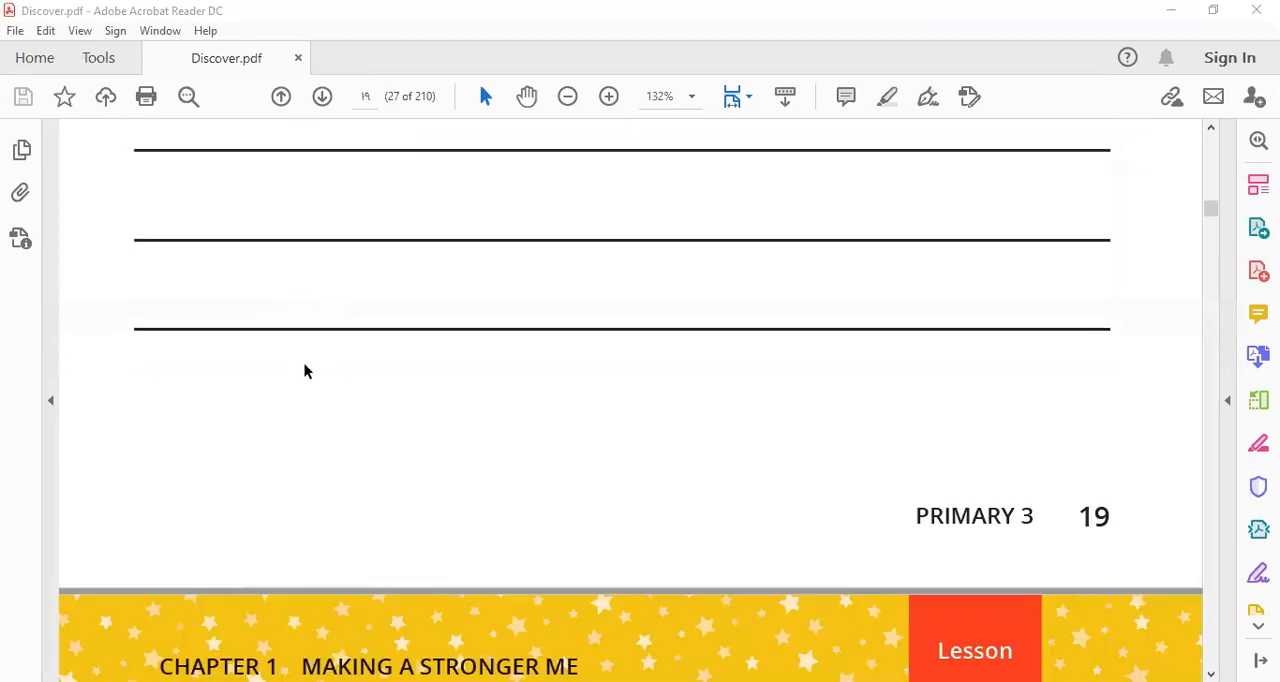
{"action": "scroll", "scroll_direction": "down", "scroll_amount": 3}
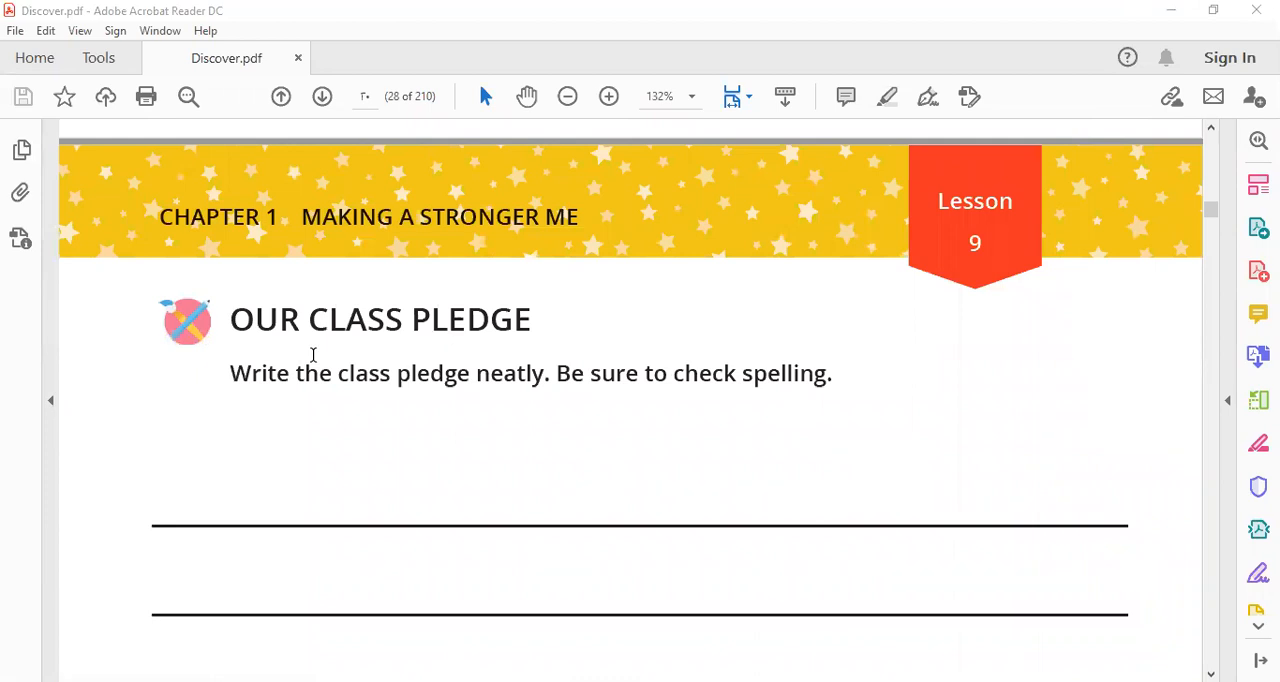
{"action": "scroll", "scroll_direction": "down", "scroll_amount": 3}
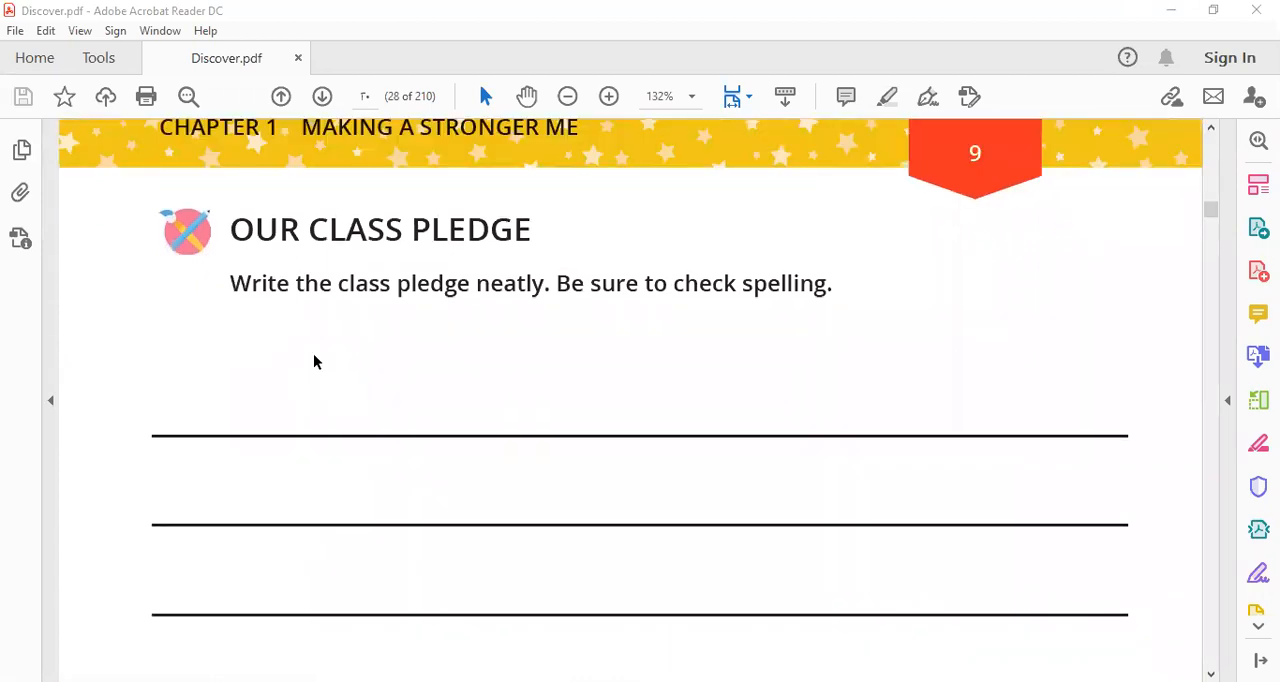
{"action": "mouse_move", "coordinate": [322, 349]}
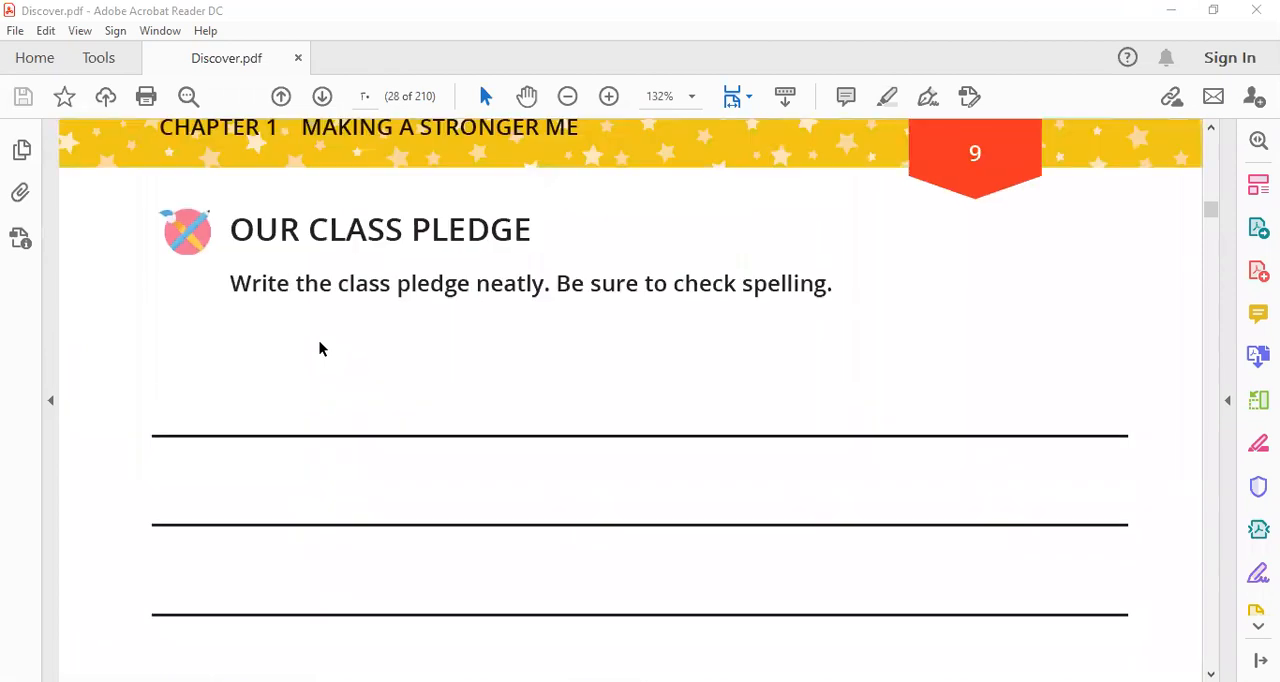
{"action": "scroll", "scroll_direction": "down", "scroll_amount": 3}
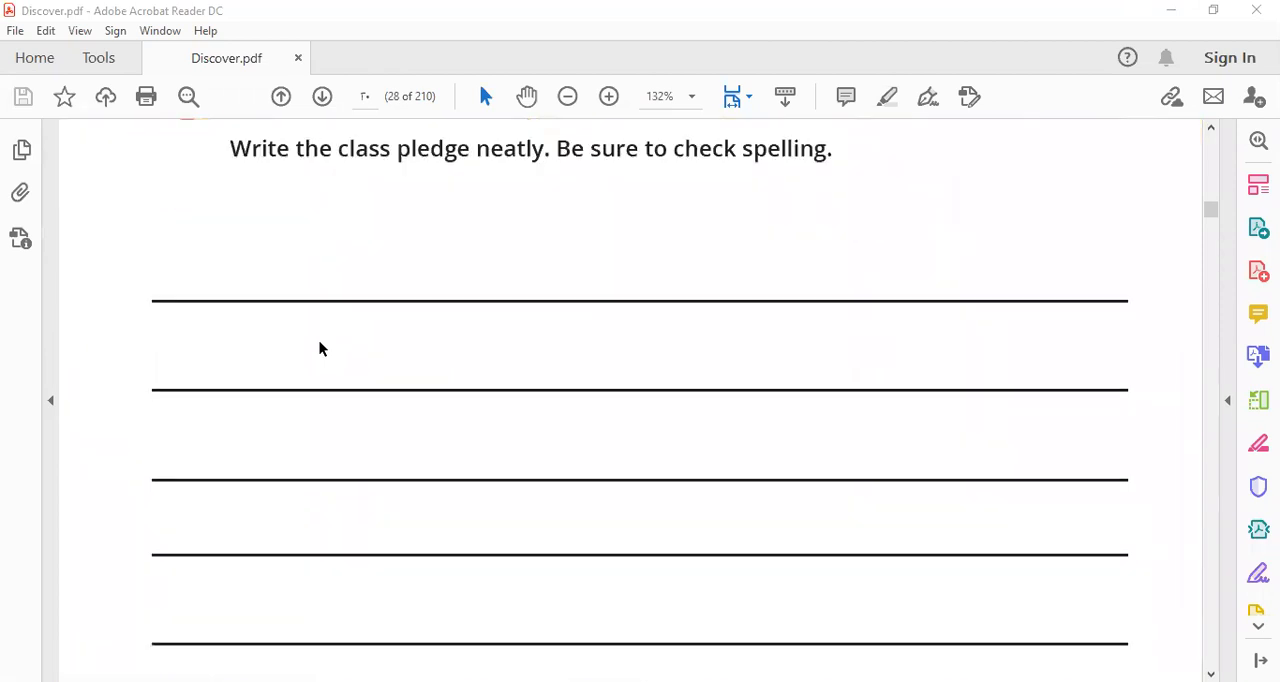
{"action": "mouse_move", "coordinate": [406, 135]}
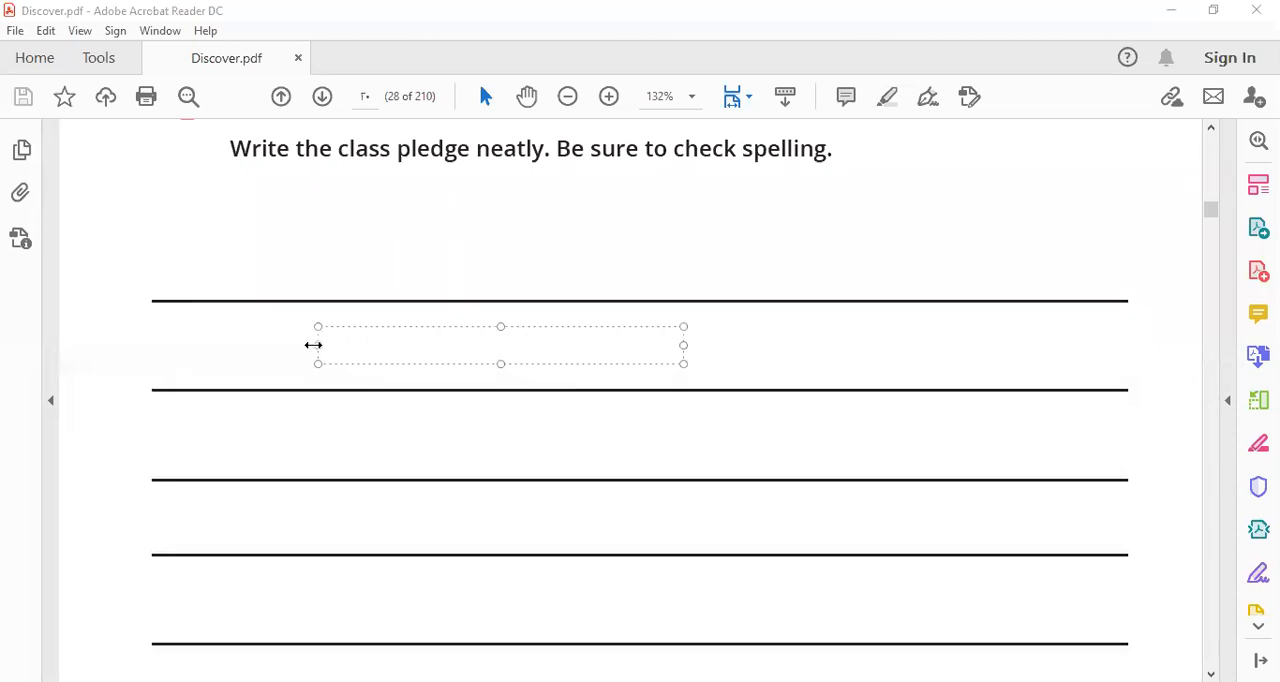
Type the first two pledge rules in red: 'feel empathy' and 'respect other students' ideas'.
{"action": "type", "text": "feel em"}
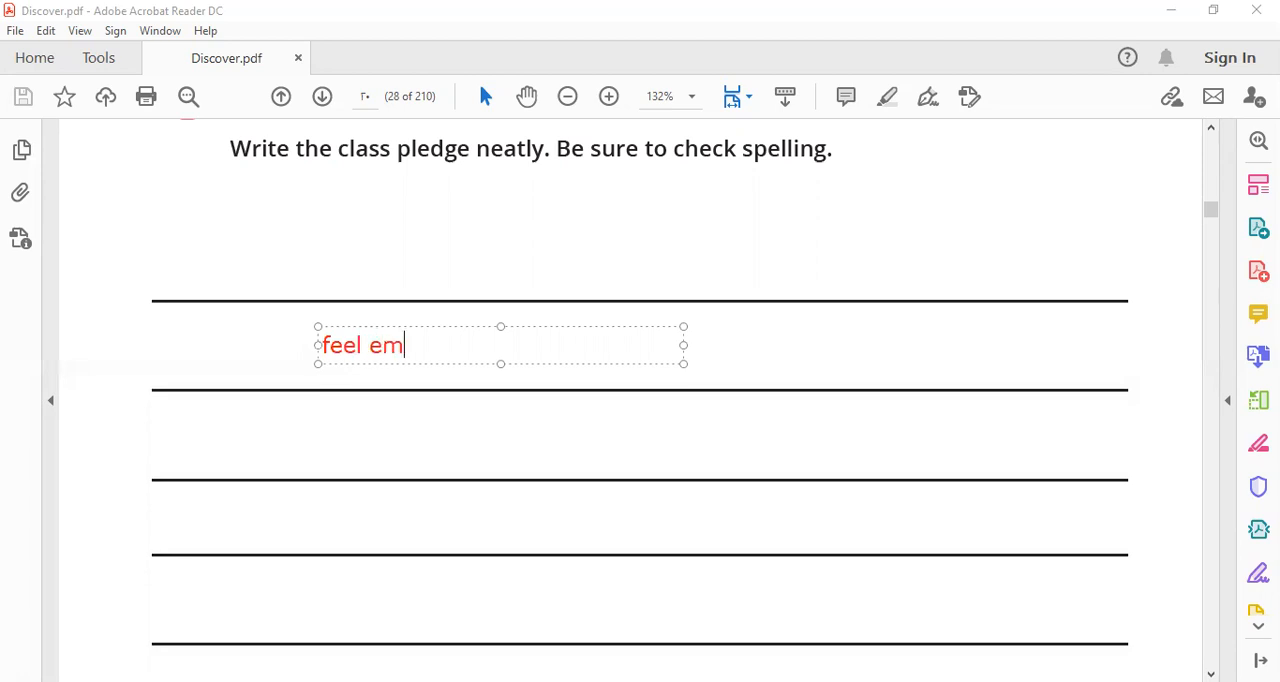
{"action": "type", "text": "pathy"}
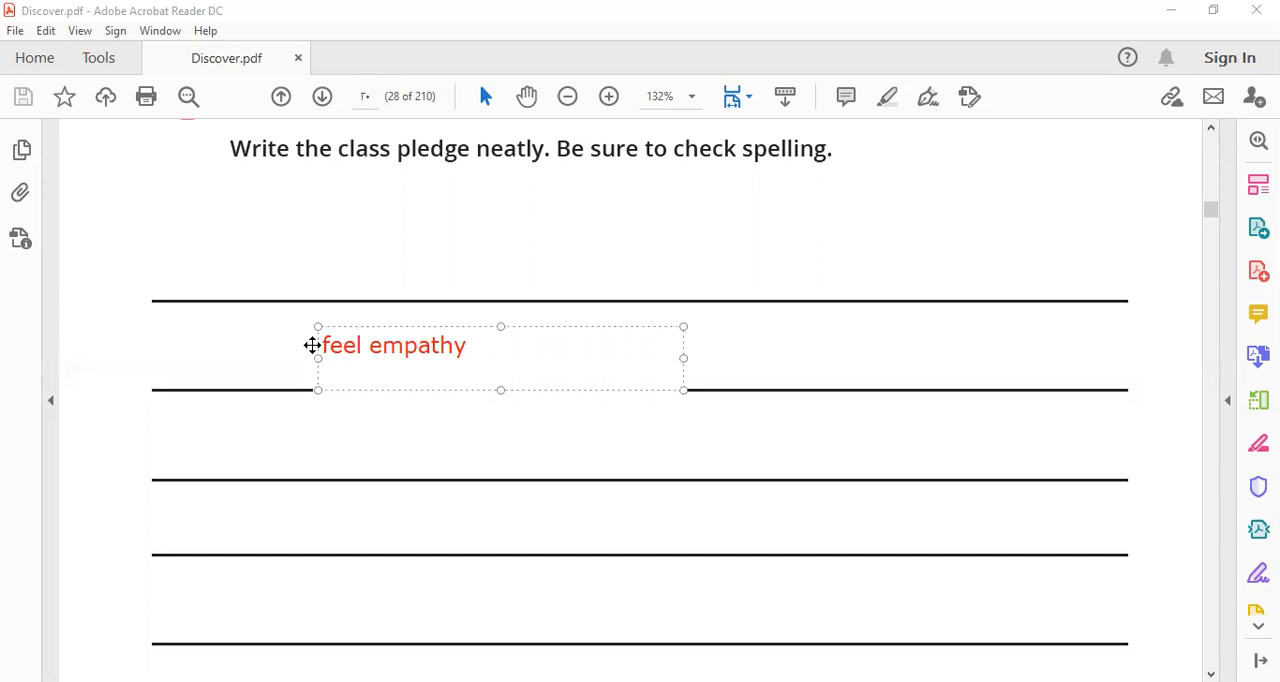
{"action": "type", "text": "respect"}
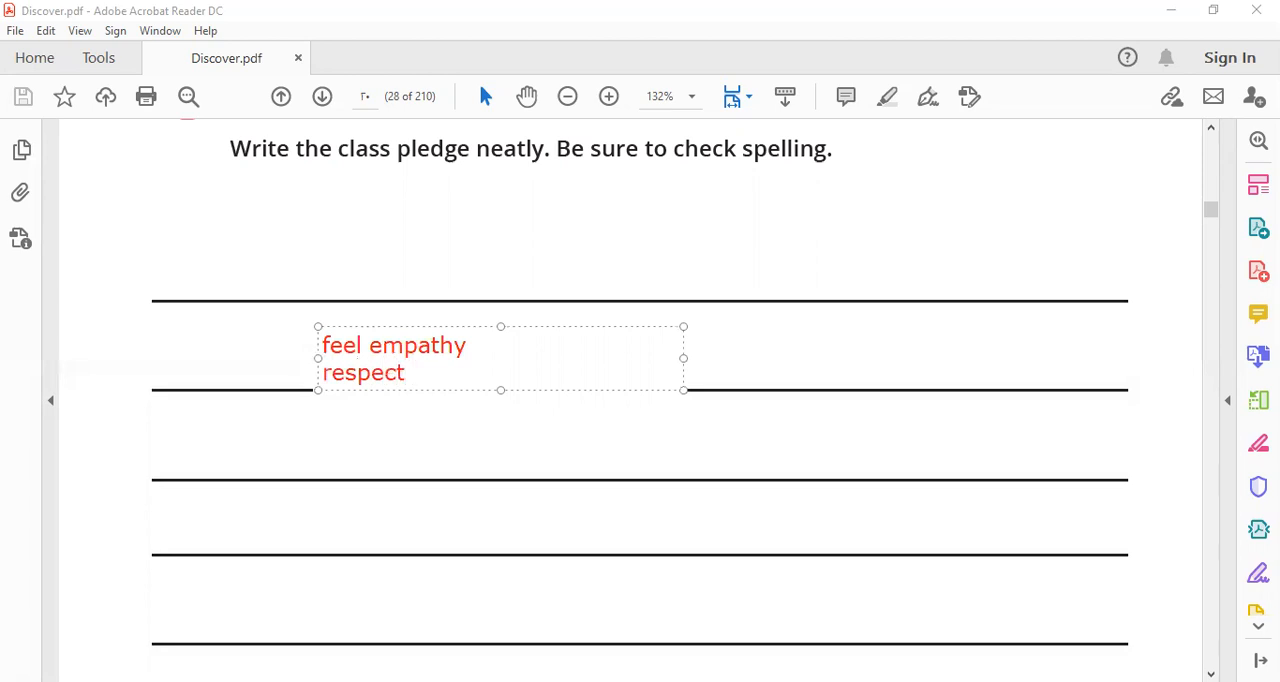
{"action": "type", "text": "other"}
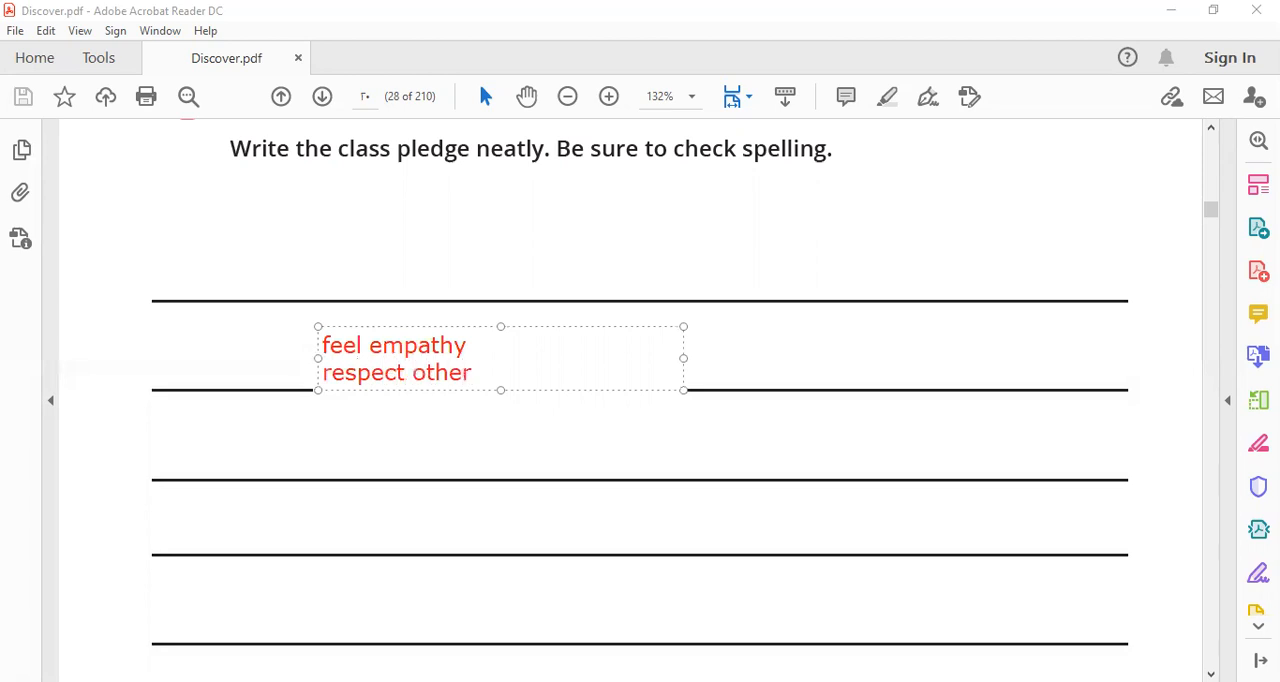
{"action": "type", "text": "stu"}
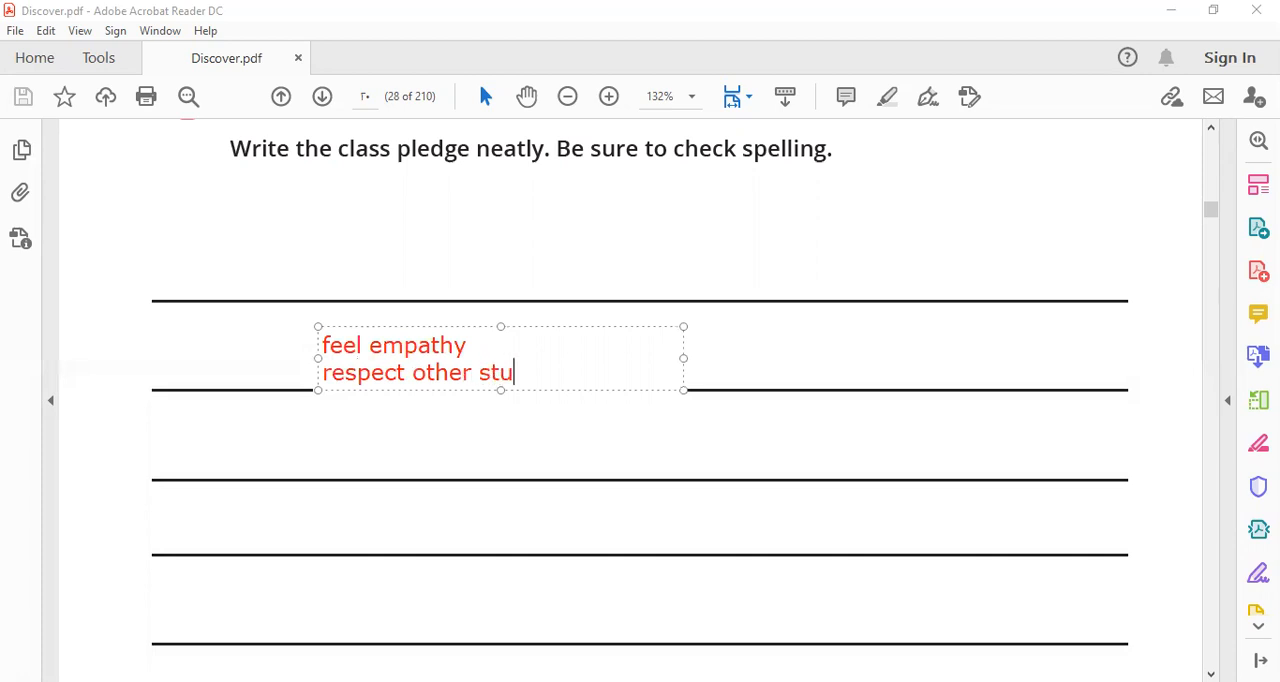
{"action": "type", "text": "dents'"}
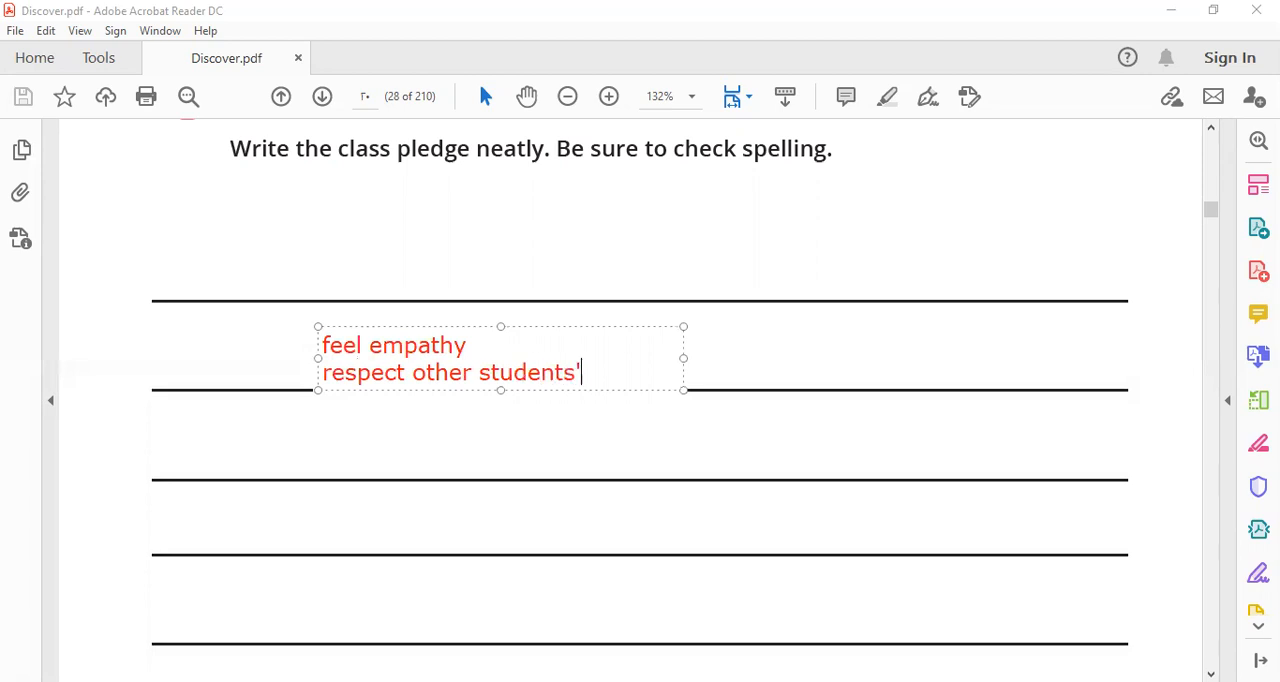
{"action": "type", "text": "ideas"}
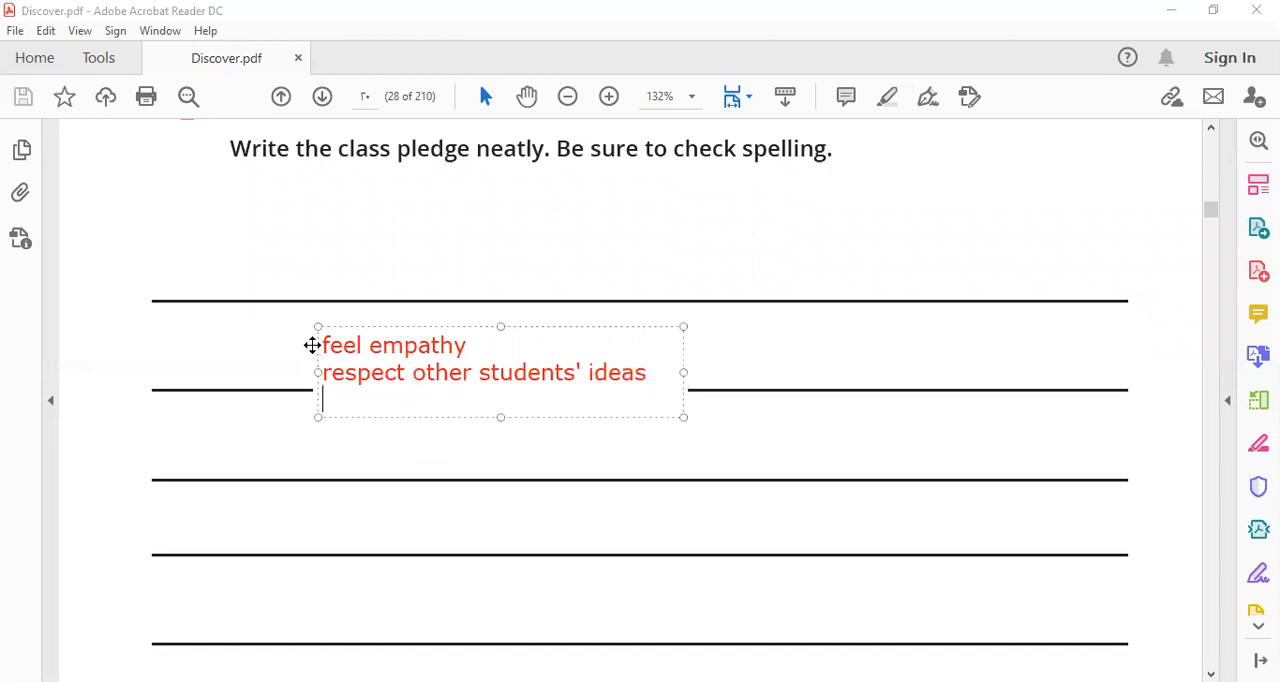
Add the third pledge rule 'communicate well with each other.' and scroll further down.
{"action": "type", "text": "communica"}
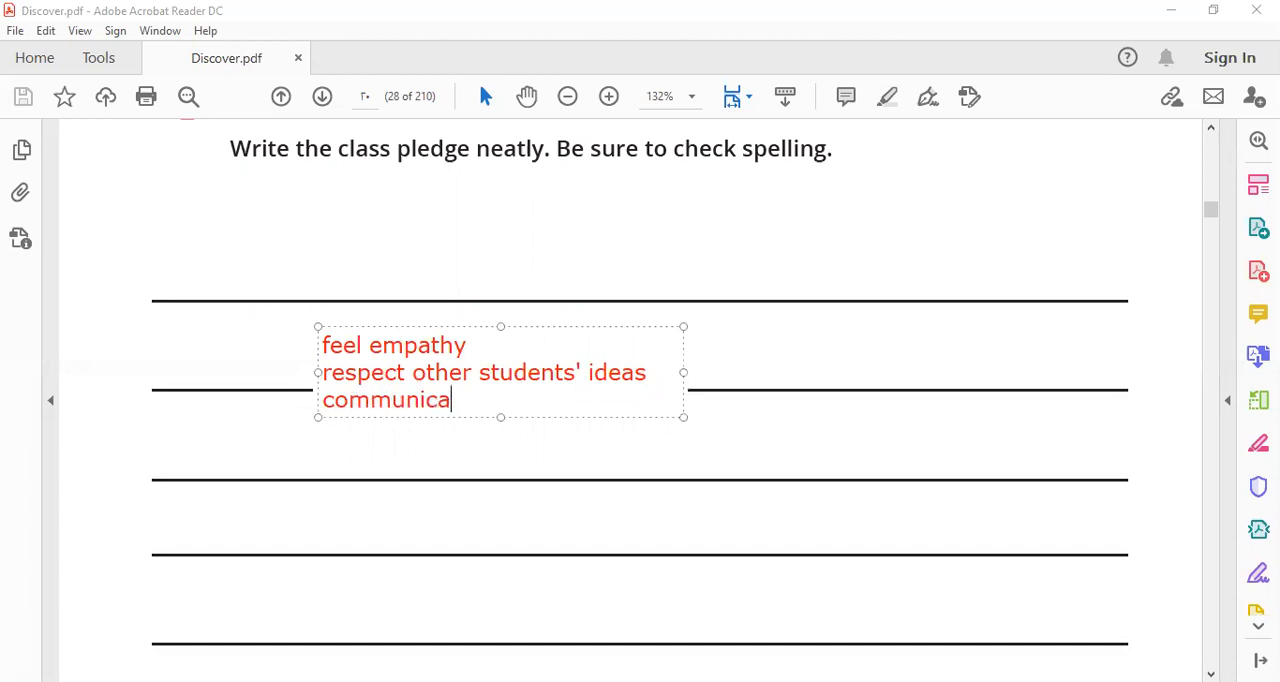
{"action": "type", "text": "te we"}
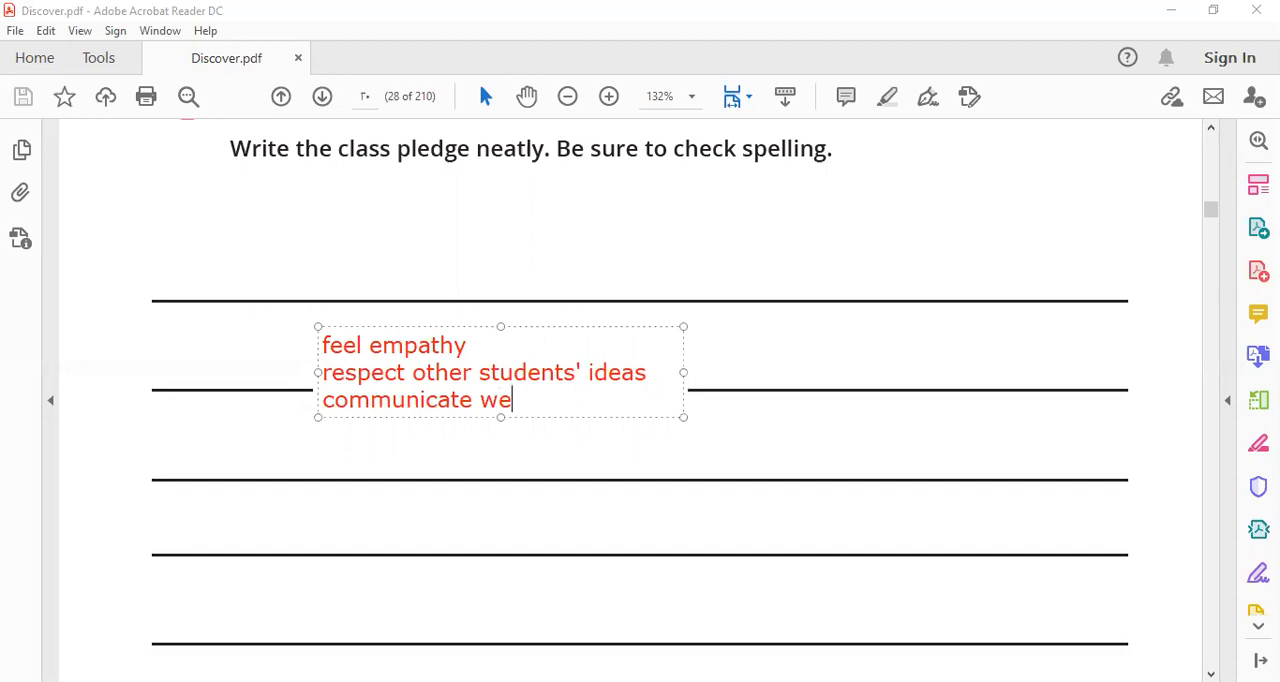
{"action": "type", "text": "ll with"}
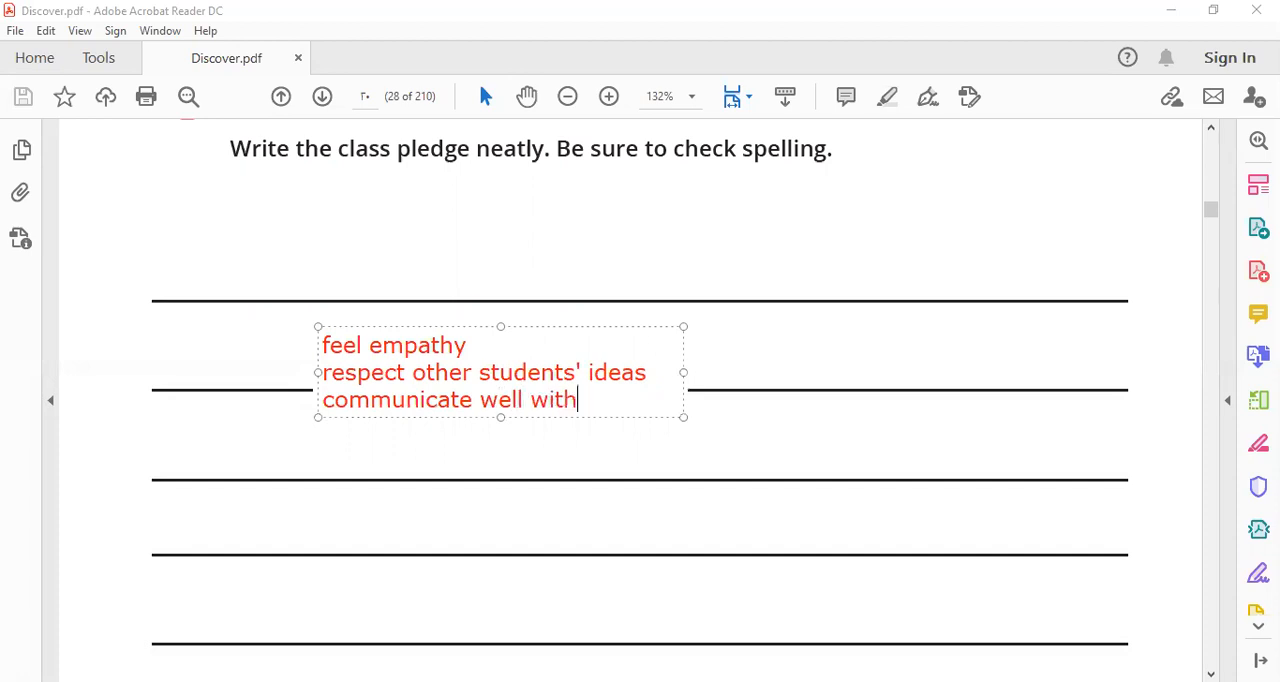
{"action": "type", "text": "ea"}
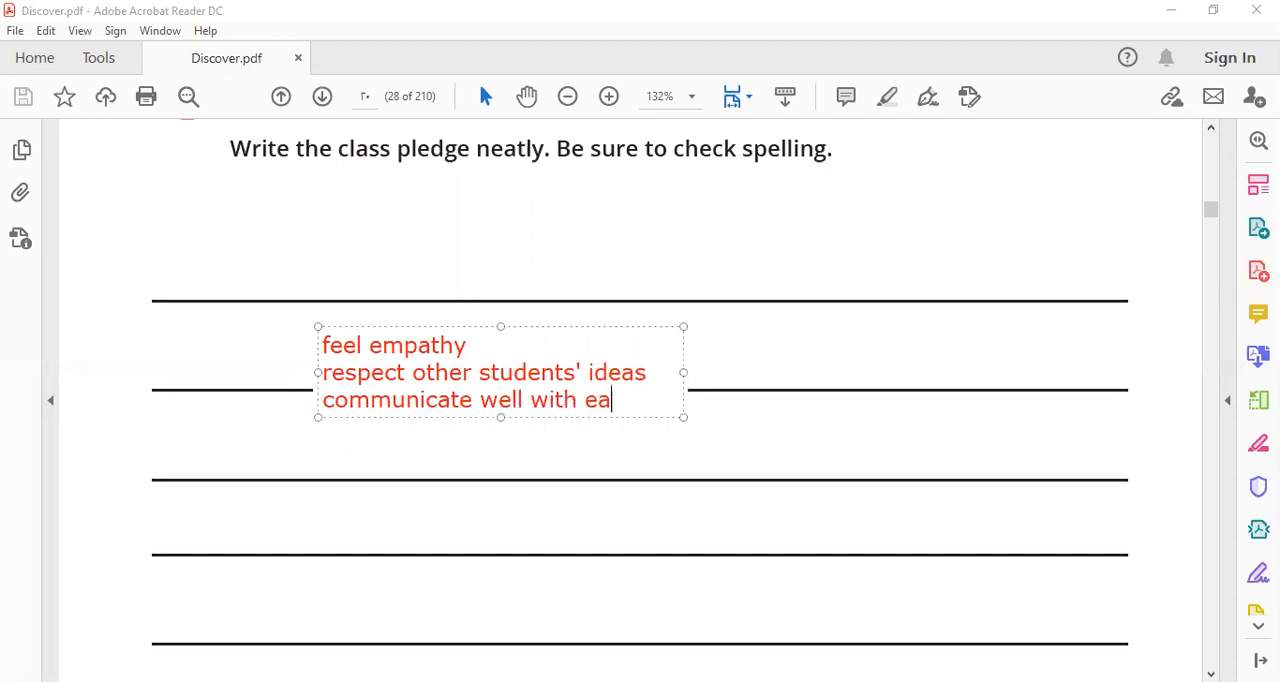
{"action": "type", "text": "ch ot"}
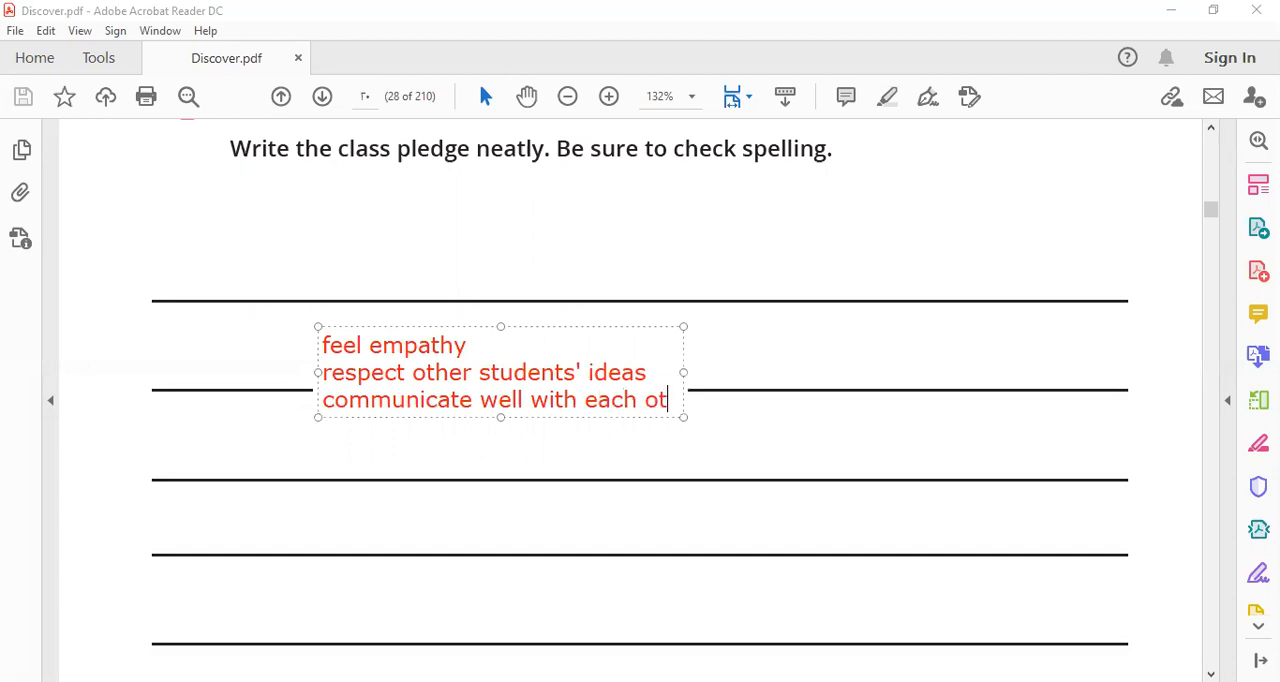
{"action": "type", "text": "her."}
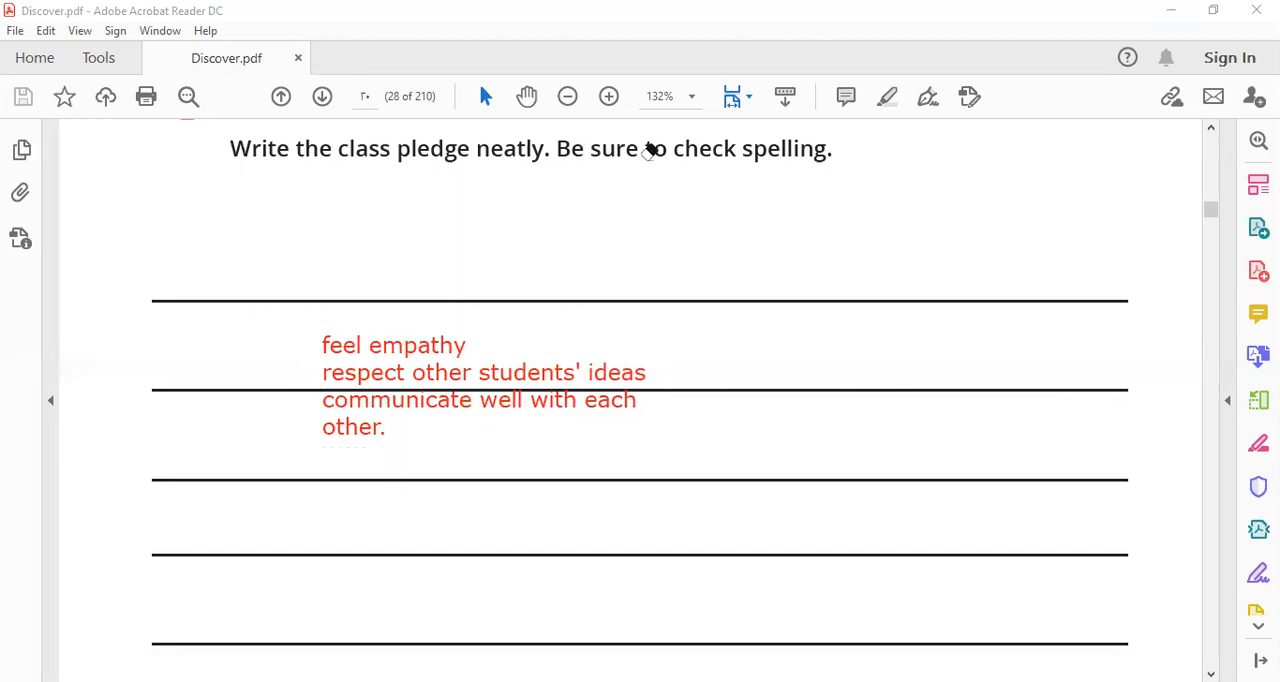
{"action": "scroll", "scroll_direction": "down", "scroll_amount": 3}
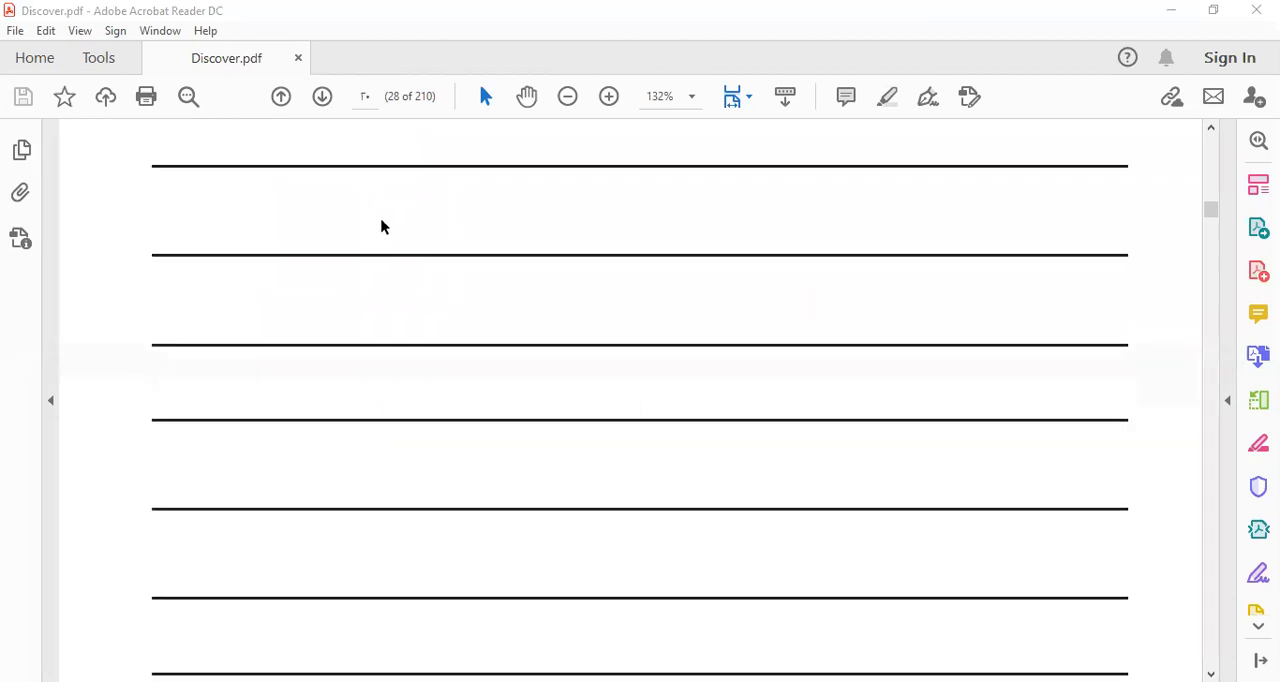
{"action": "scroll", "scroll_direction": "down", "scroll_amount": 3}
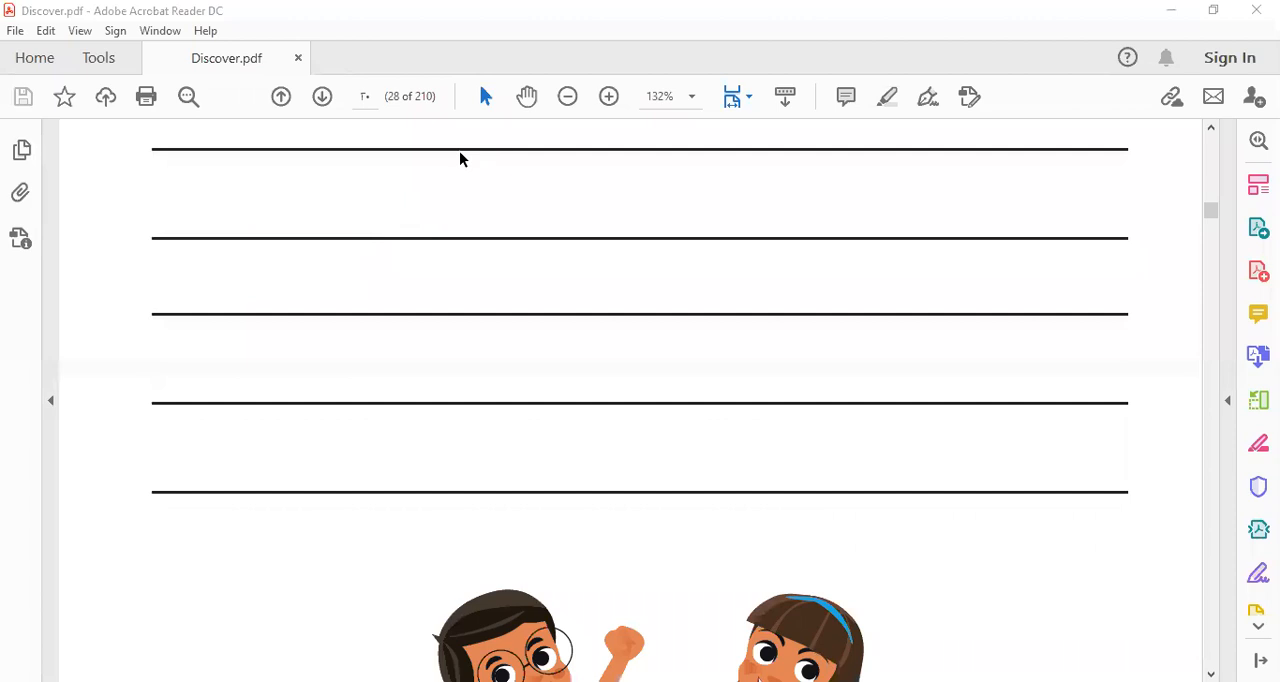